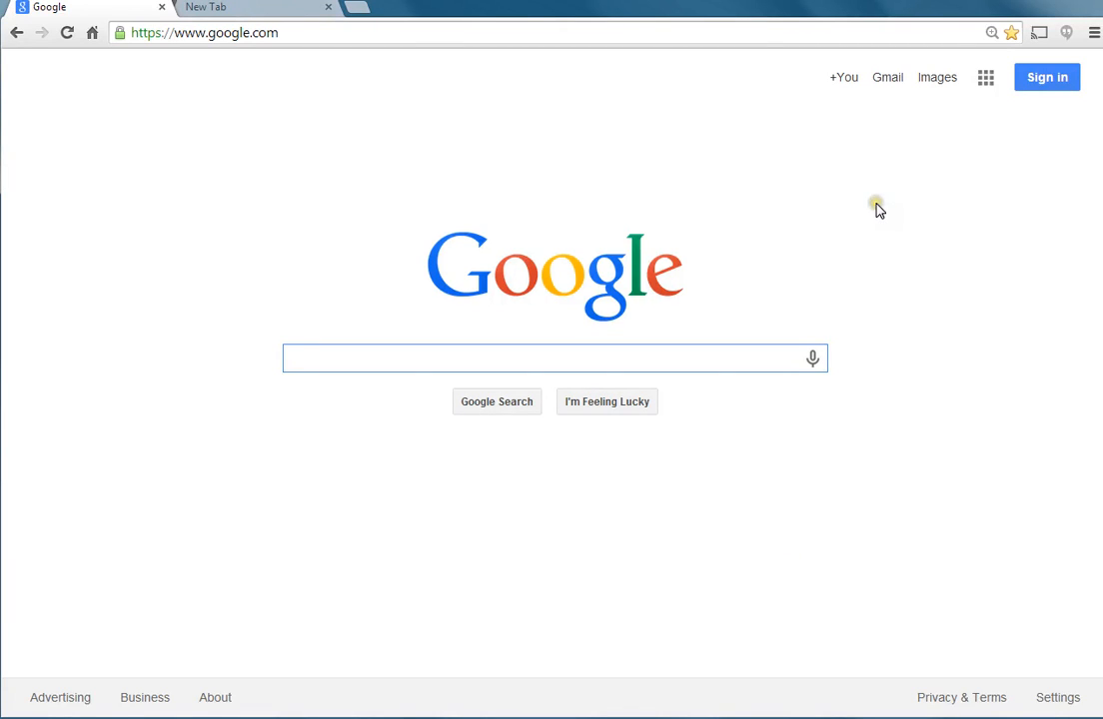
{"action": "mouse_move", "coordinate": [879, 210]}
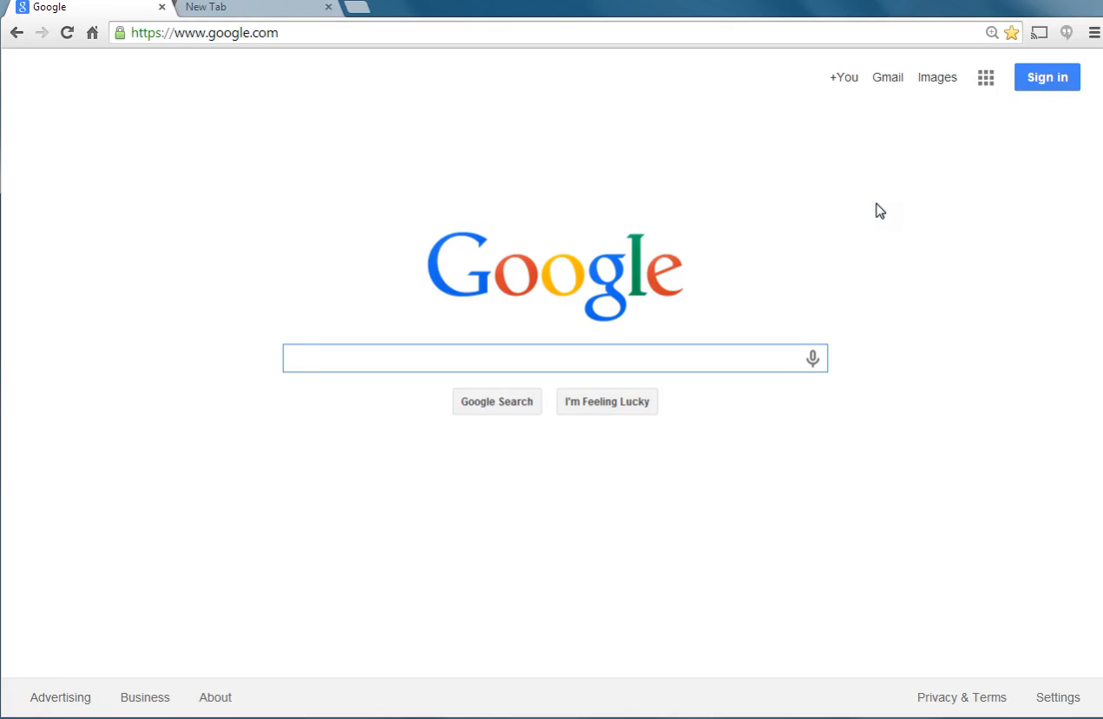
Step: Go to the Google account sign-in page from the Google homepage and focus the email field
{"action": "left_click", "coordinate": [555, 357]}
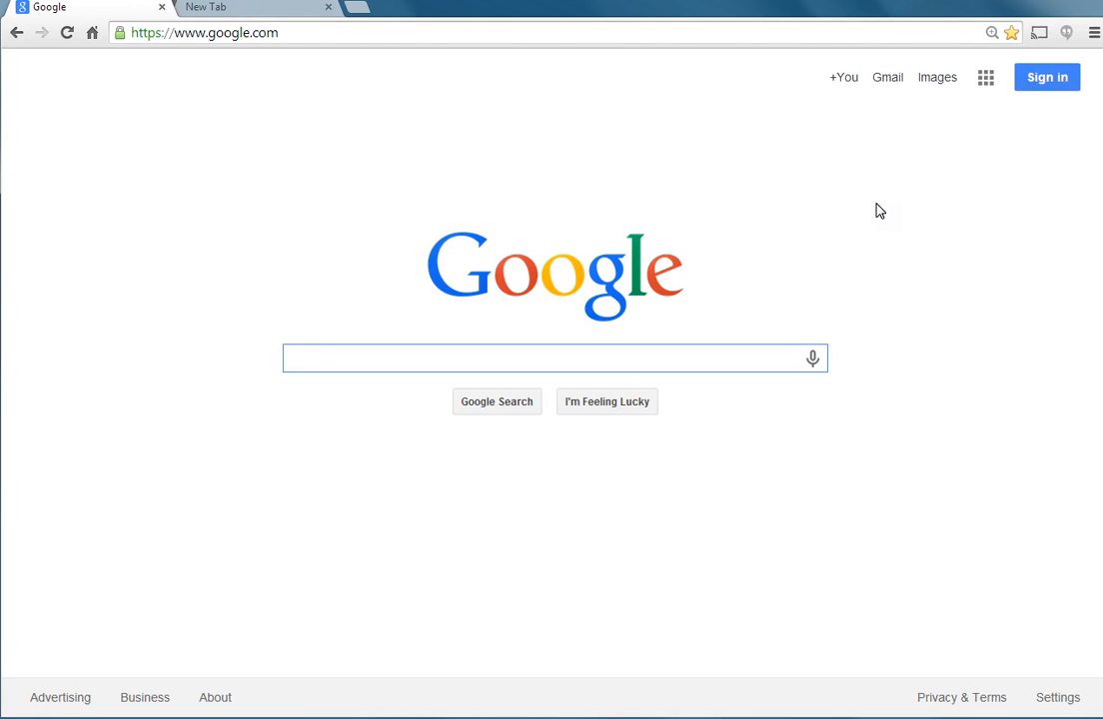
{"action": "left_click", "coordinate": [550, 358]}
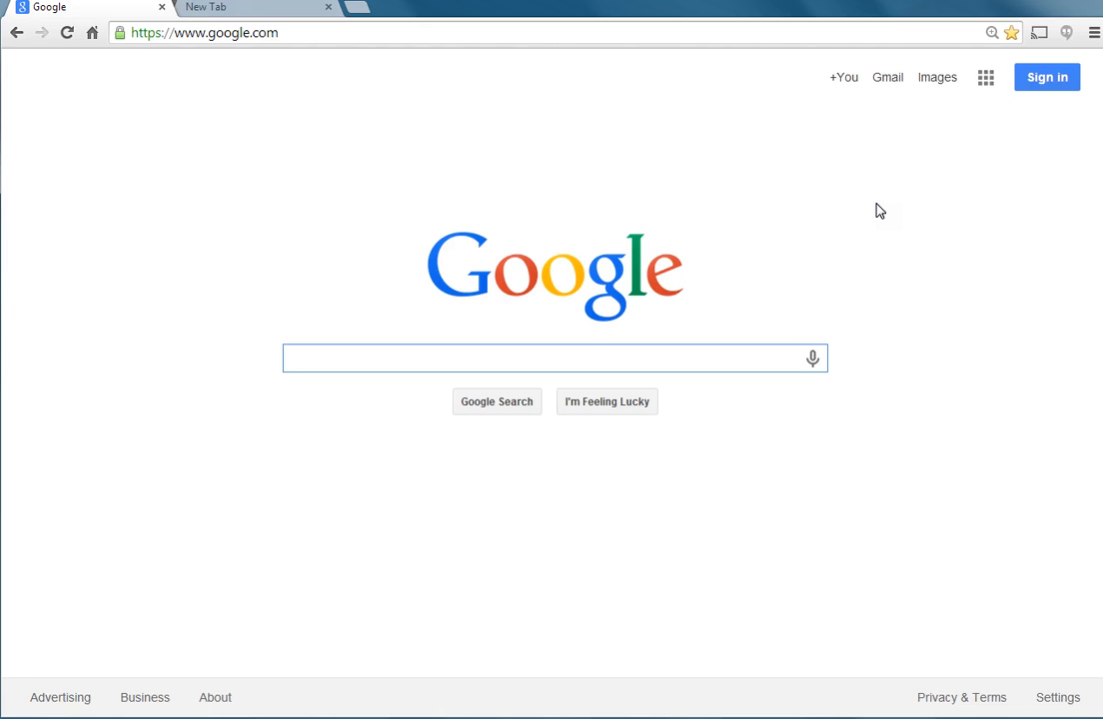
{"action": "left_click", "coordinate": [549, 358]}
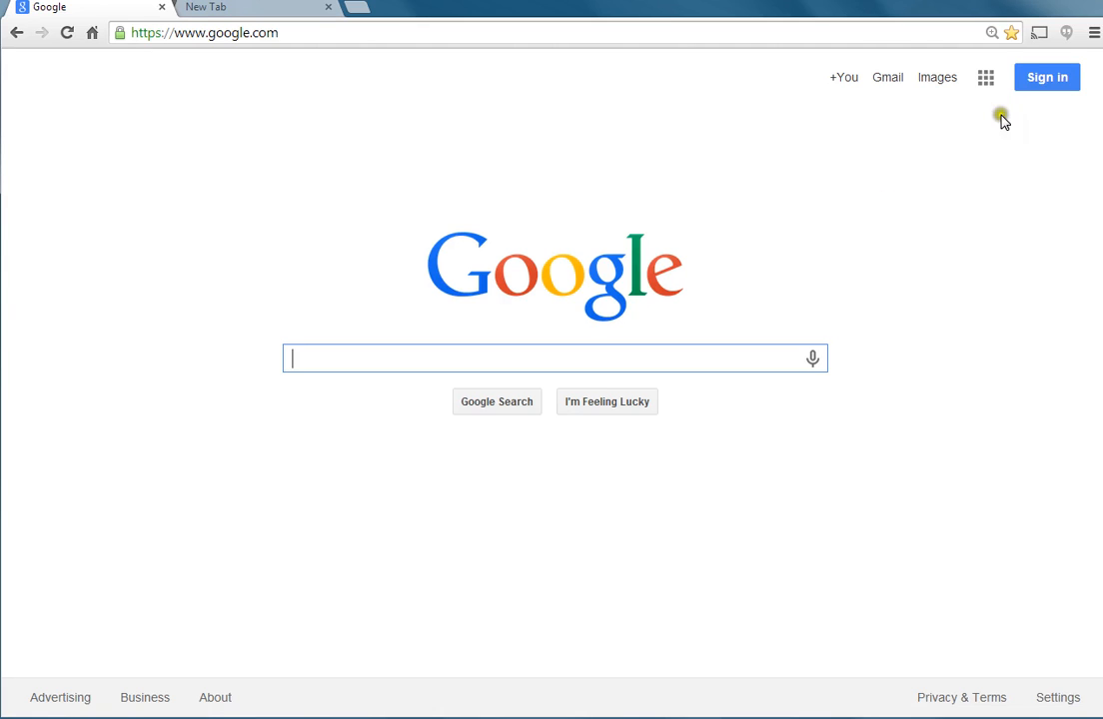
{"action": "left_click", "coordinate": [1047, 76]}
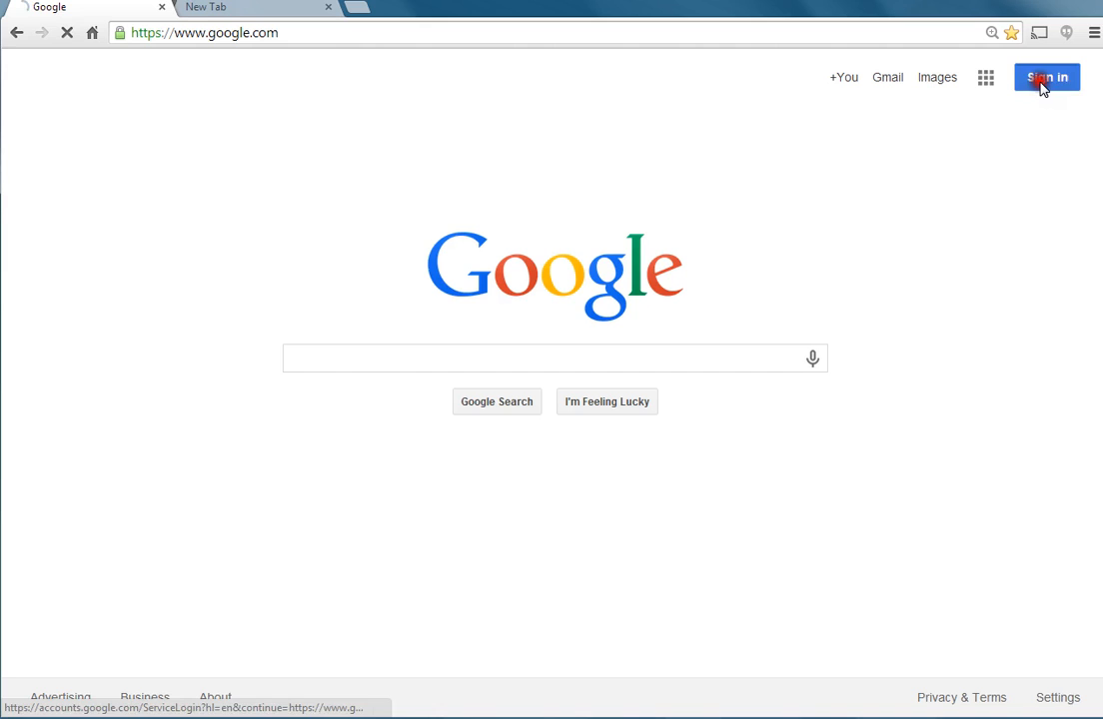
{"action": "left_click", "coordinate": [1047, 76]}
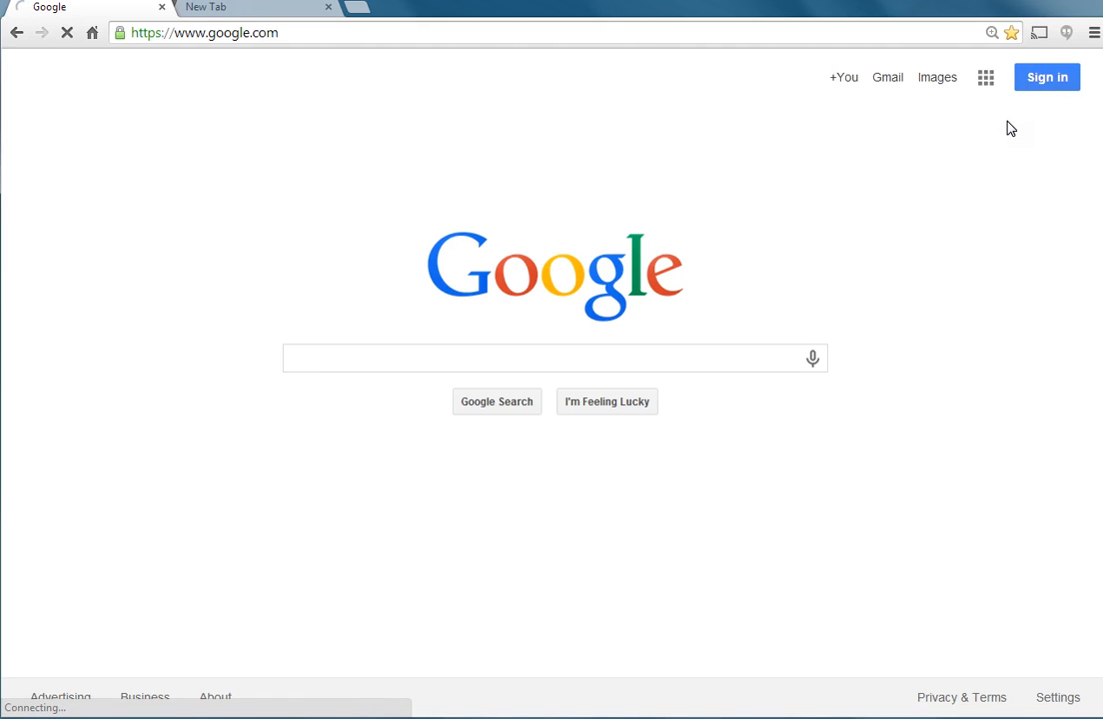
{"action": "left_click", "coordinate": [1047, 76]}
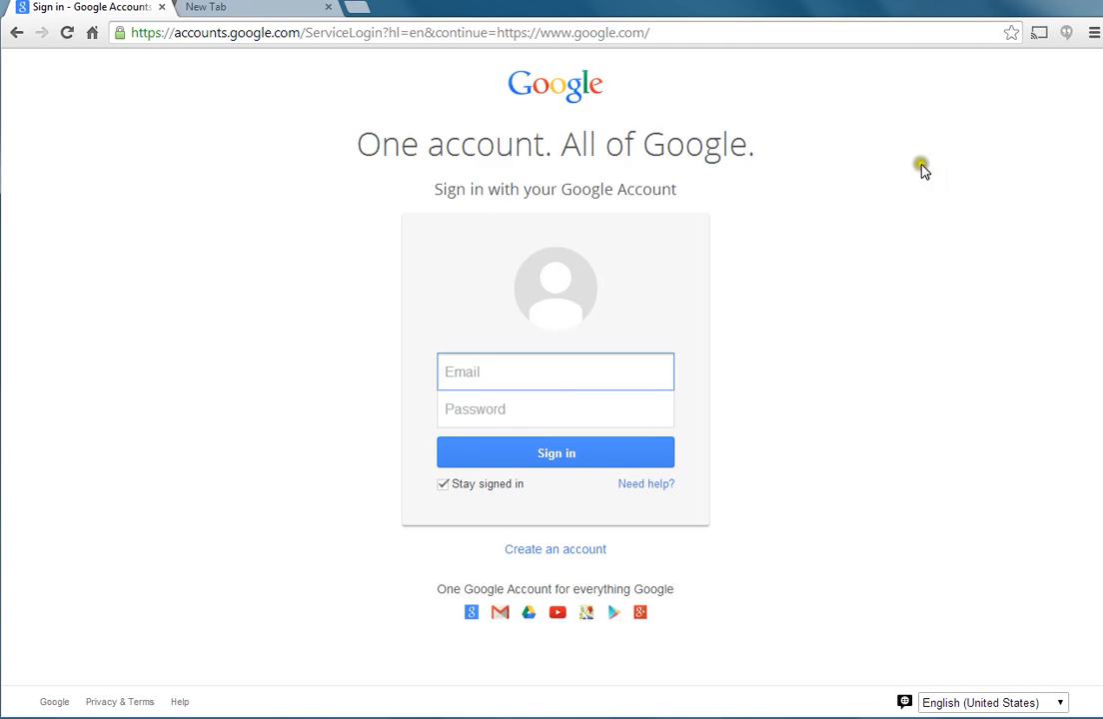
{"action": "type", "text": "b"}
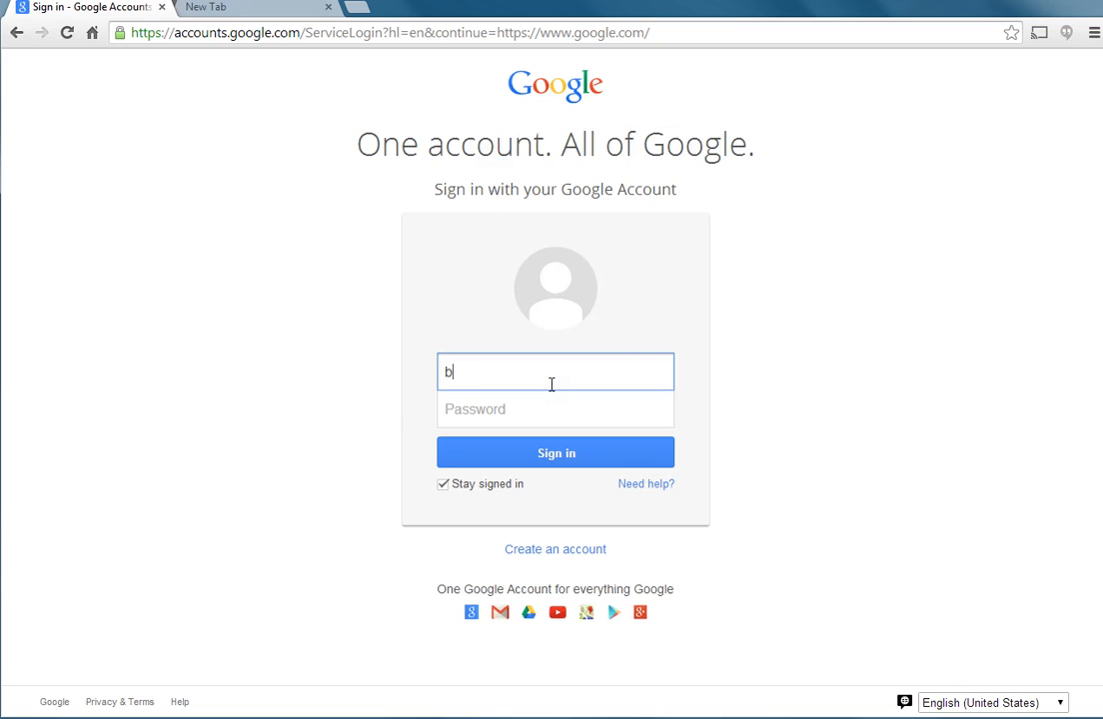
{"action": "type", "text": "anthony"}
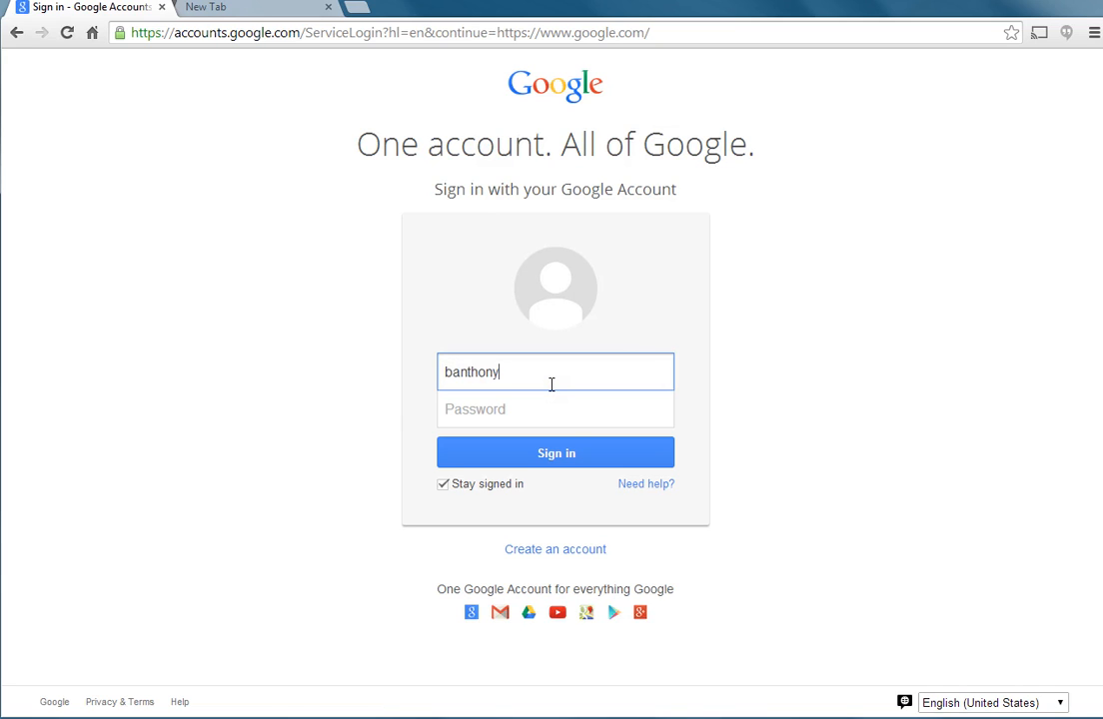
{"action": "type", "text": "lambert"}
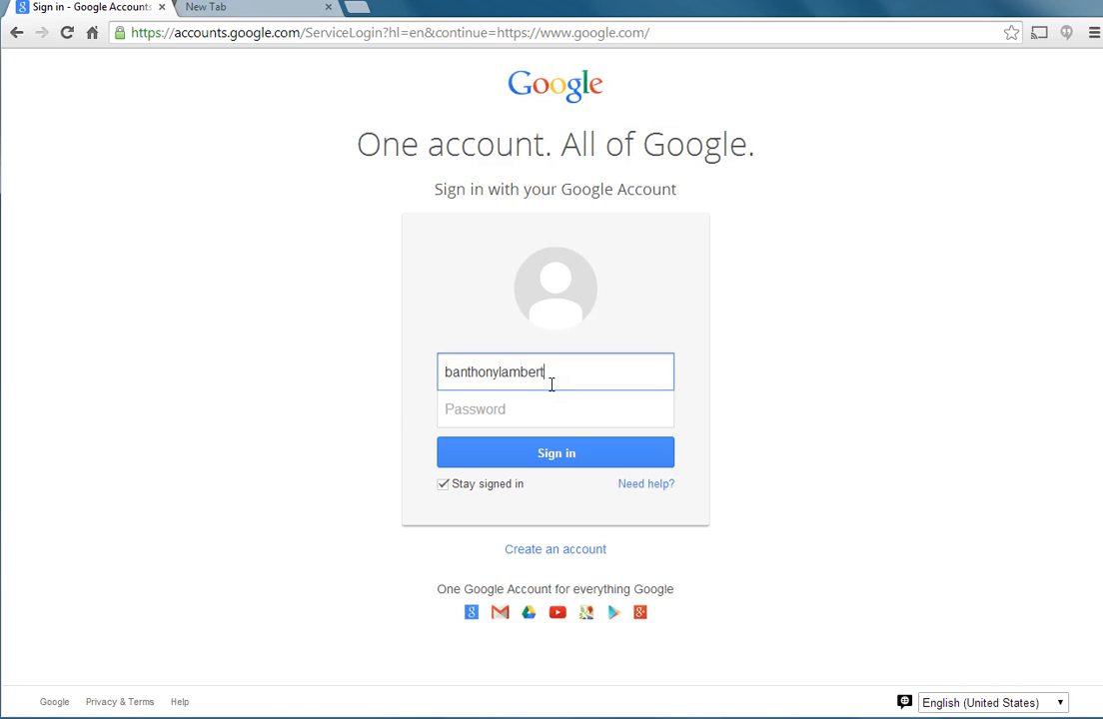
{"action": "type", "text": "@"}
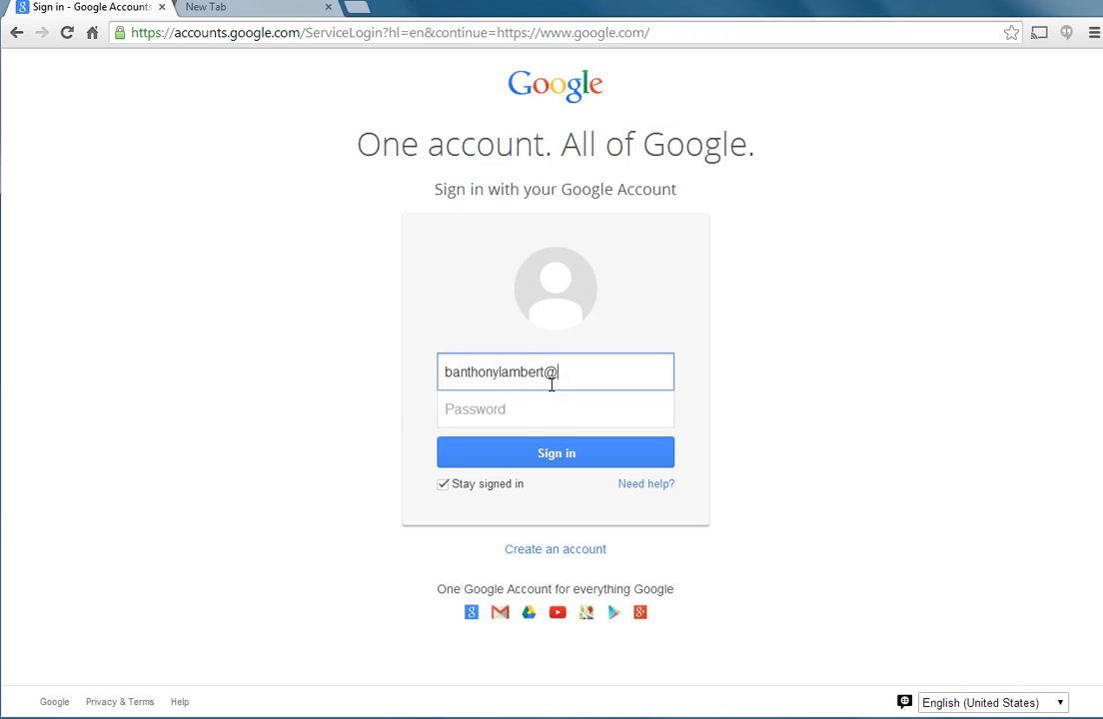
{"action": "key", "text": "Backspace"}
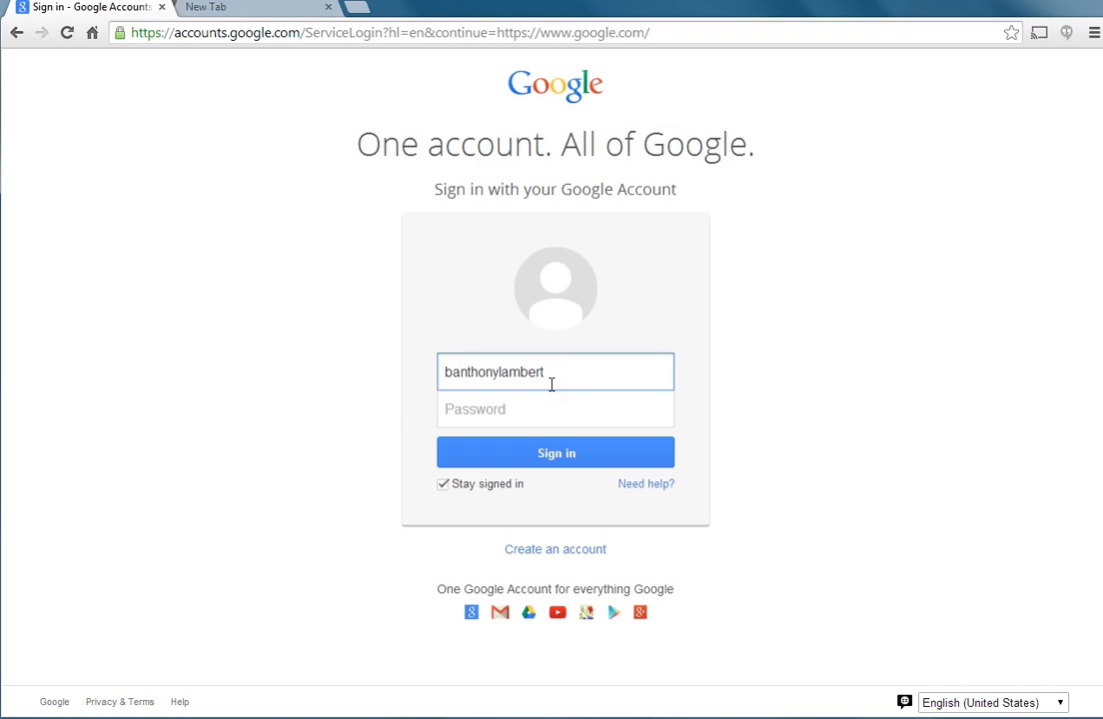
{"action": "type", "text": "•••"}
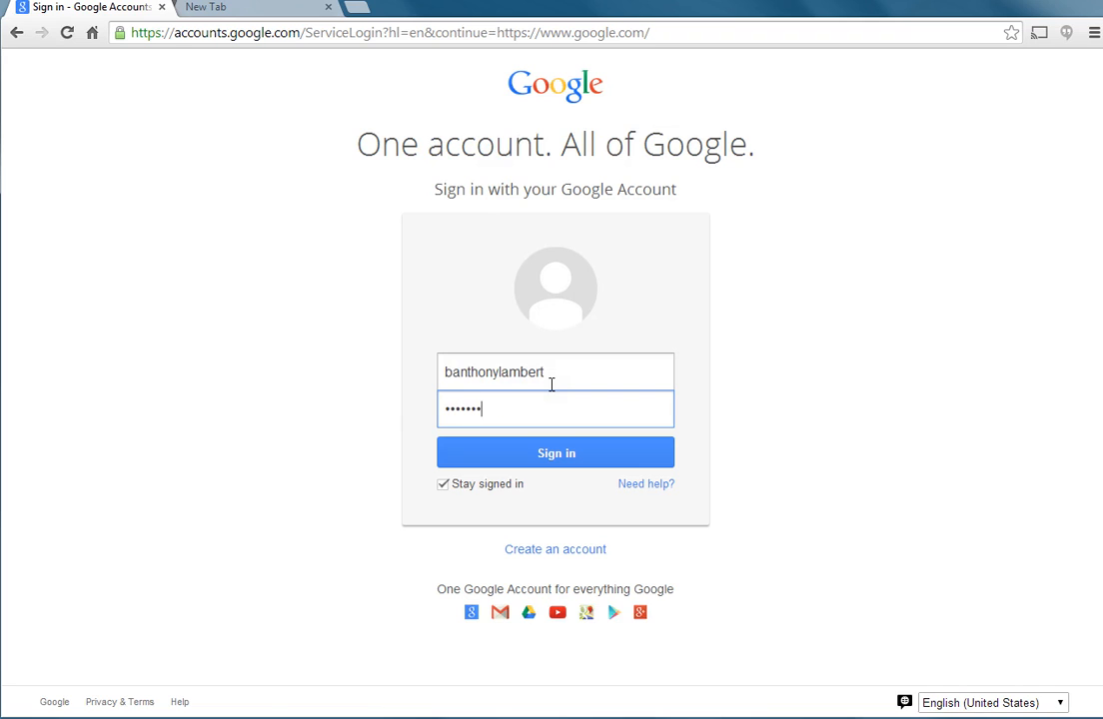
{"action": "left_click", "coordinate": [556, 451]}
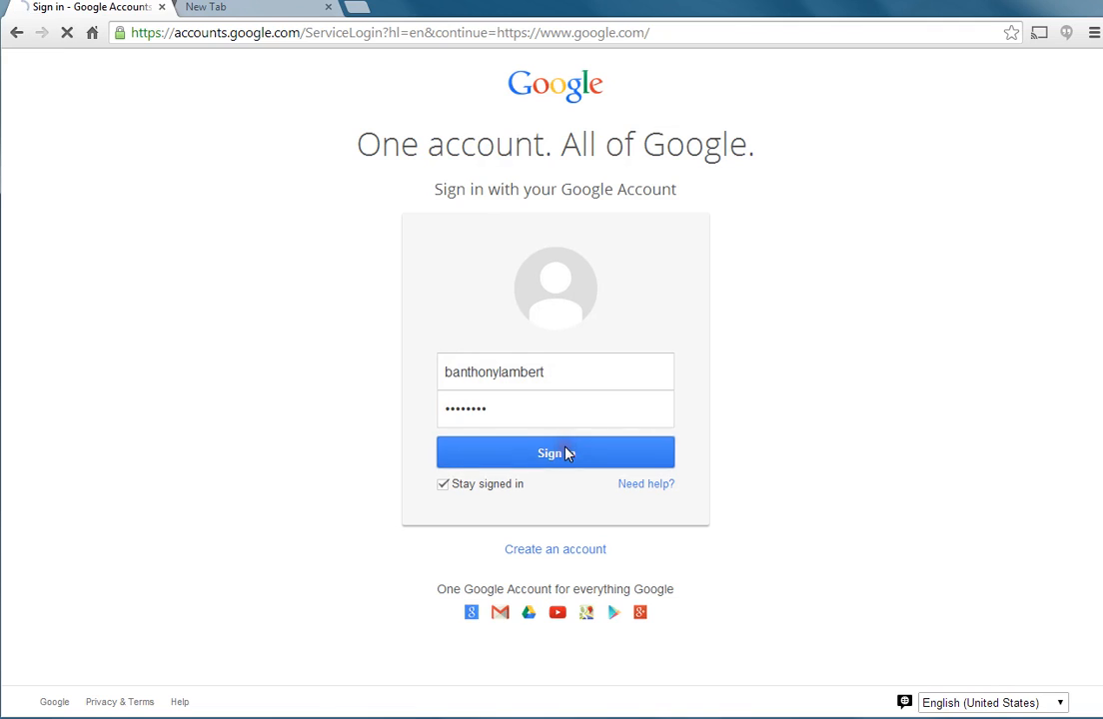
{"action": "left_click", "coordinate": [556, 452]}
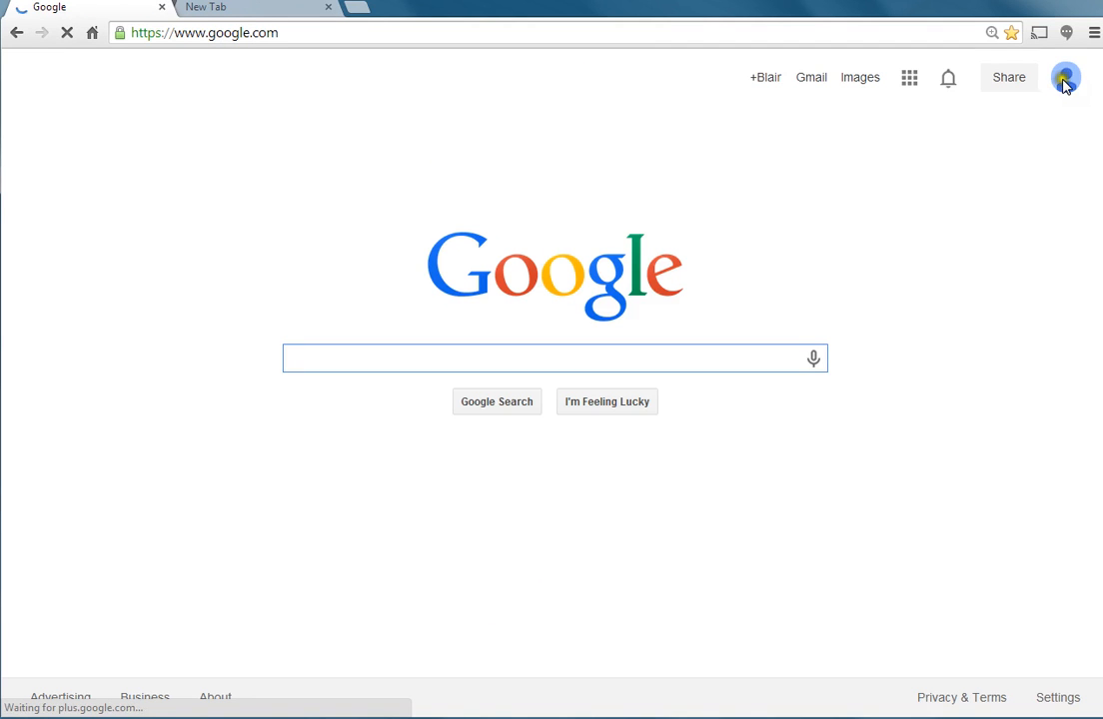
Step: Show the Google apps launcher listing Gmail, Drive and Calendar
{"action": "left_click", "coordinate": [1065, 82]}
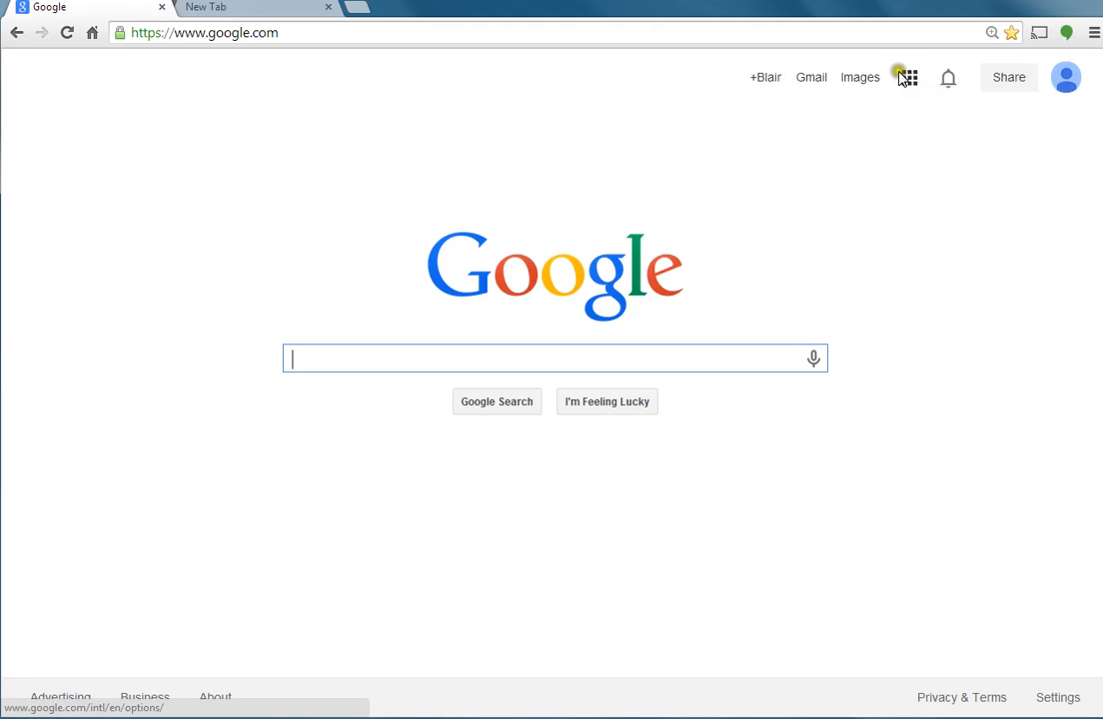
{"action": "mouse_move", "coordinate": [907, 78]}
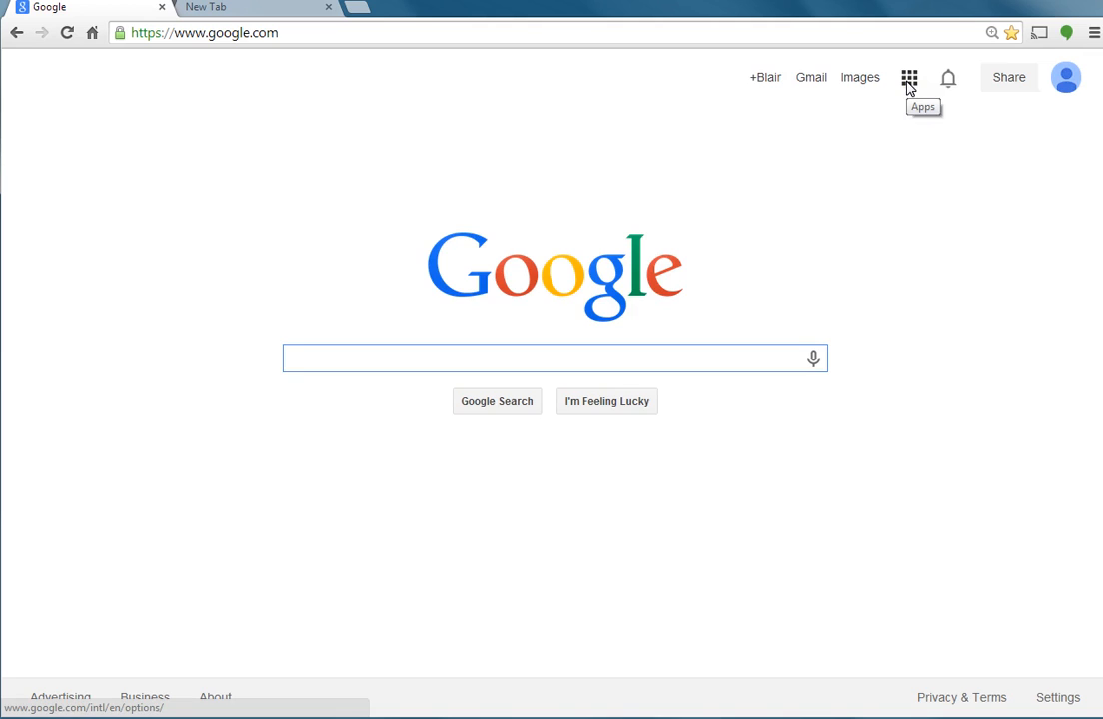
{"action": "mouse_move", "coordinate": [871, 184]}
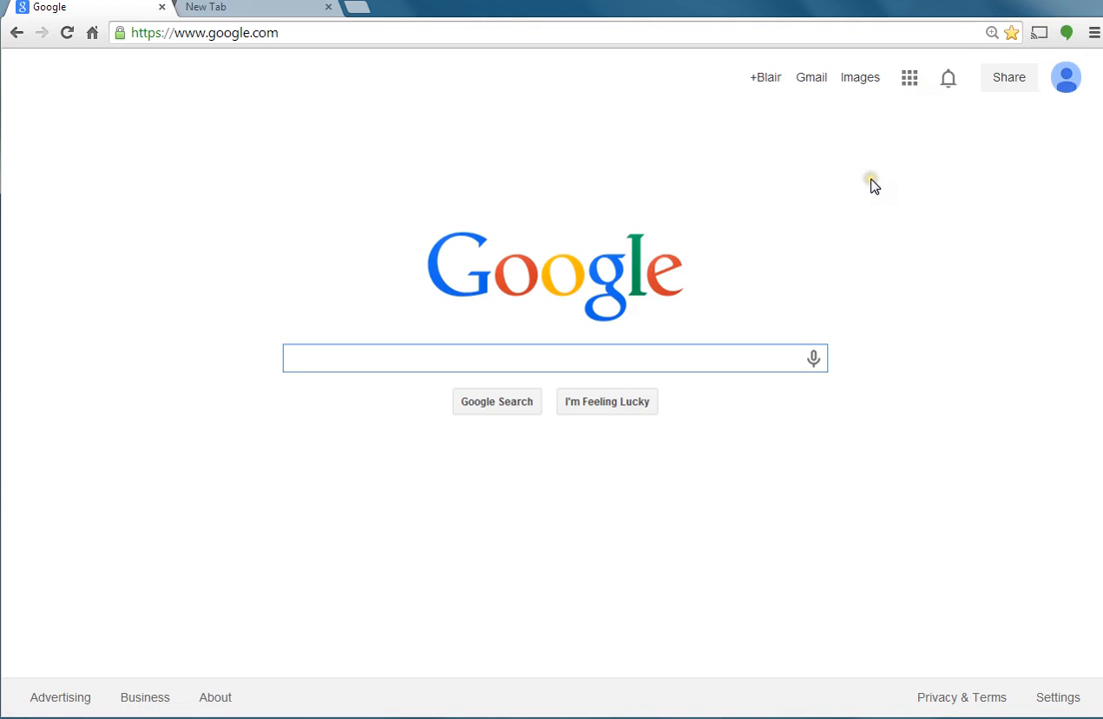
{"action": "mouse_move", "coordinate": [871, 183]}
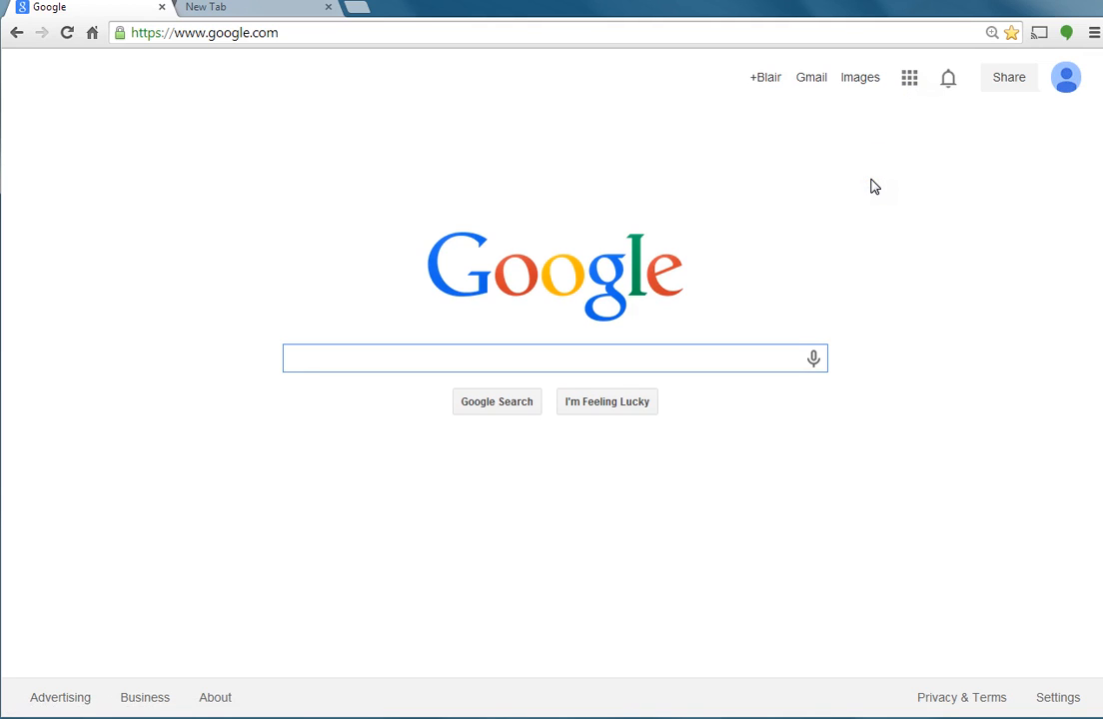
{"action": "left_click", "coordinate": [555, 358]}
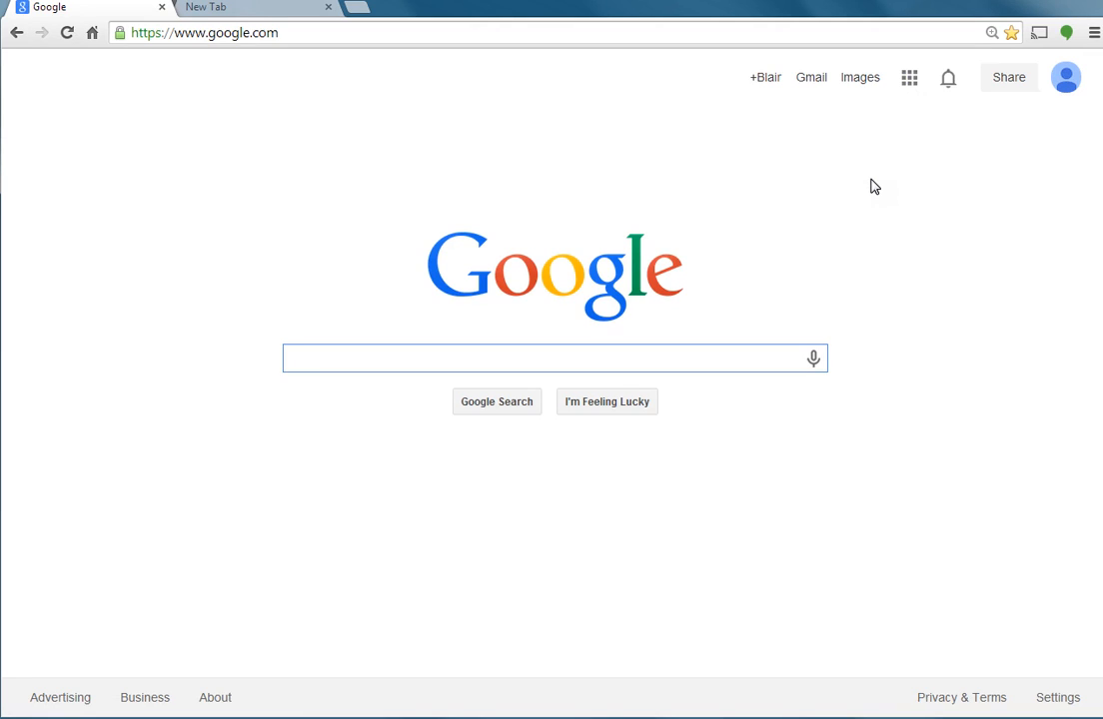
{"action": "mouse_move", "coordinate": [1066, 78]}
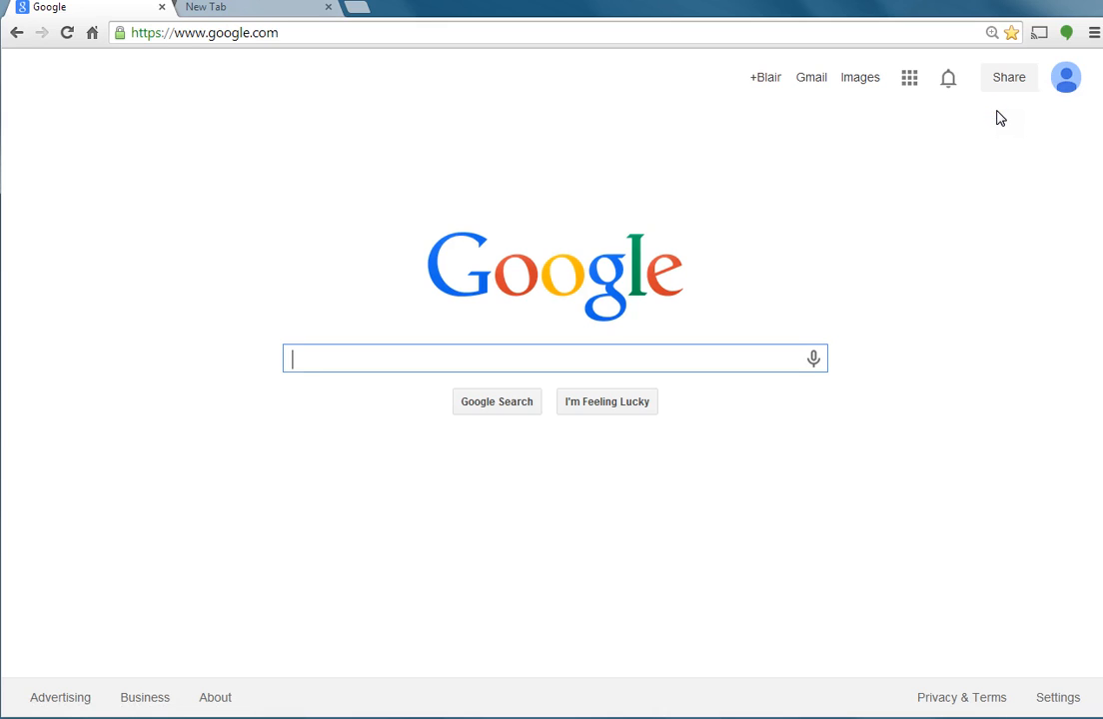
{"action": "mouse_move", "coordinate": [908, 78]}
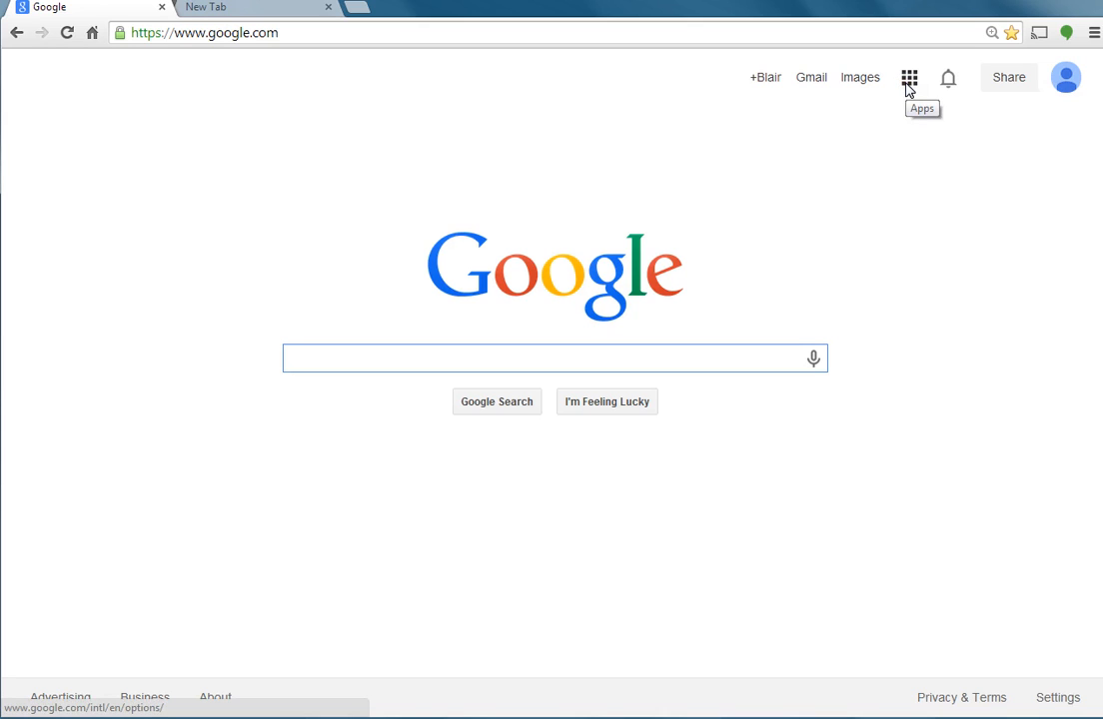
{"action": "left_click", "coordinate": [907, 76]}
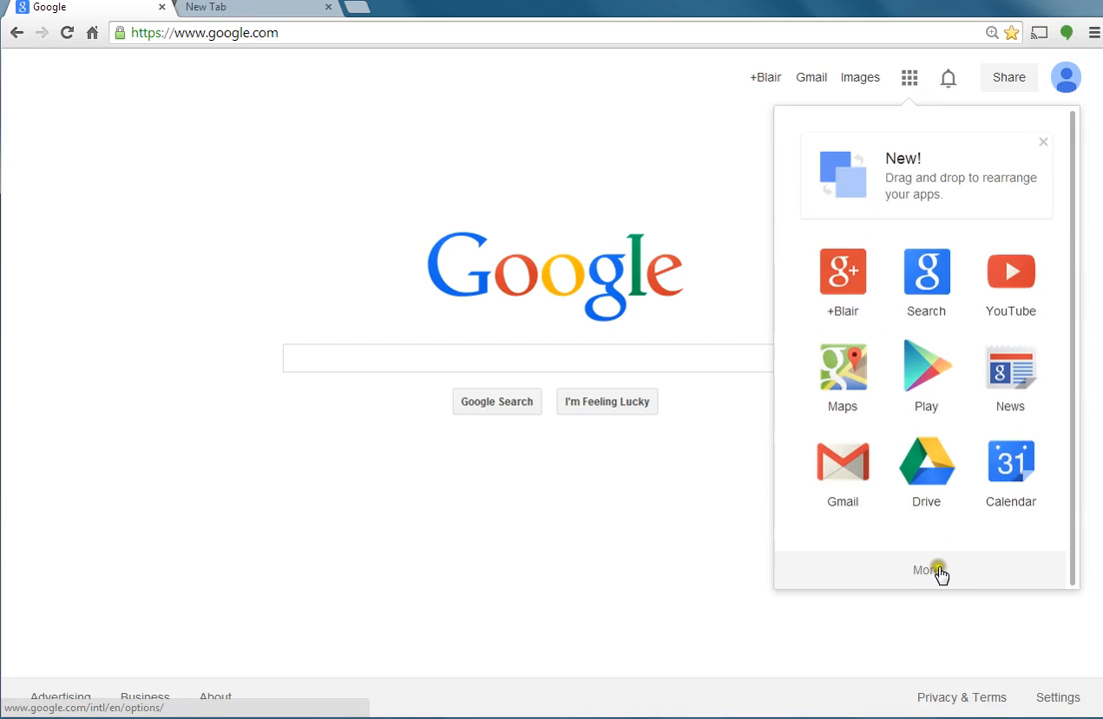
{"action": "left_click", "coordinate": [927, 570]}
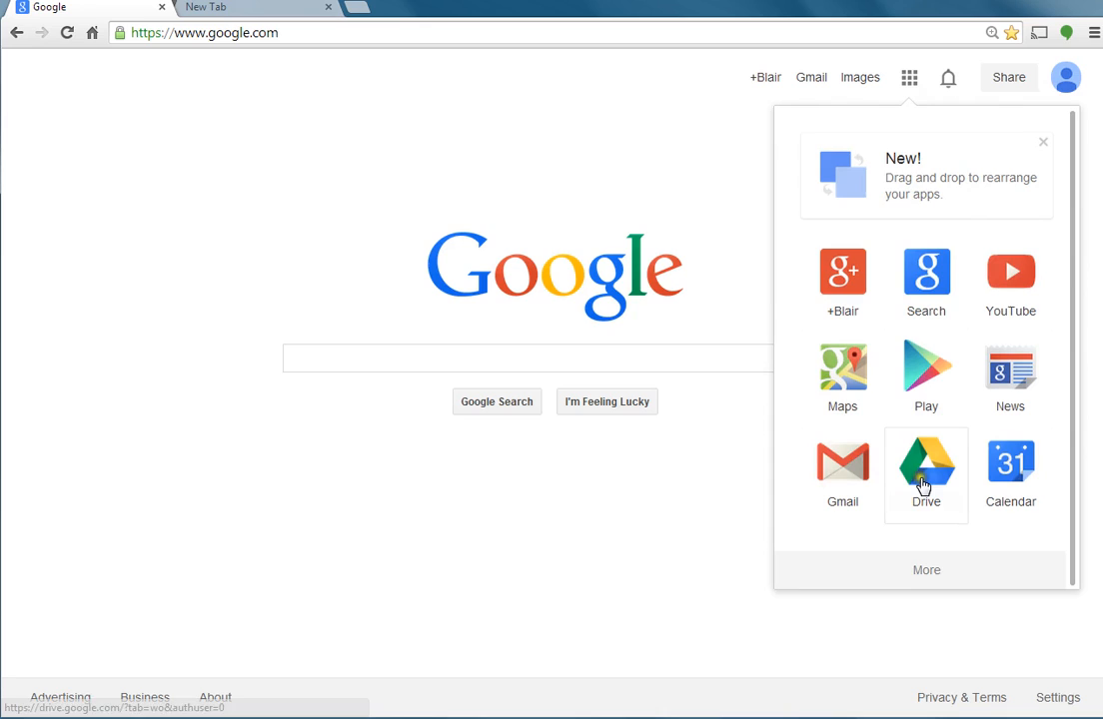
Step: Go to Google Drive, skip the desktop app download and dismiss the new-Drive tip
{"action": "left_click", "coordinate": [925, 470]}
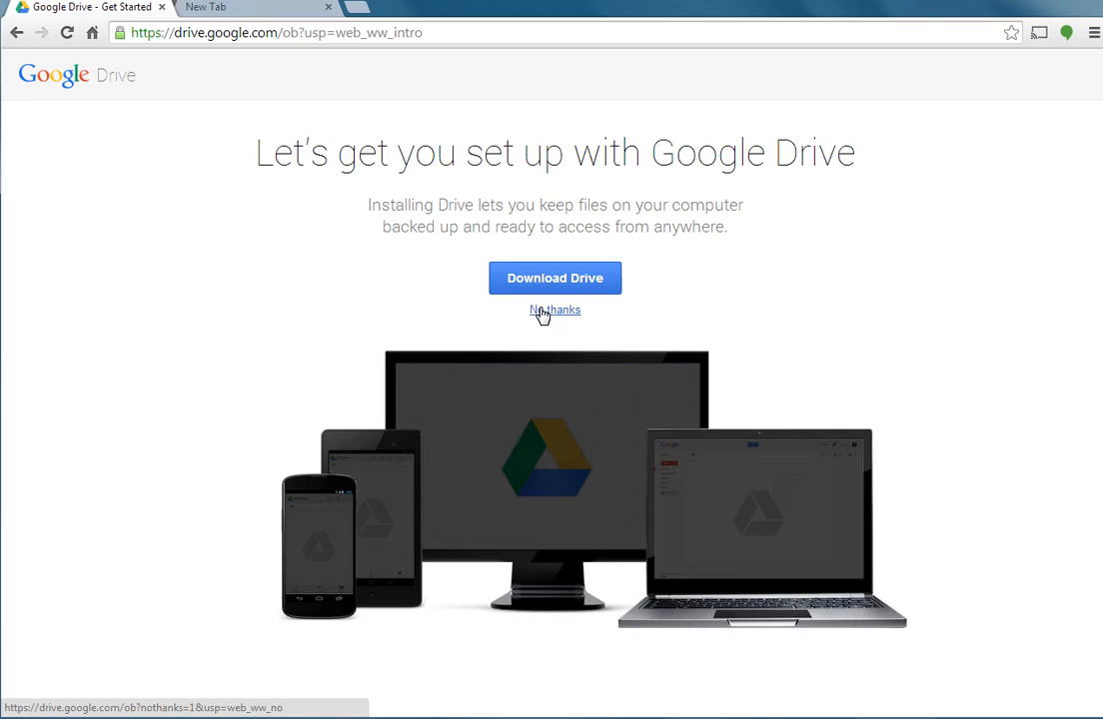
{"action": "left_click", "coordinate": [556, 309]}
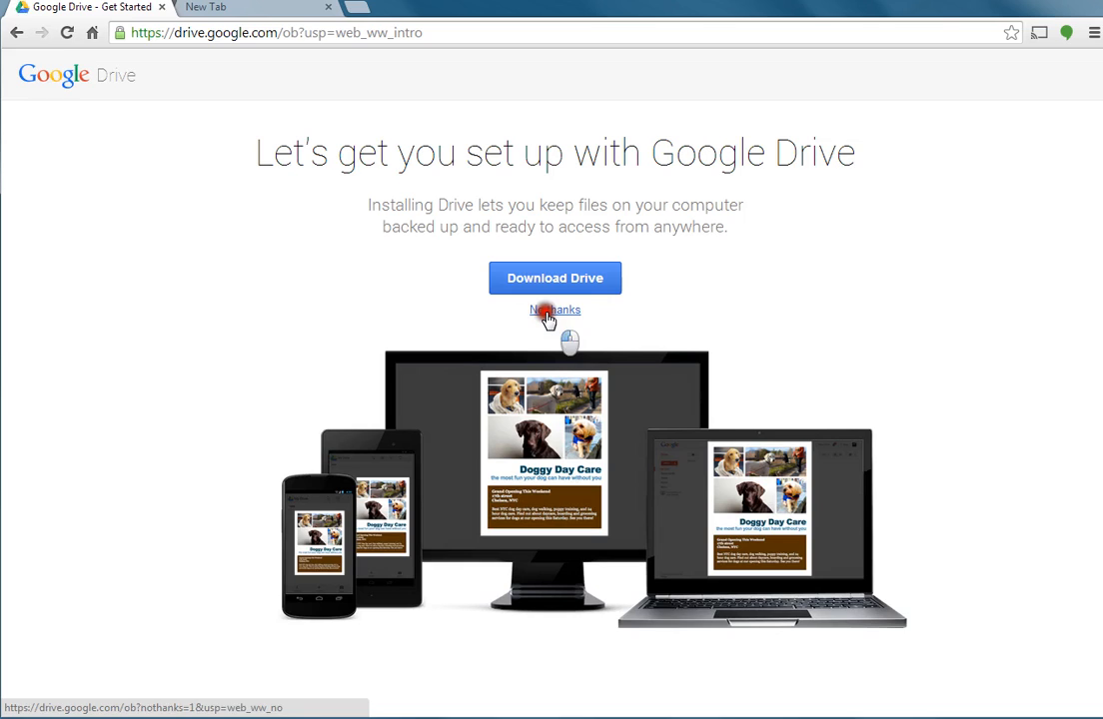
{"action": "left_click", "coordinate": [554, 310]}
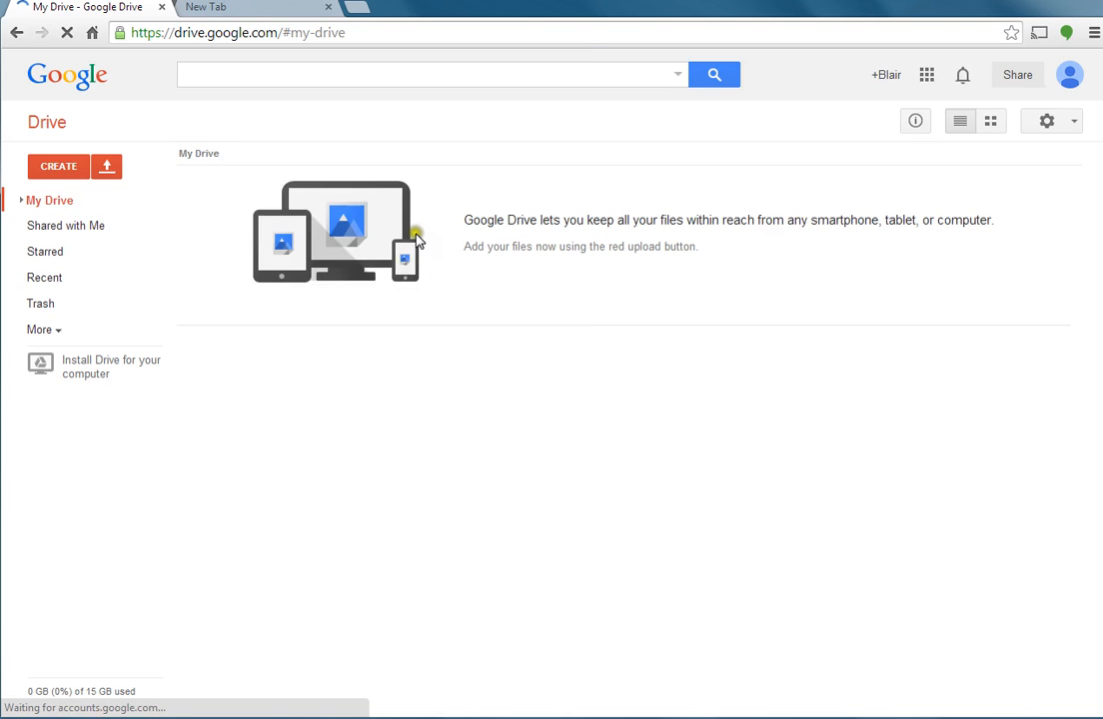
{"action": "left_click", "coordinate": [1008, 122]}
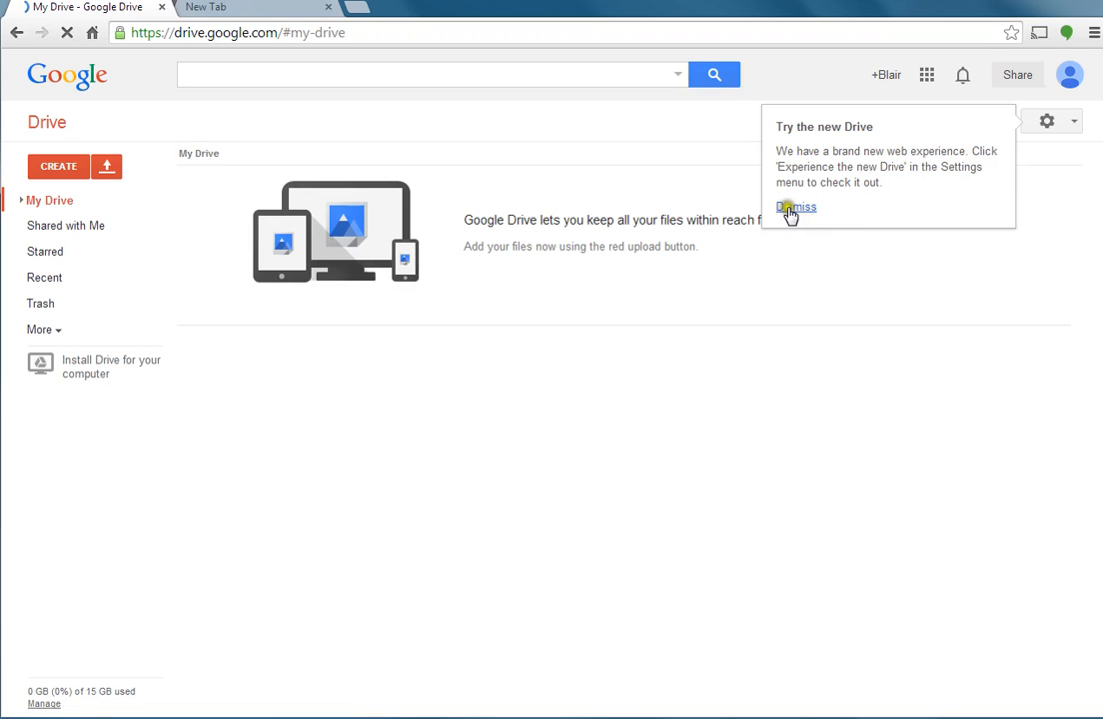
{"action": "left_click", "coordinate": [796, 206]}
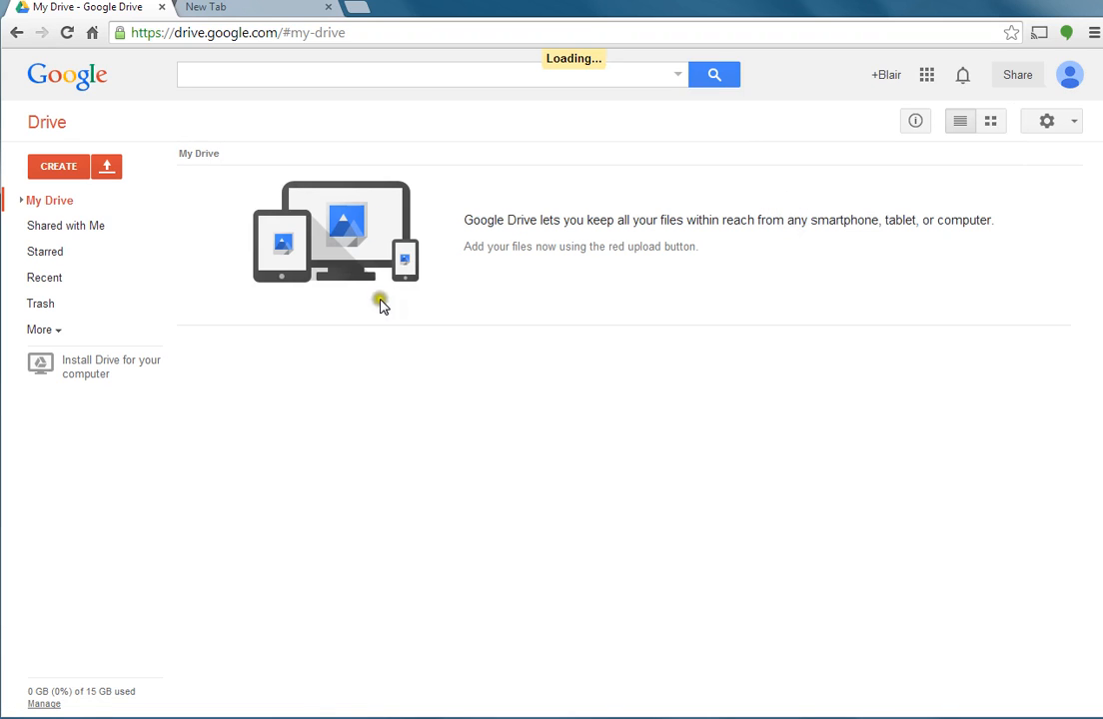
{"action": "mouse_move", "coordinate": [529, 338]}
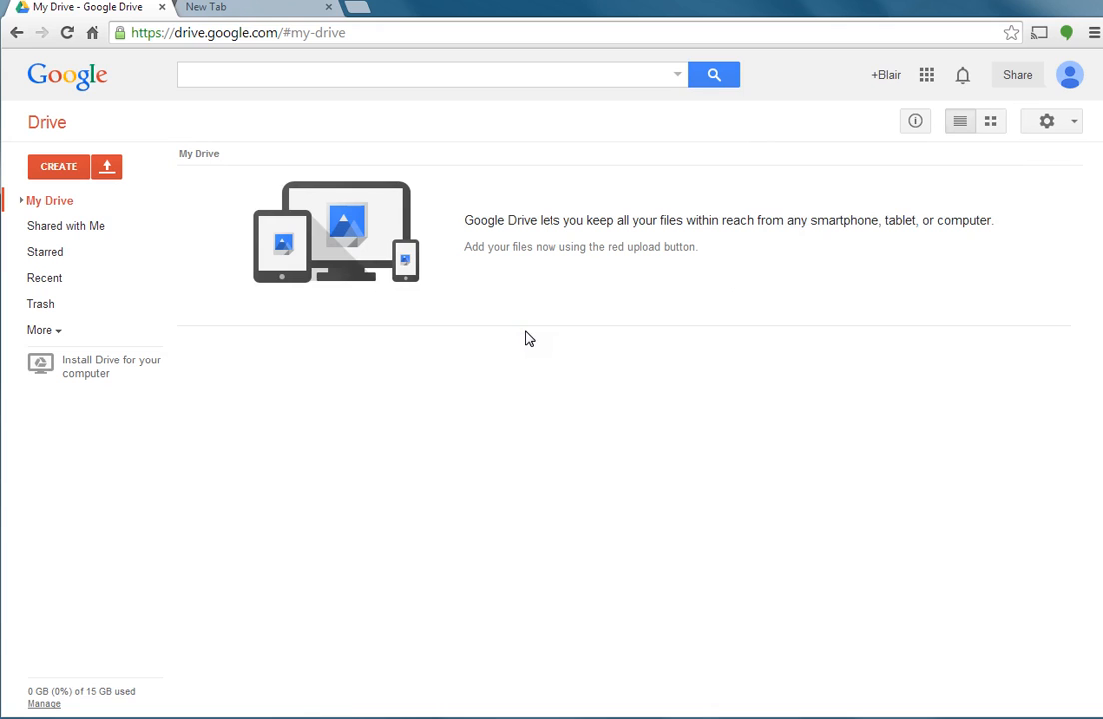
{"action": "mouse_move", "coordinate": [58, 166]}
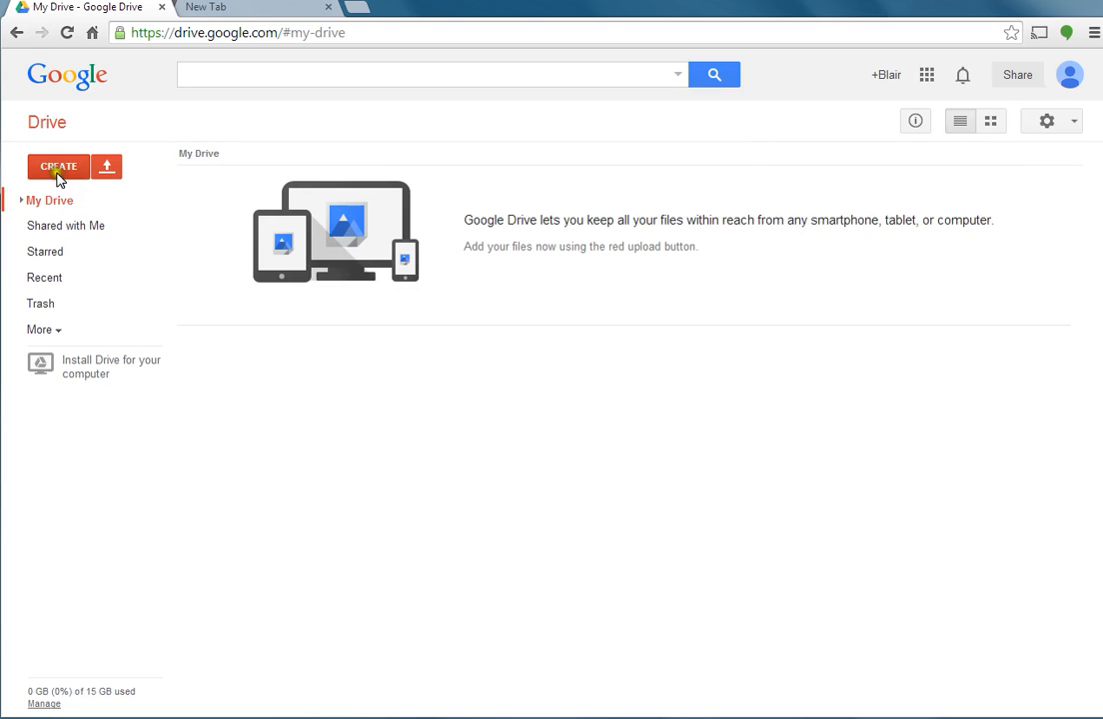
Step: Create a new blank Form from Drive's CREATE menu
{"action": "left_click", "coordinate": [58, 165]}
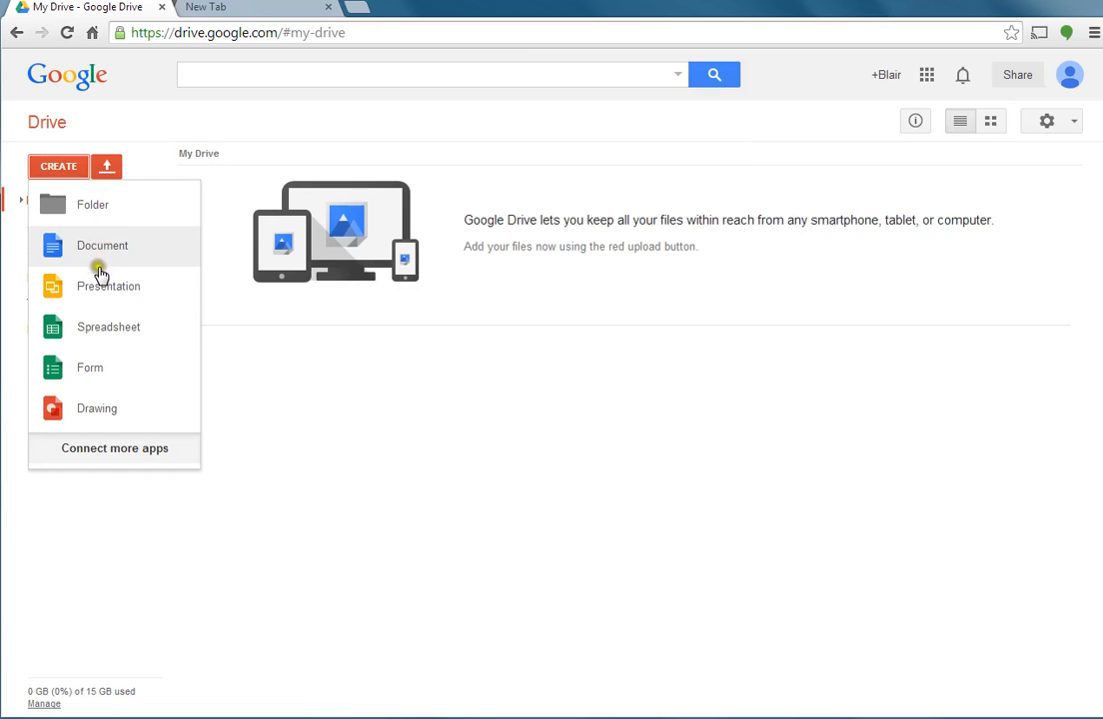
{"action": "mouse_move", "coordinate": [108, 288]}
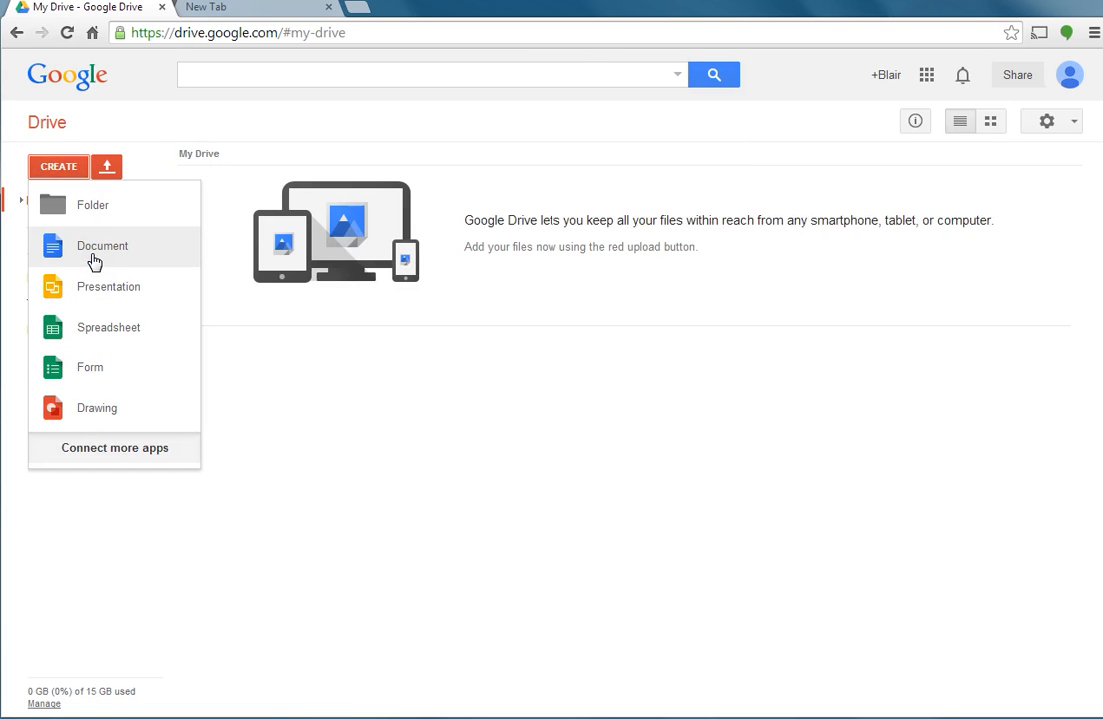
{"action": "mouse_move", "coordinate": [92, 290]}
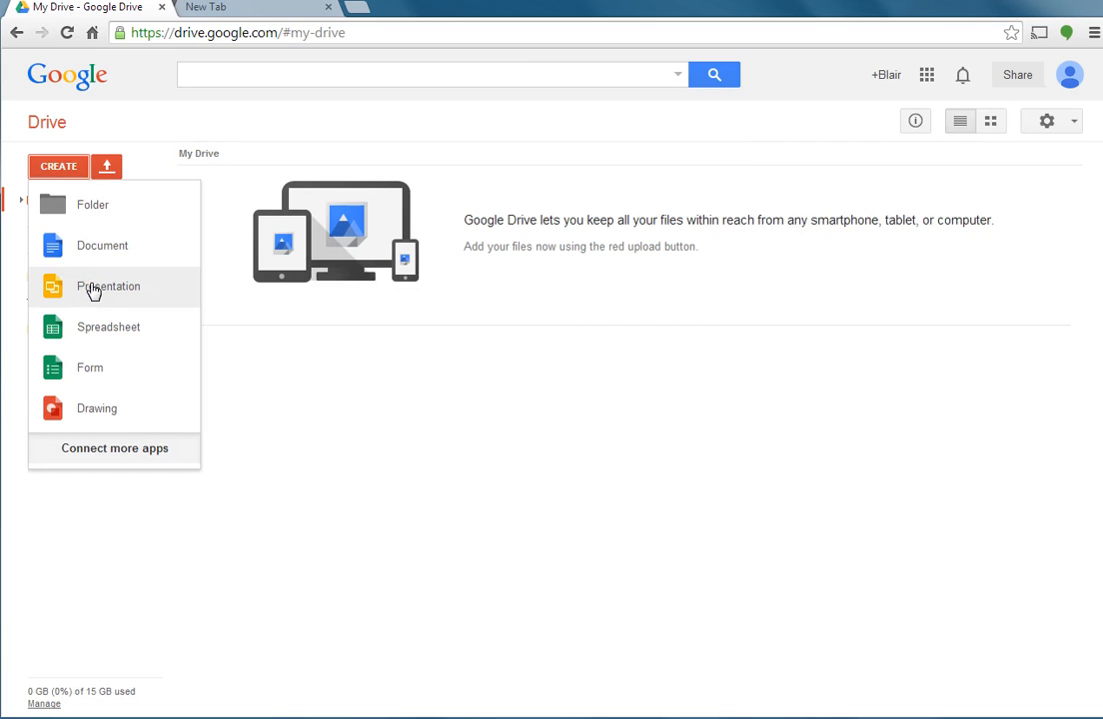
{"action": "mouse_move", "coordinate": [94, 332]}
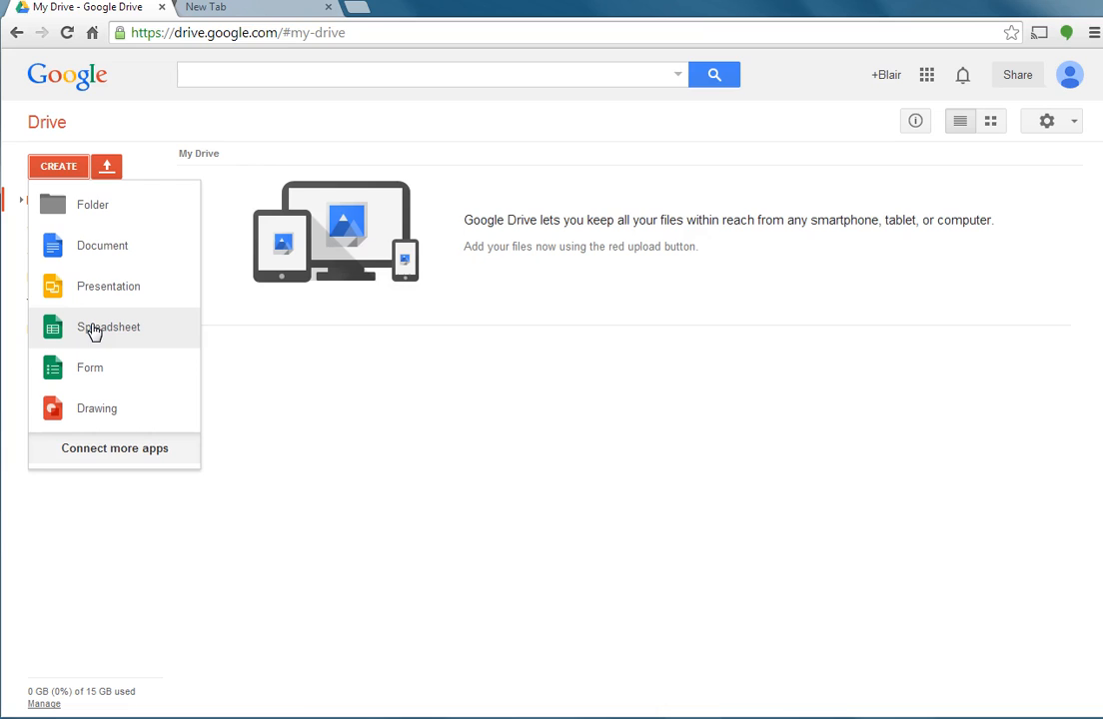
{"action": "mouse_move", "coordinate": [90, 374]}
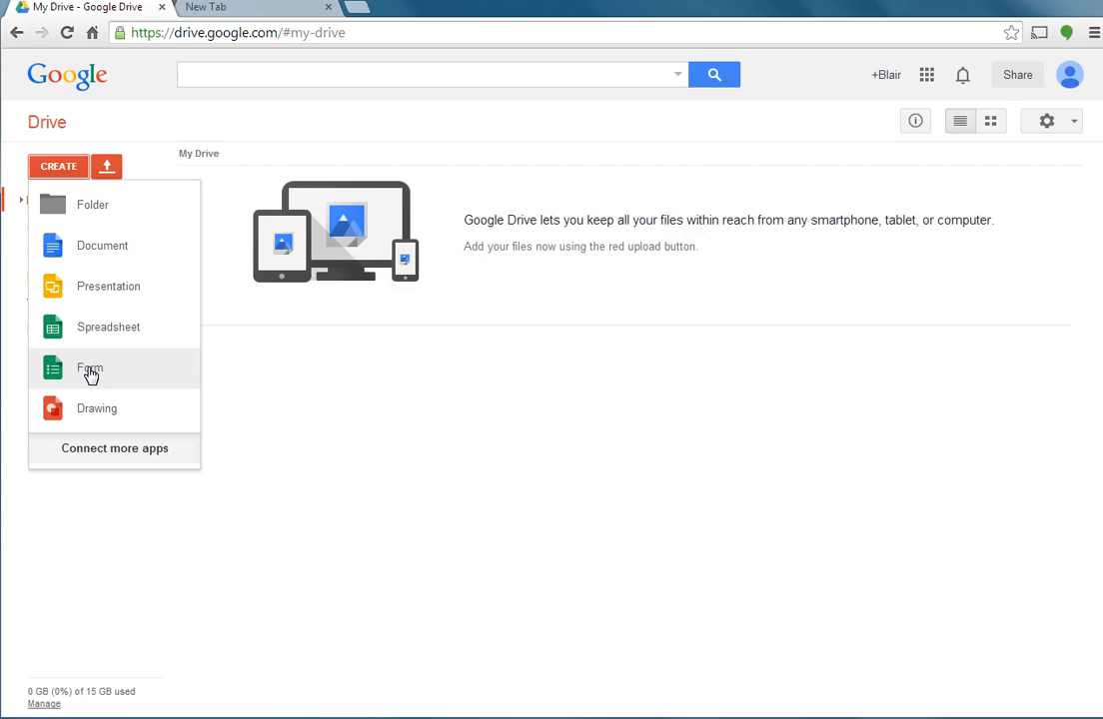
{"action": "left_click", "coordinate": [89, 368]}
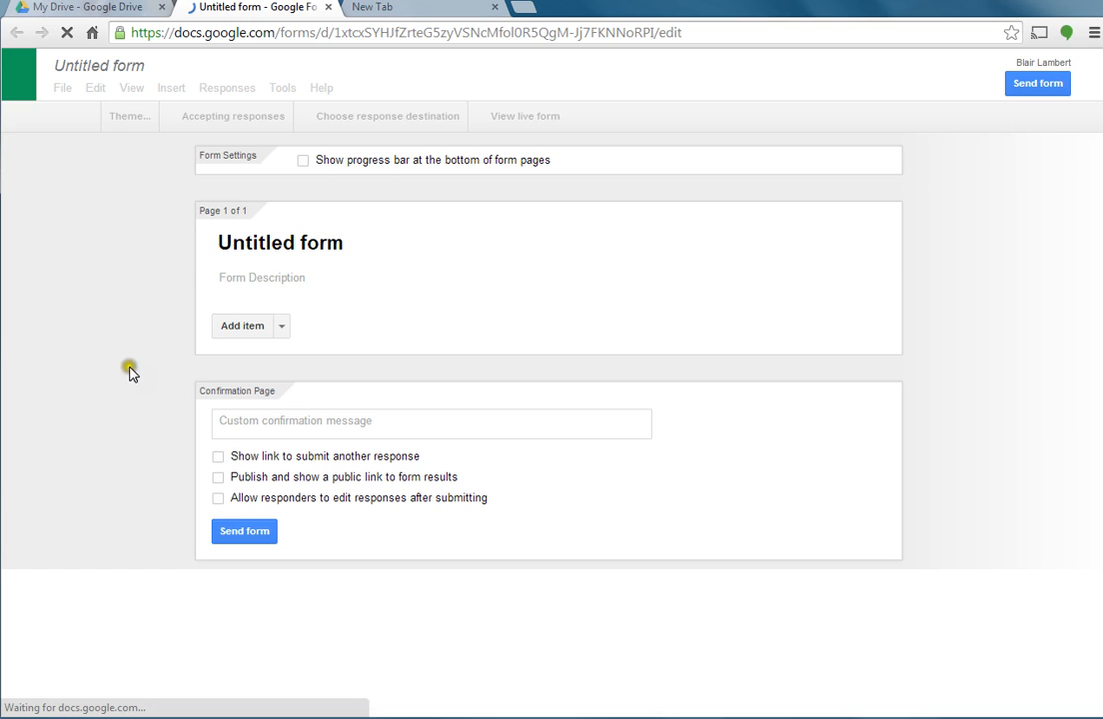
Step: Dismiss the welcome popup, title the form 'Sample' and apply the Books Classic theme
{"action": "left_click", "coordinate": [242, 326]}
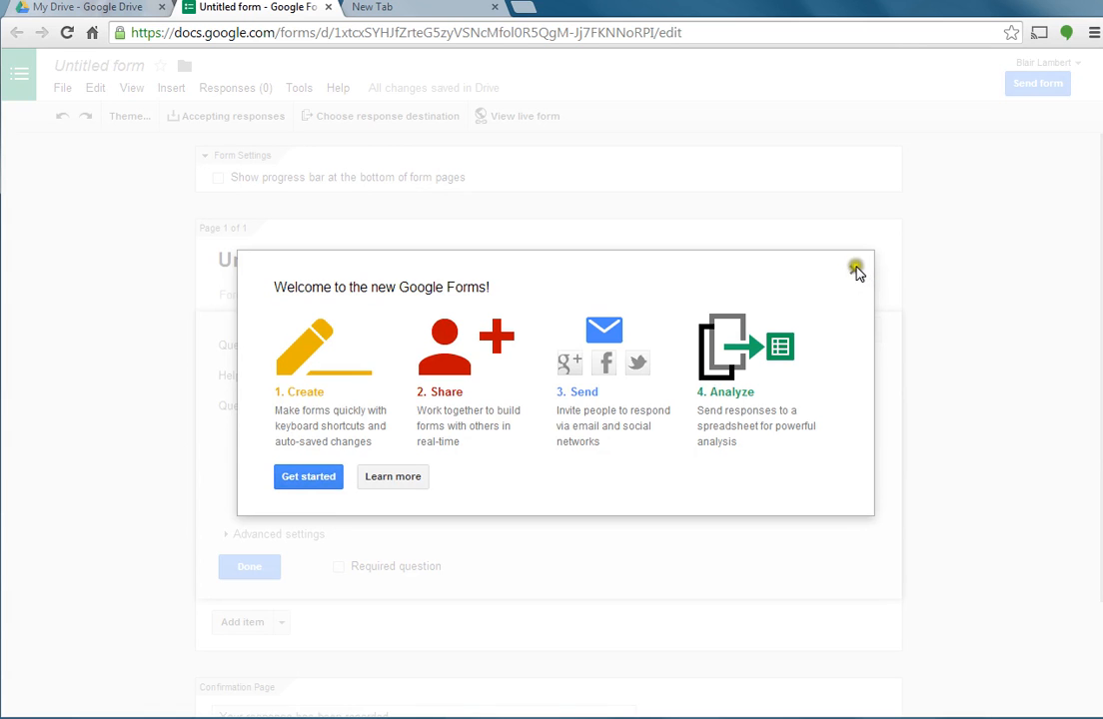
{"action": "left_click", "coordinate": [855, 270]}
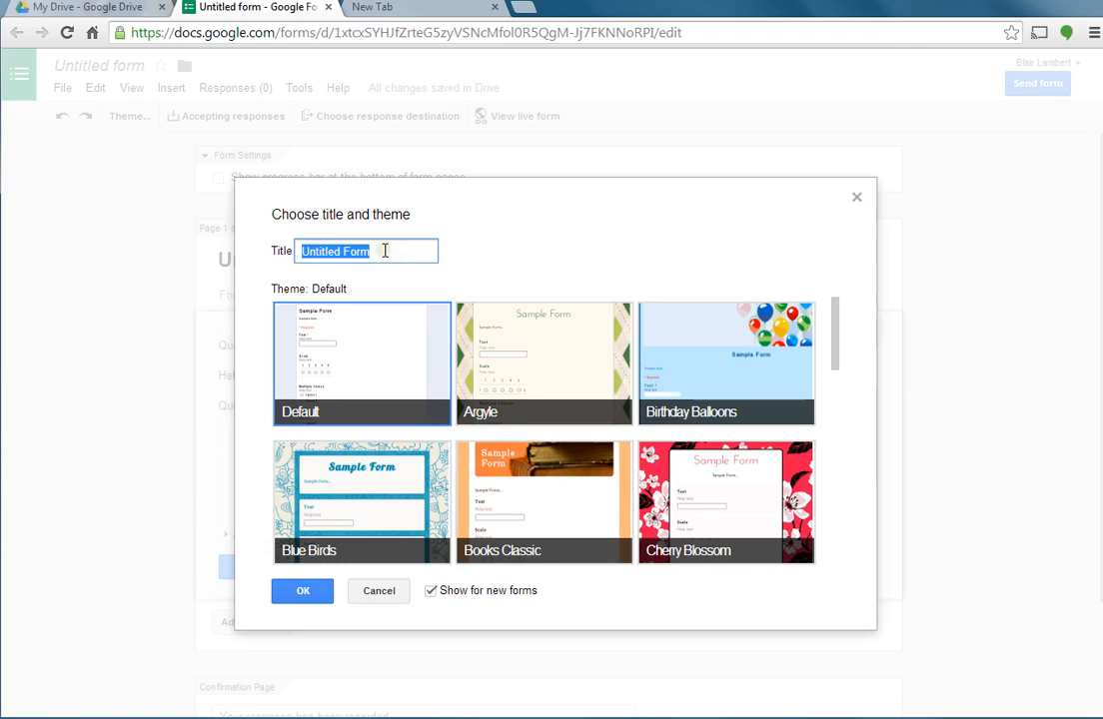
{"action": "type", "text": "Sample"}
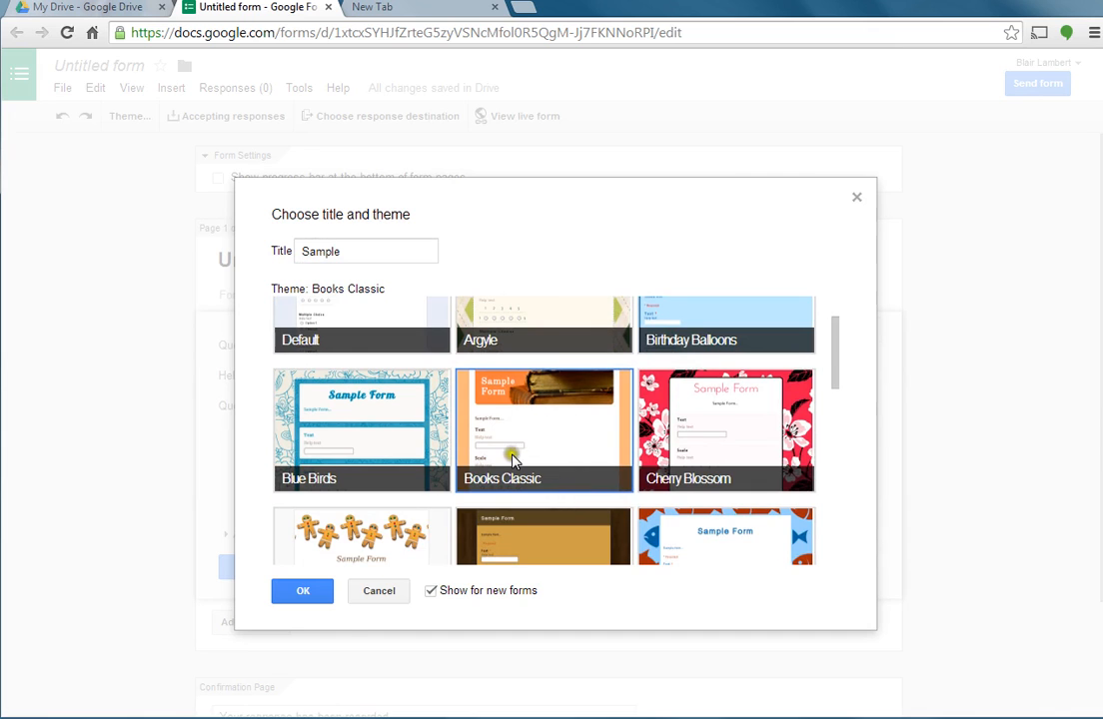
{"action": "left_click", "coordinate": [304, 592]}
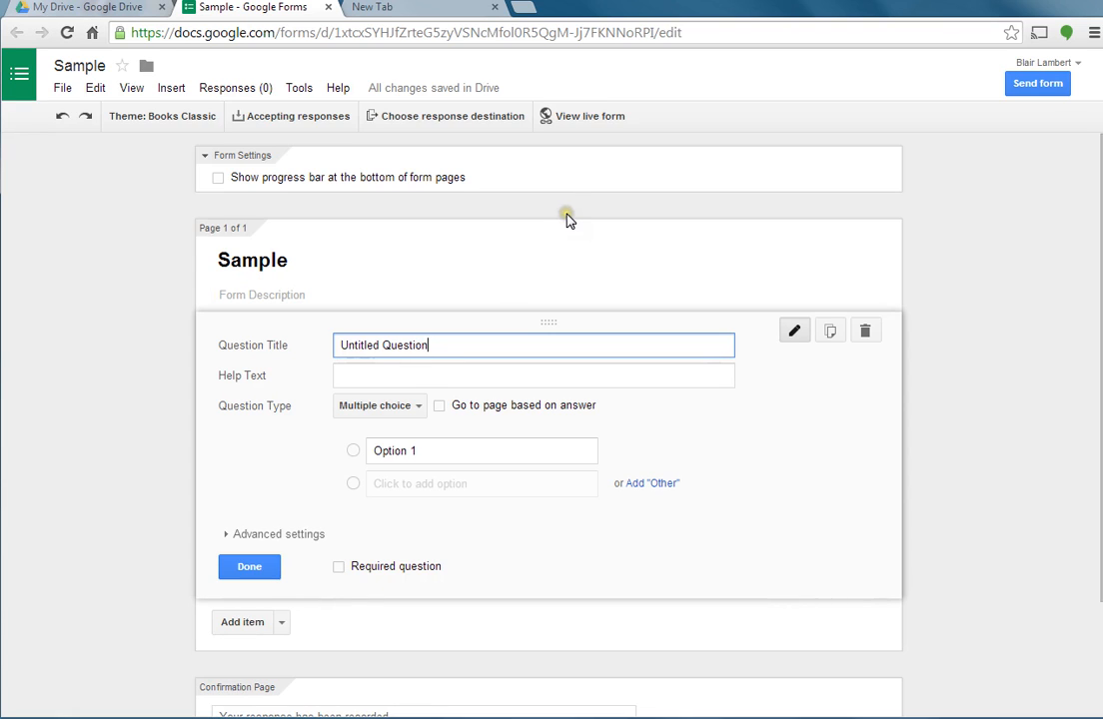
{"action": "mouse_move", "coordinate": [570, 217]}
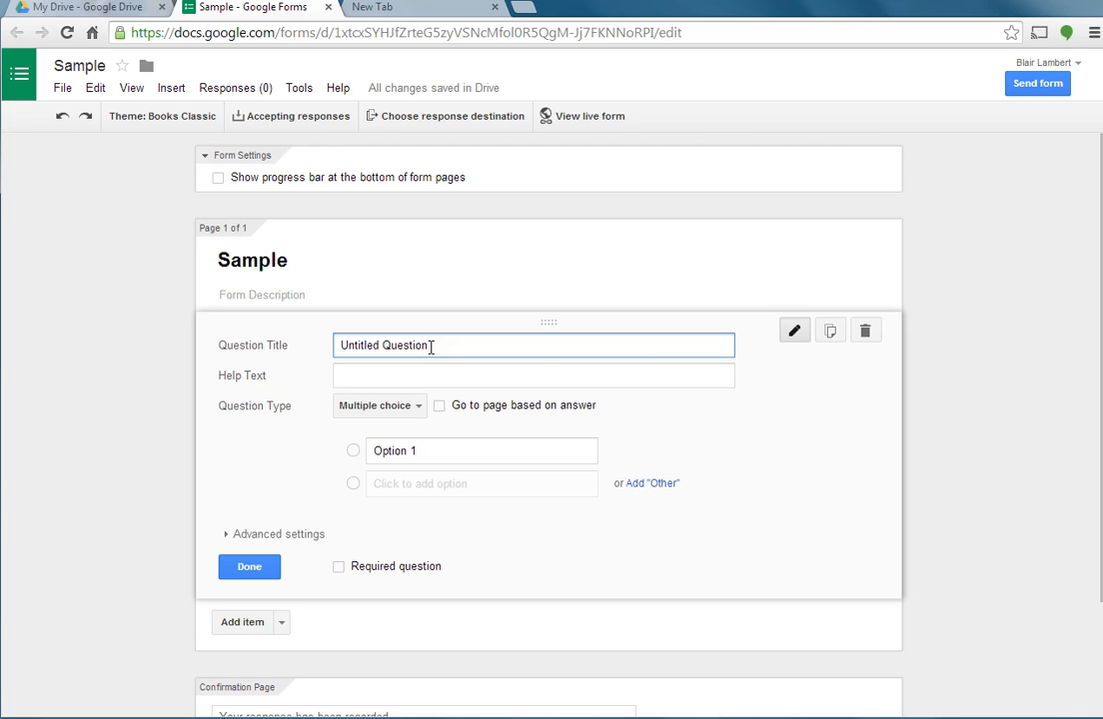
Step: Make the first question a required Text question titled 'Name' and finish it
{"action": "key", "text": "Backspace"}
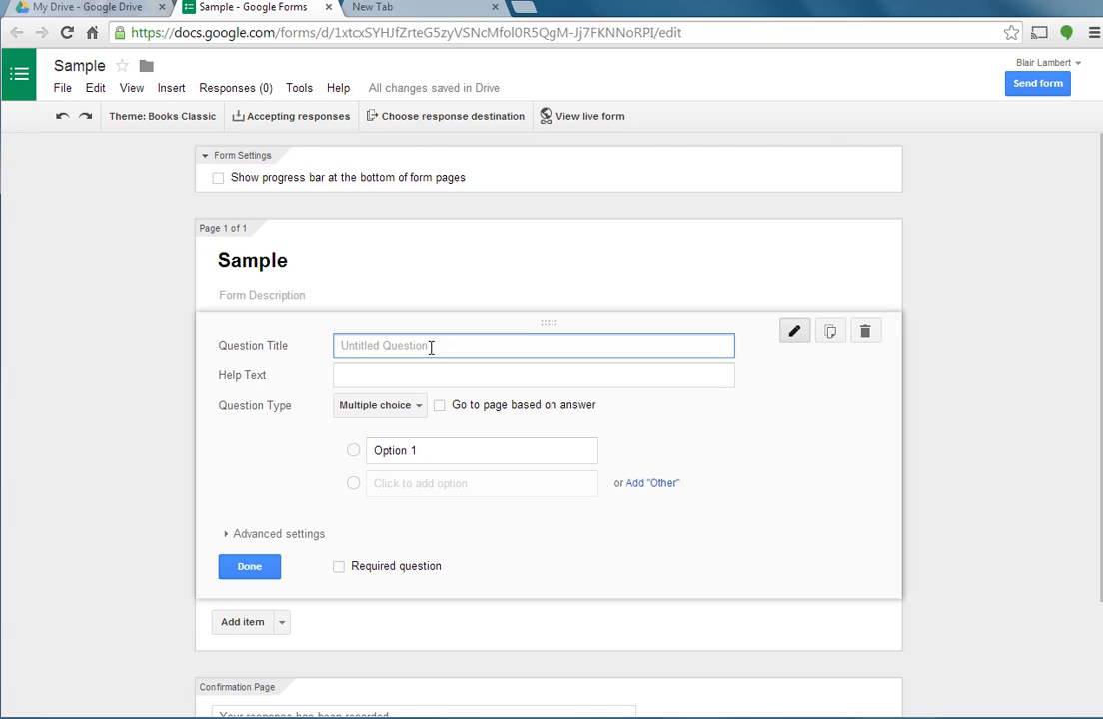
{"action": "type", "text": "Name"}
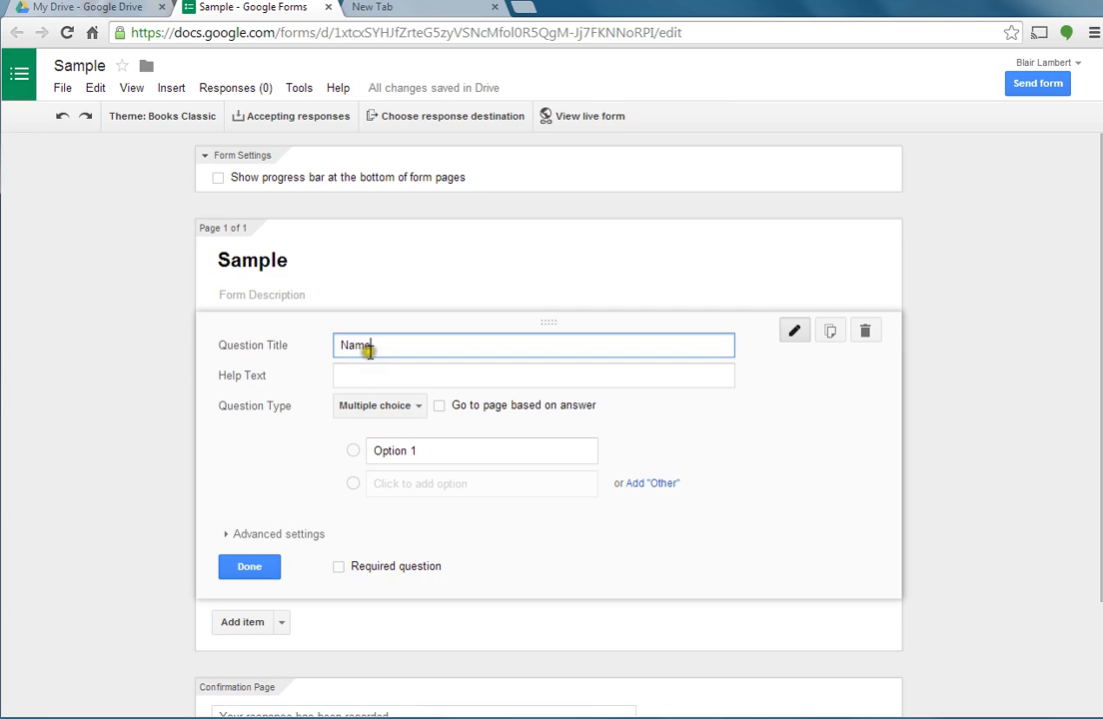
{"action": "left_click", "coordinate": [378, 404]}
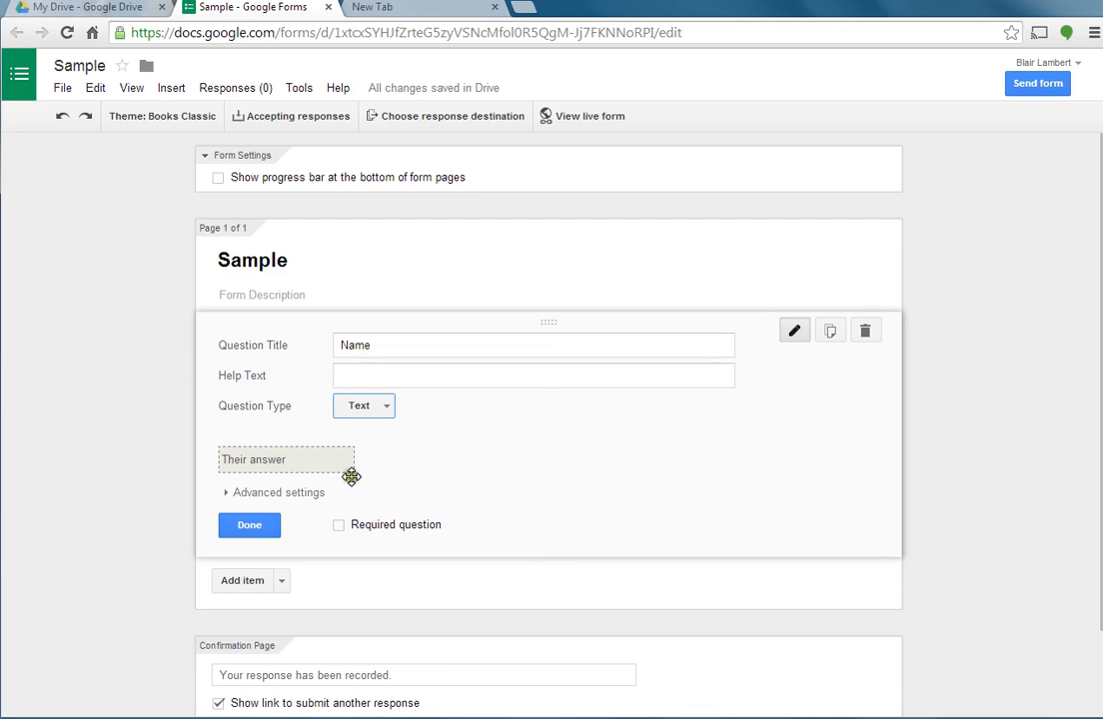
{"action": "mouse_move", "coordinate": [292, 461]}
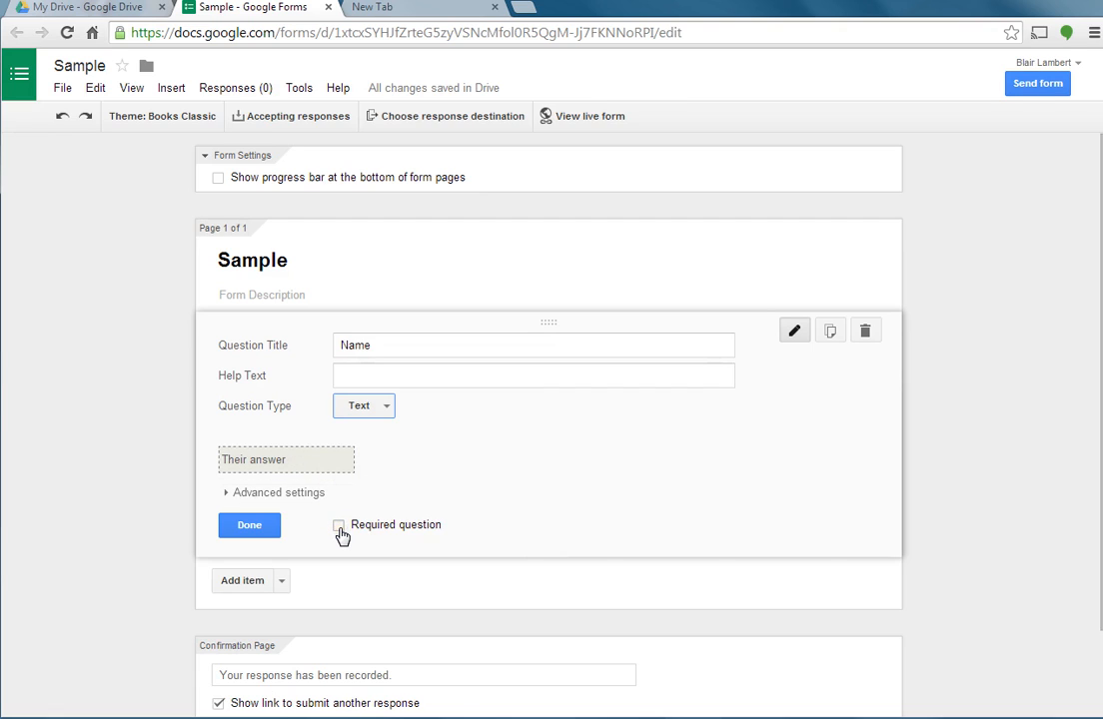
{"action": "left_click", "coordinate": [340, 525]}
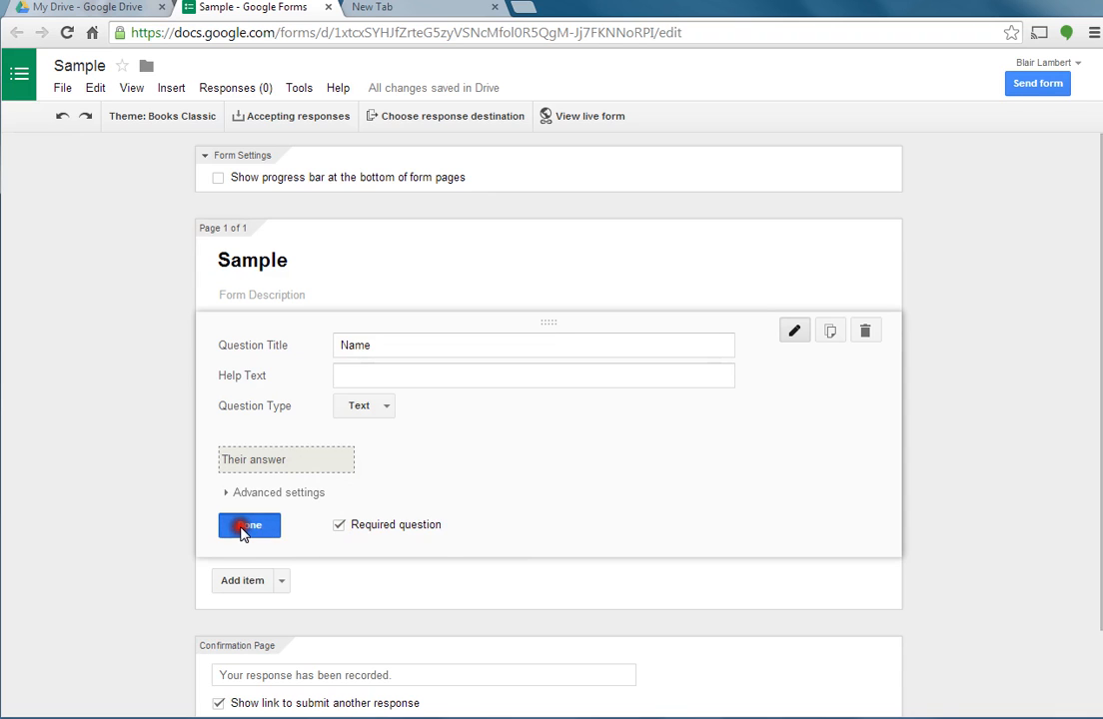
{"action": "left_click", "coordinate": [248, 524]}
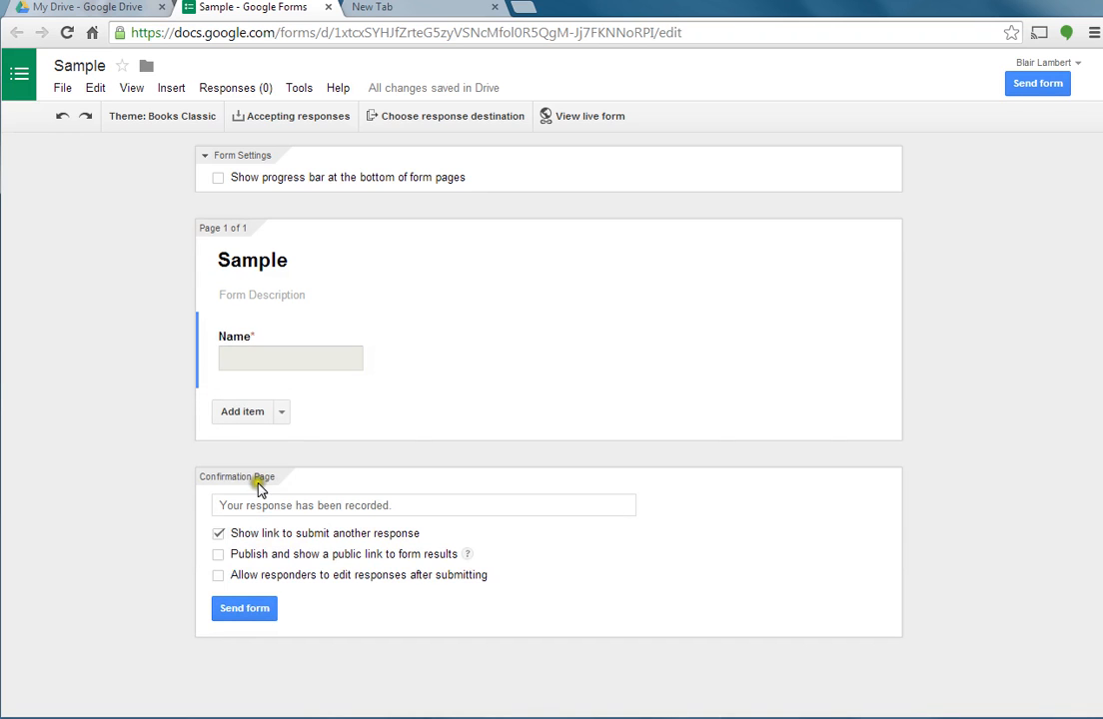
Step: Add a second question titled 'What is the main idea of this story?'
{"action": "left_click", "coordinate": [242, 412]}
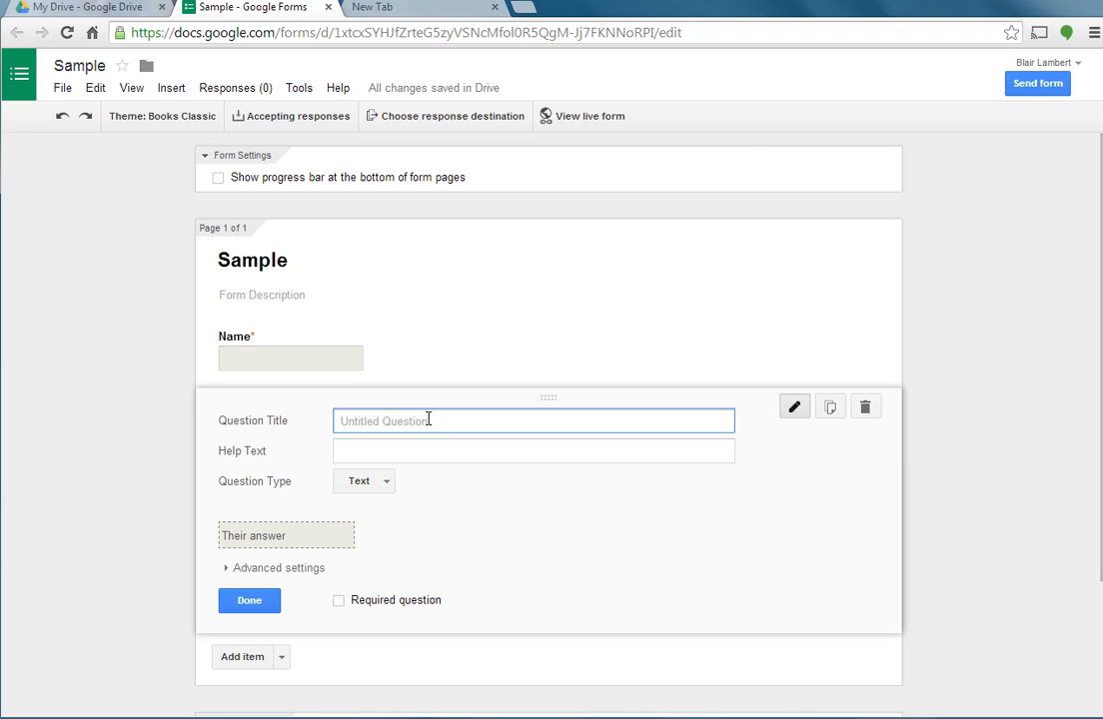
{"action": "type", "text": "What is"}
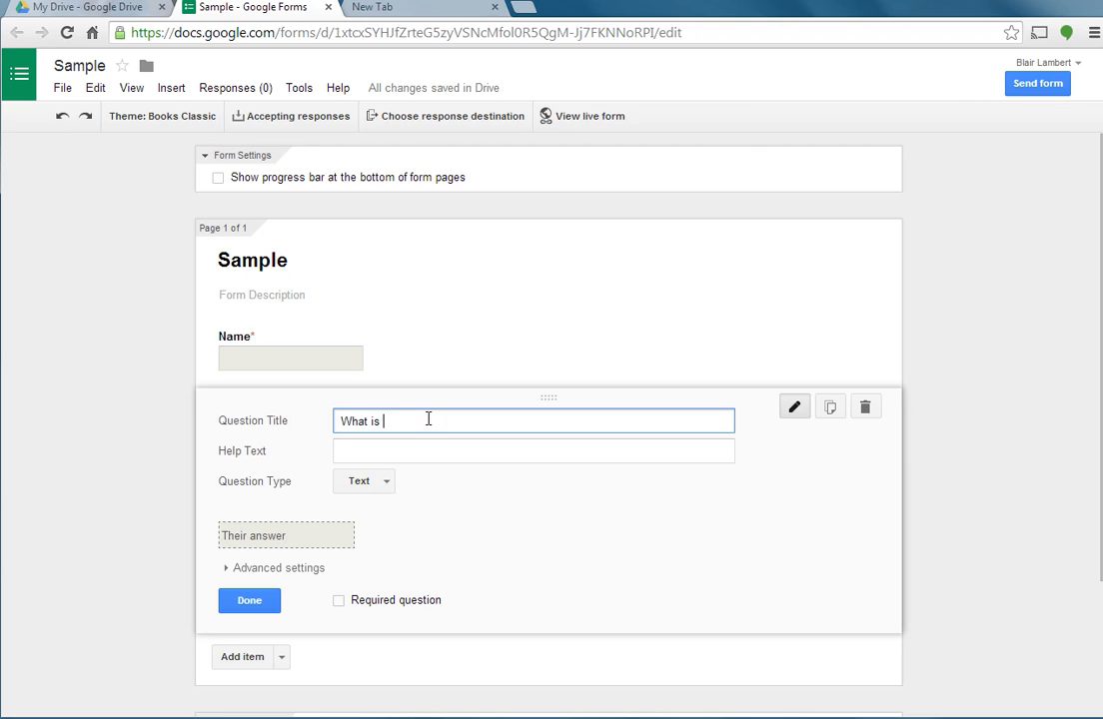
{"action": "type", "text": "the main idea"}
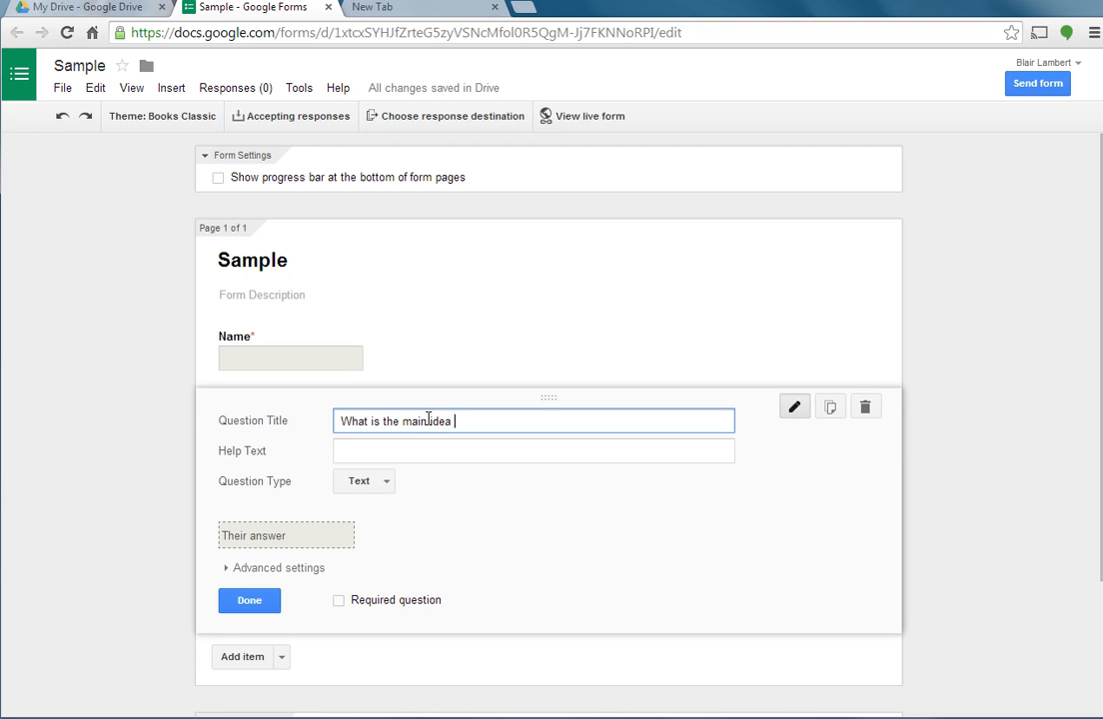
{"action": "type", "text": "of this story"}
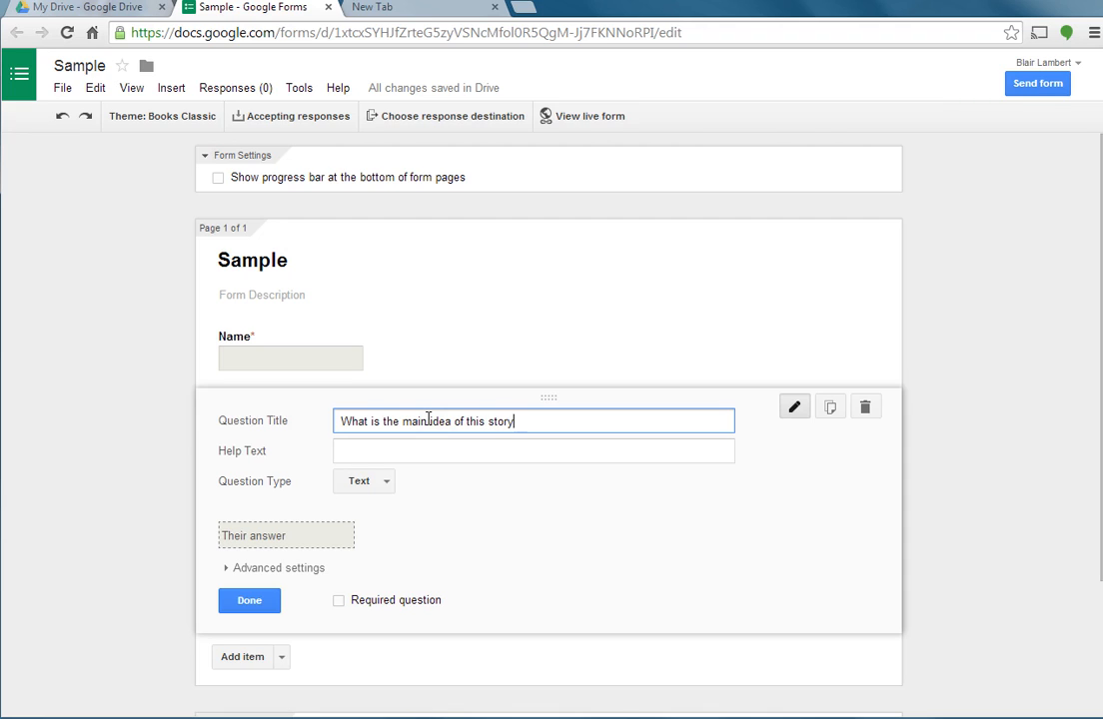
{"action": "type", "text": "?"}
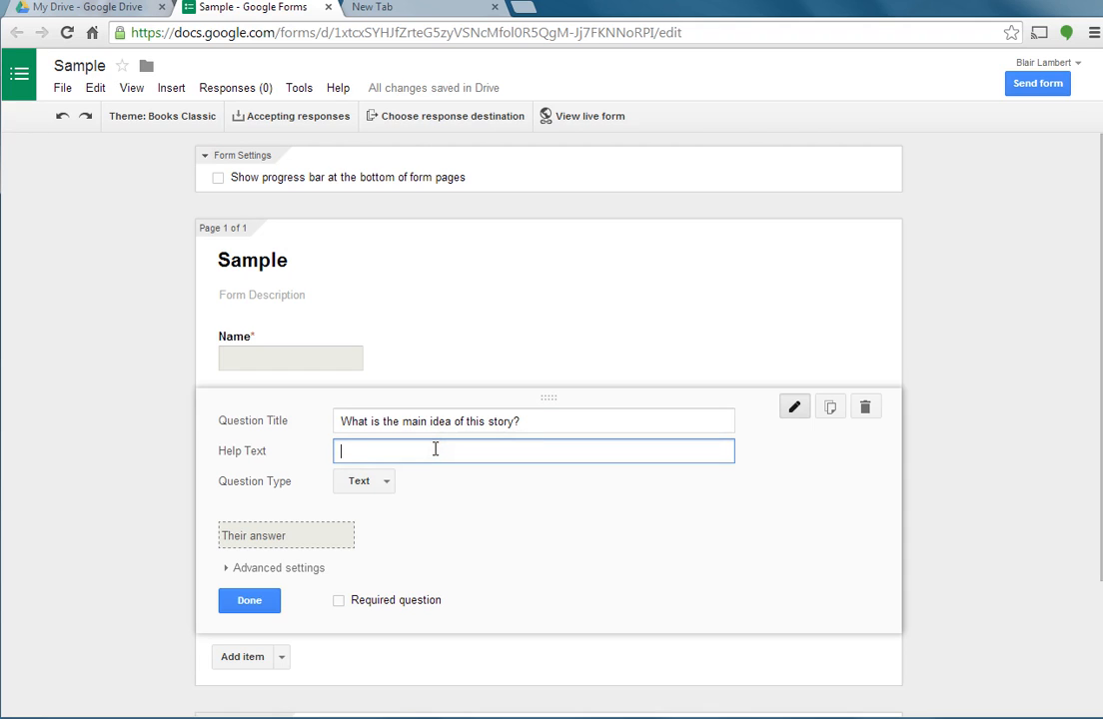
Step: Add help text asking for one piece of evidence and at least 2 sentences, set Paragraph text and finish
{"action": "type", "text": "Give one"}
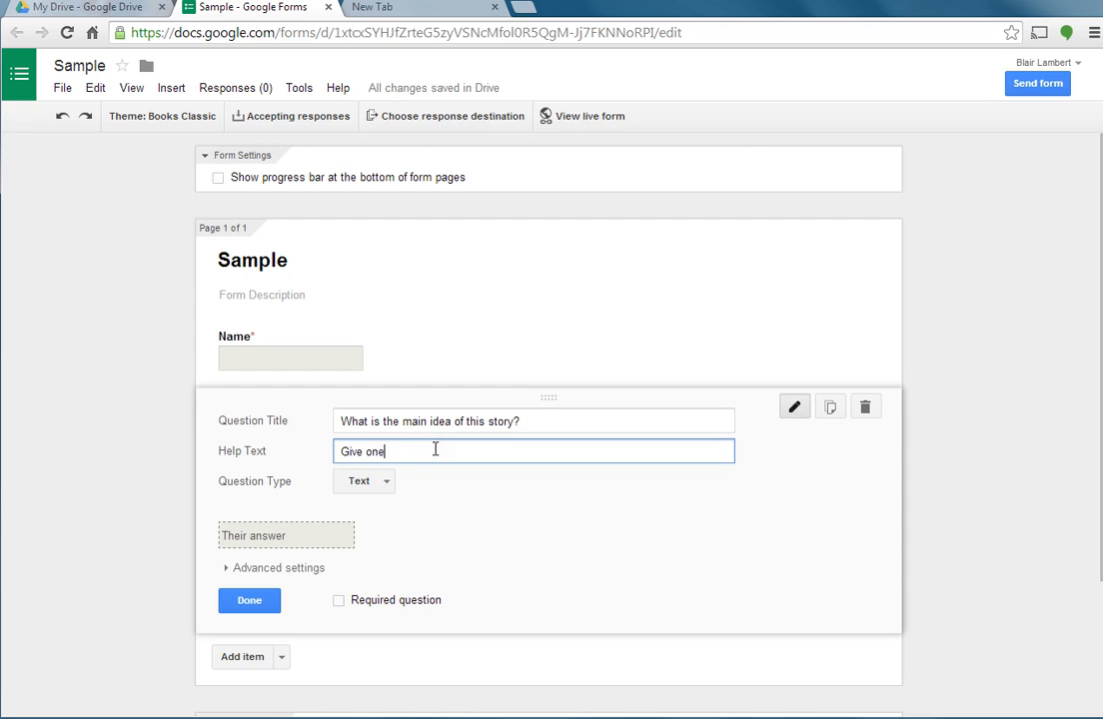
{"action": "type", "text": "piece of evidence to"}
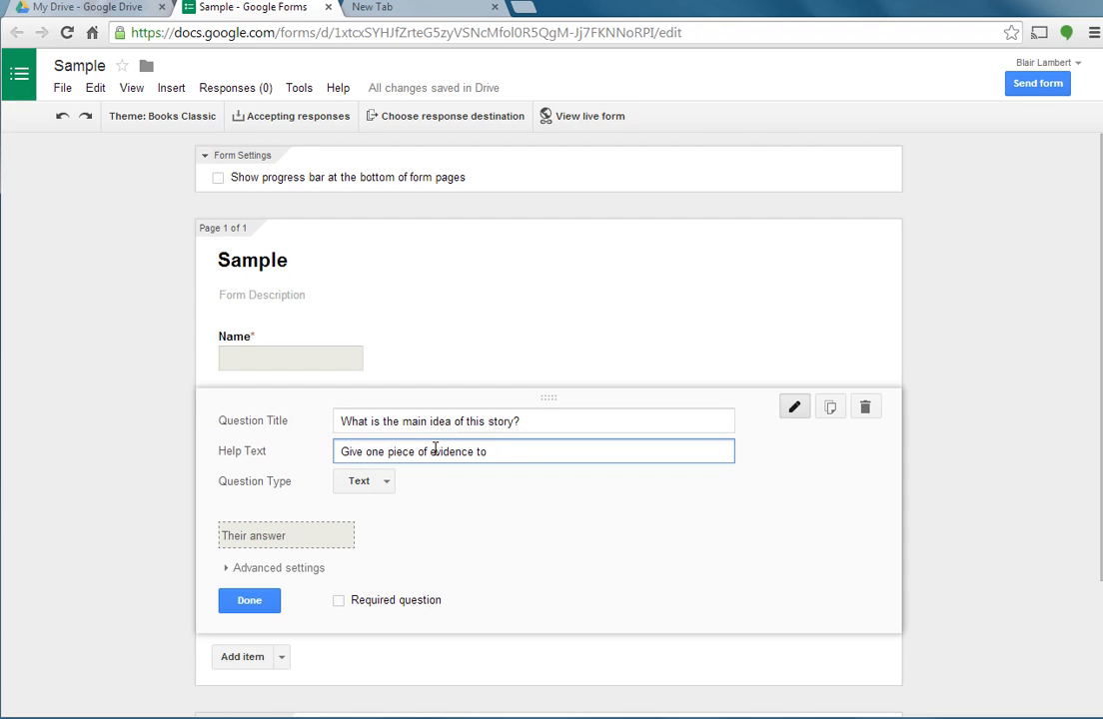
{"action": "type", "text": "support your"}
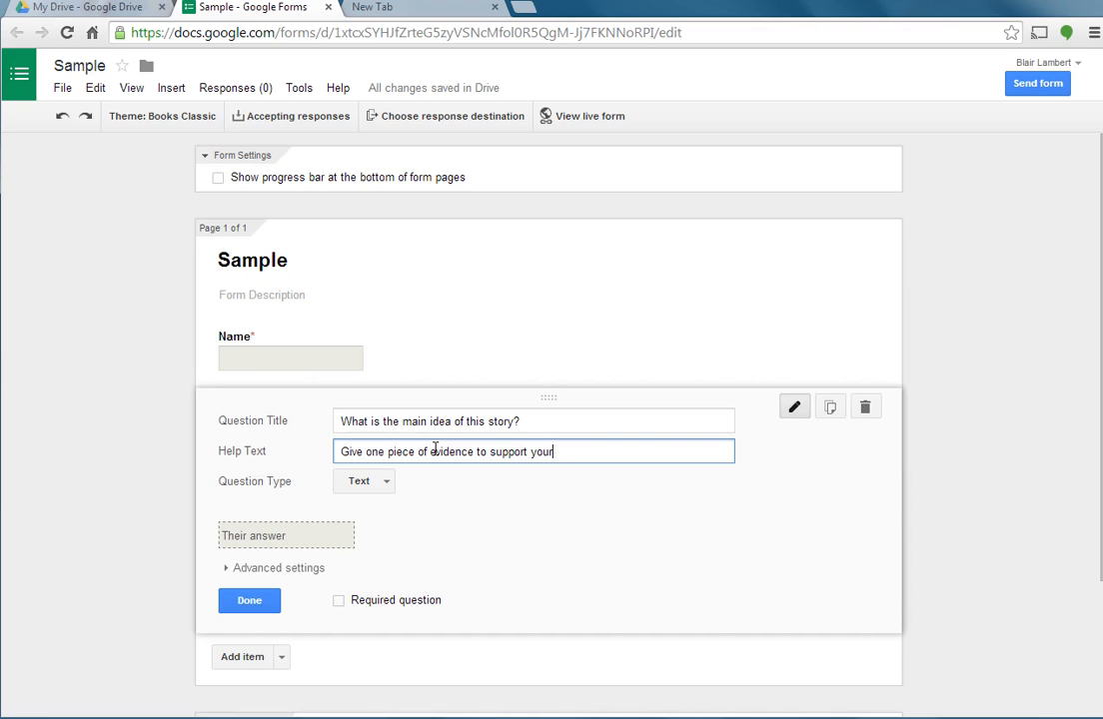
{"action": "type", "text": "anse"}
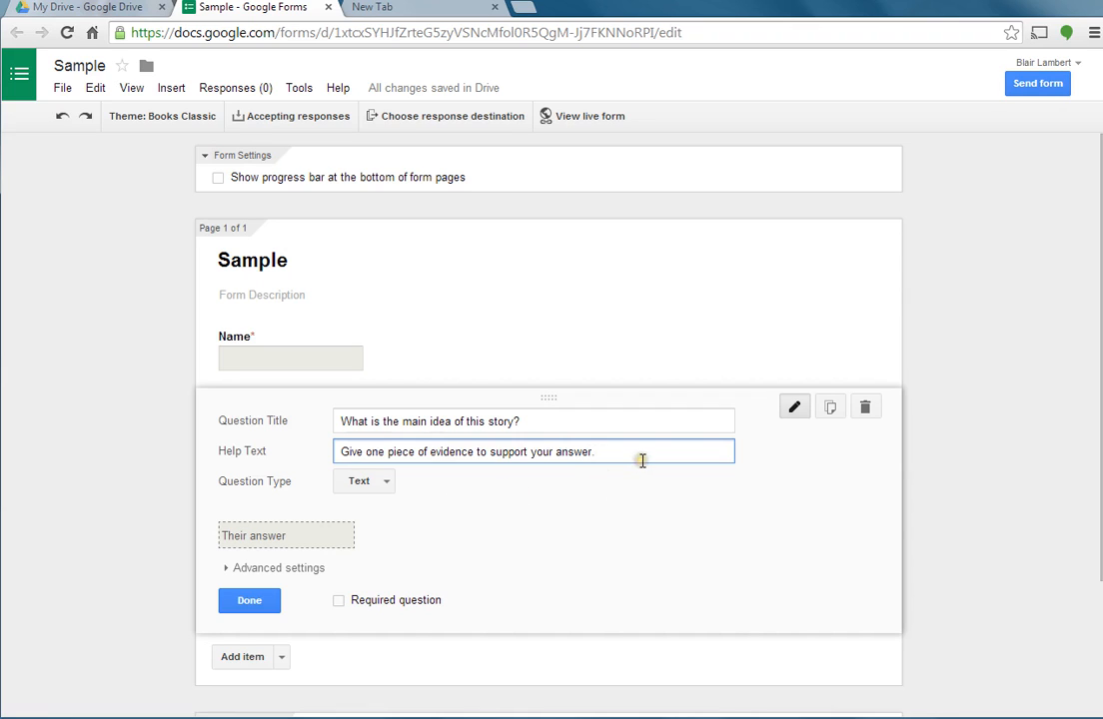
{"action": "type", "text": "Wri"}
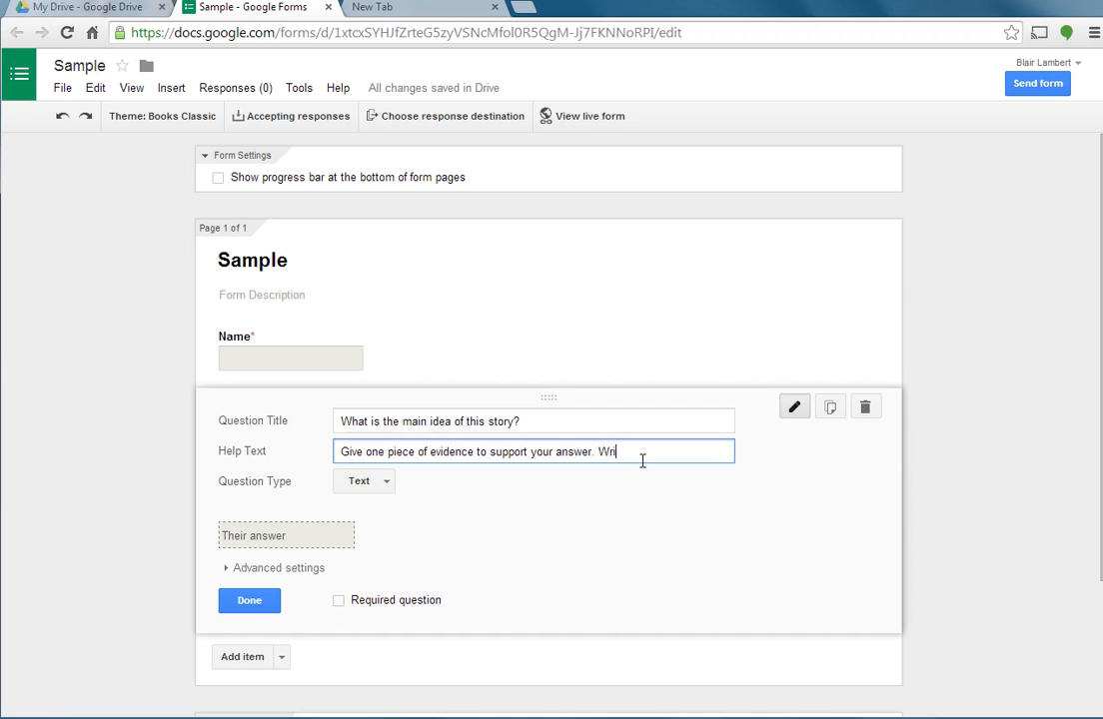
{"action": "type", "text": "te at least"}
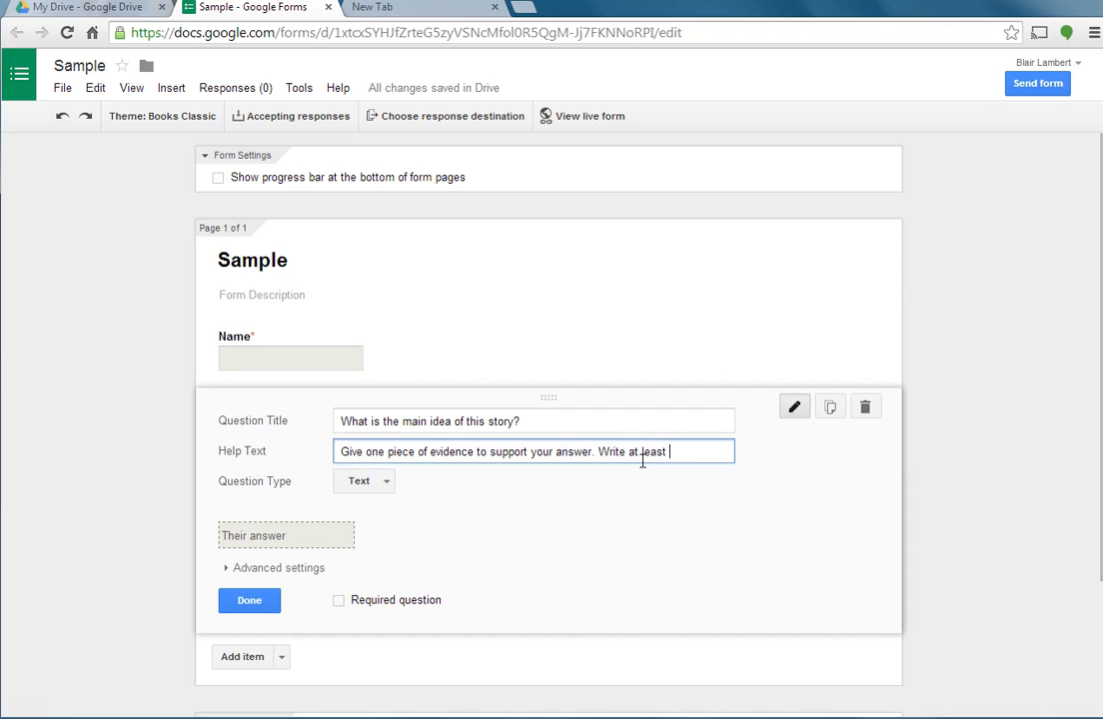
{"action": "type", "text": "2 sentences."}
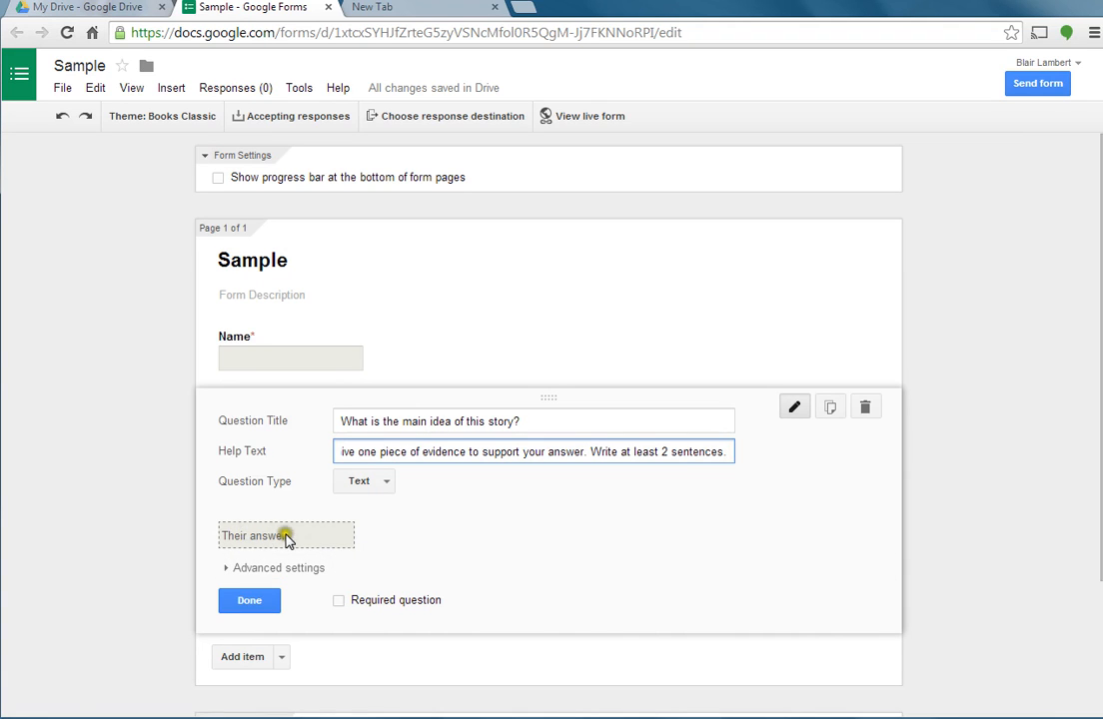
{"action": "left_click", "coordinate": [364, 480]}
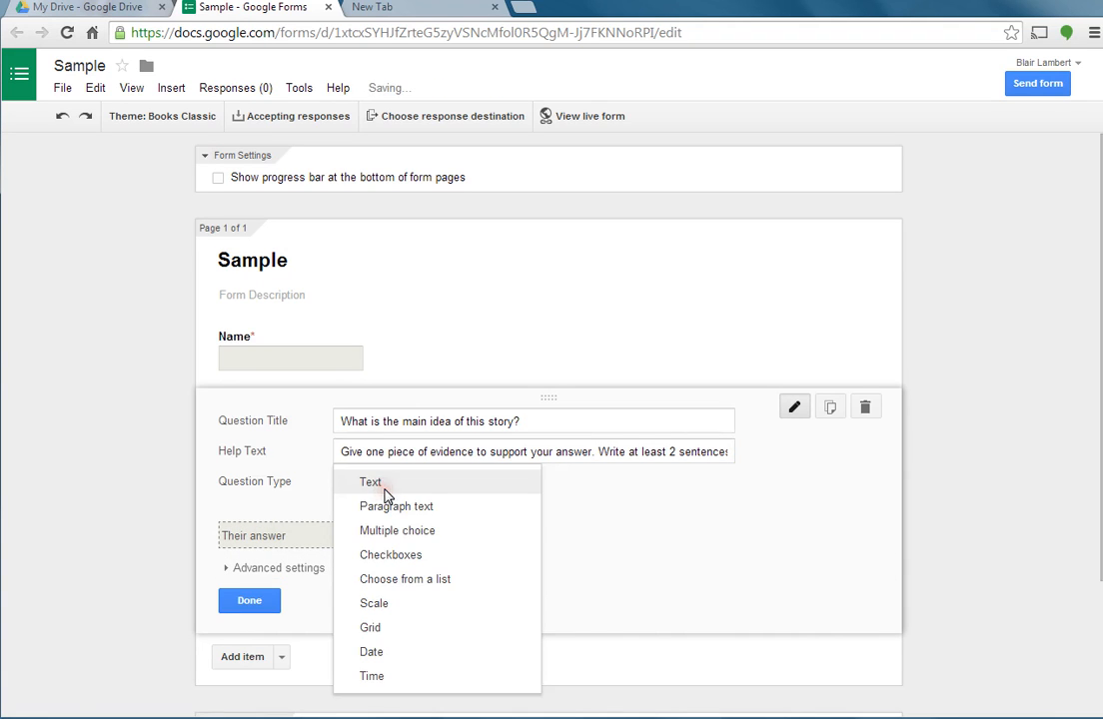
{"action": "left_click", "coordinate": [395, 506]}
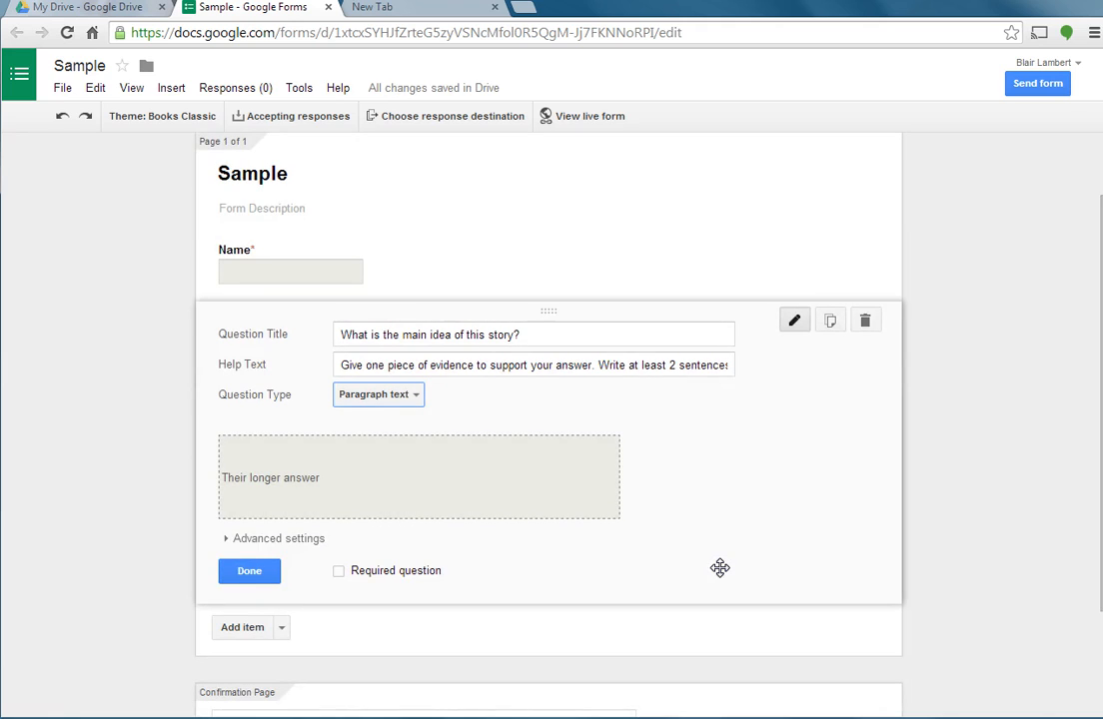
{"action": "left_click", "coordinate": [339, 571]}
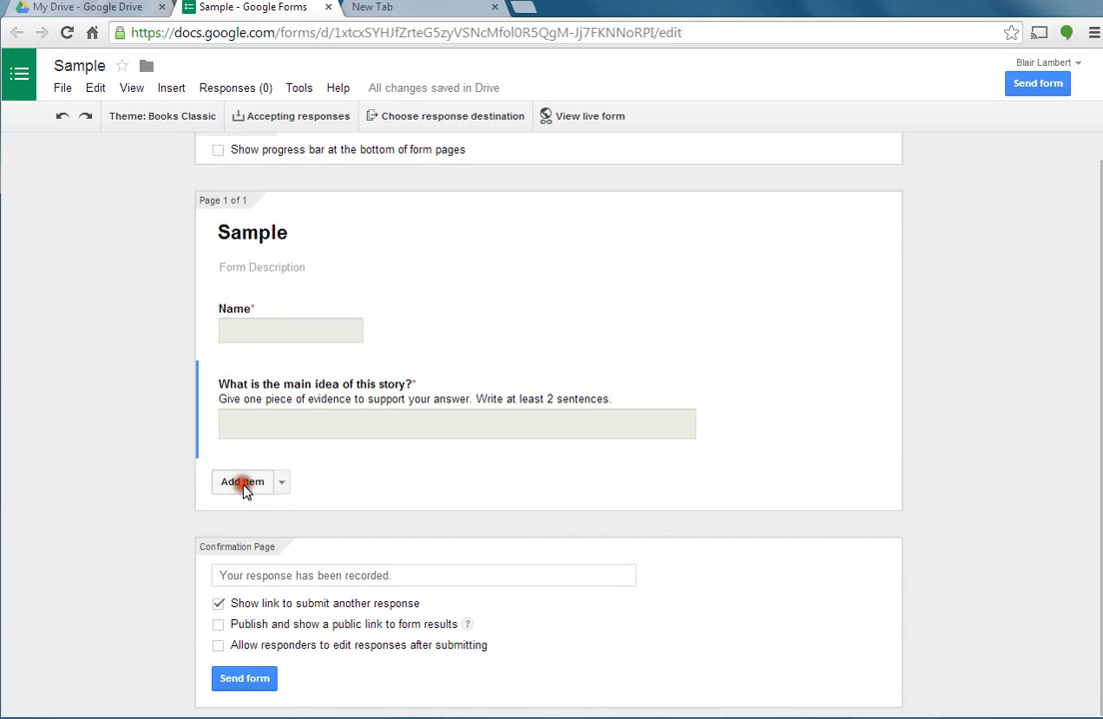
Step: Add a third question 'What are some of the main character's traits?' with help text 'Select all that apply.'
{"action": "left_click", "coordinate": [240, 482]}
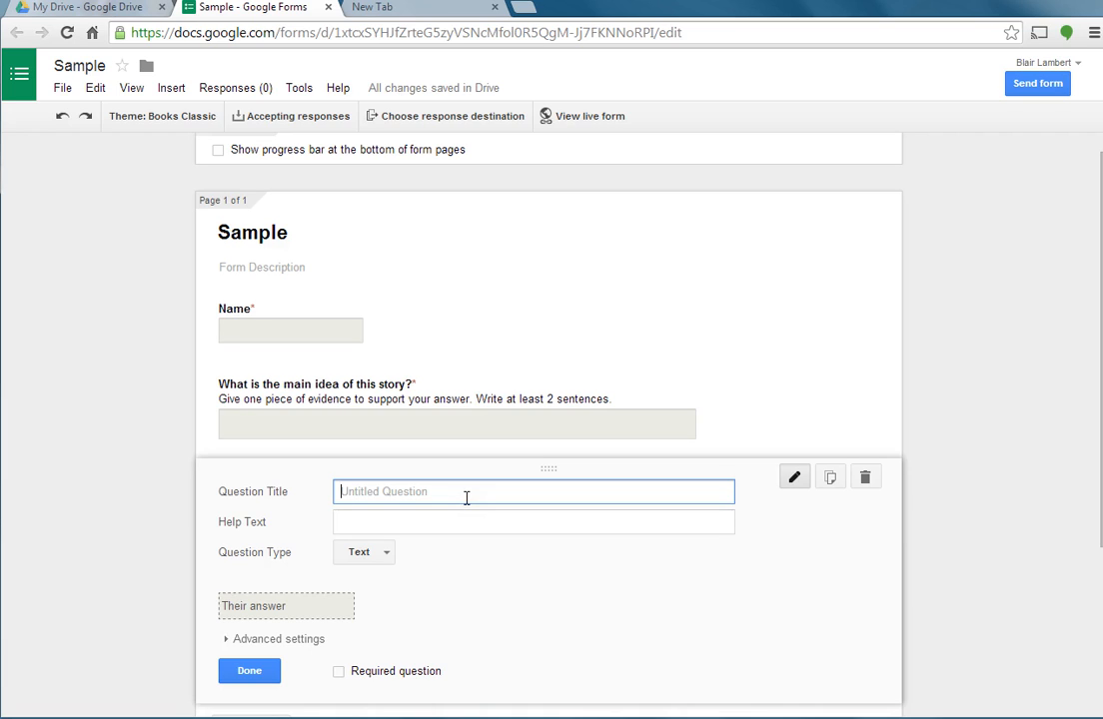
{"action": "scroll", "scroll_direction": "down", "scroll_amount": 3}
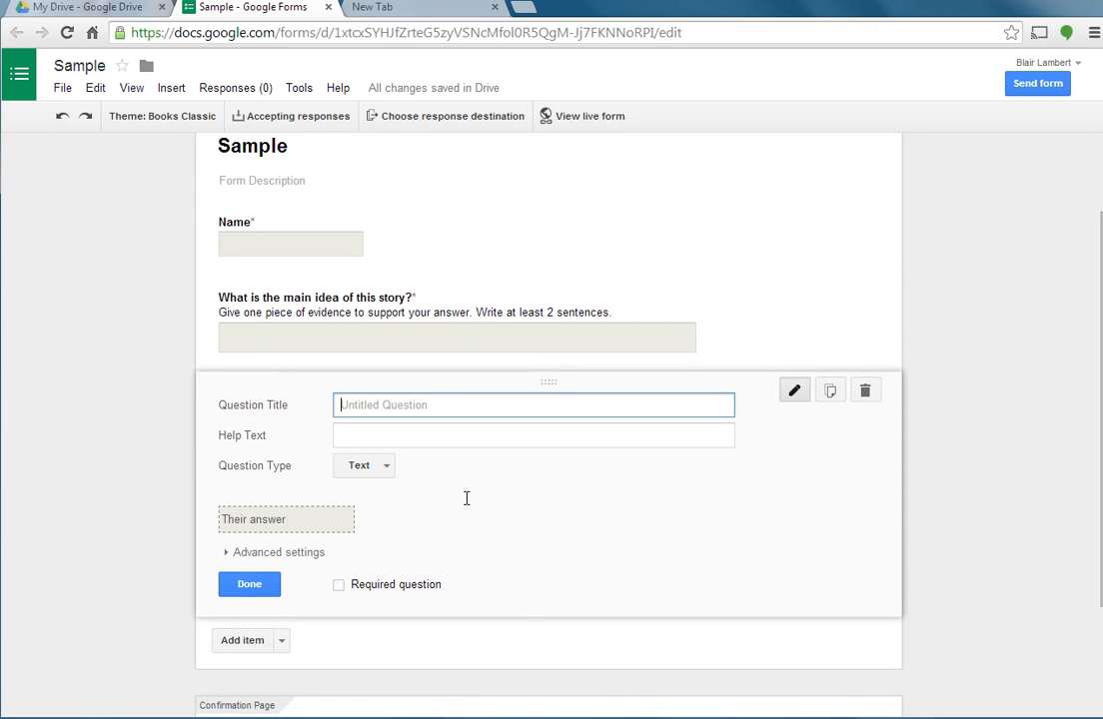
{"action": "type", "text": "What"}
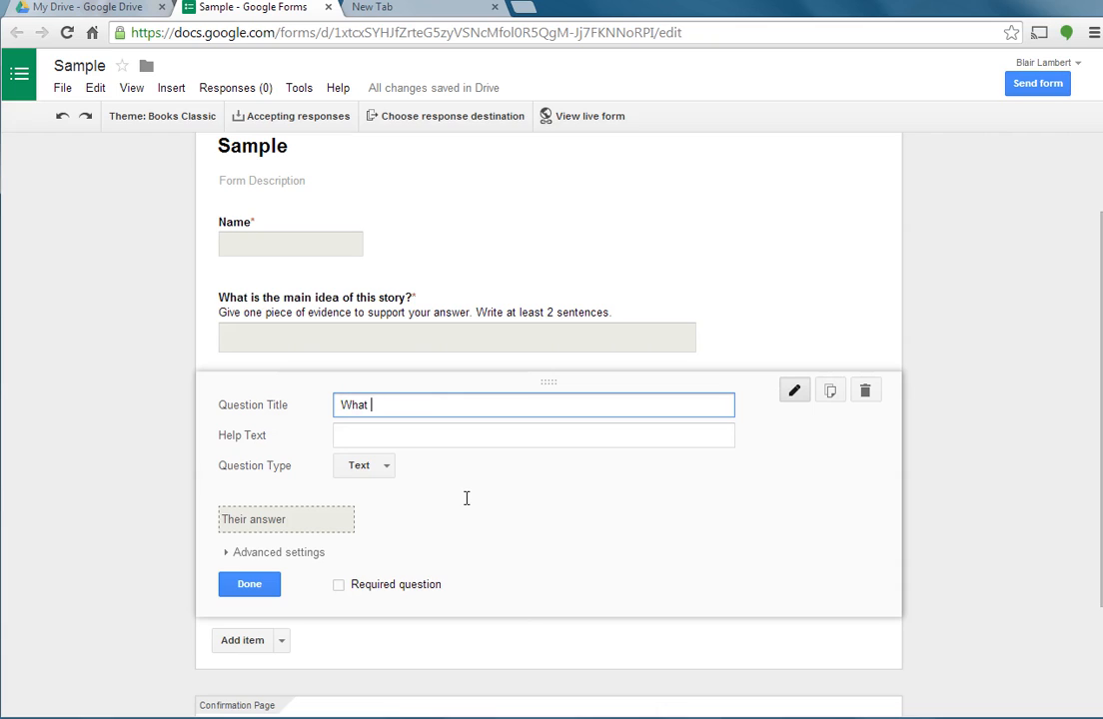
{"action": "type", "text": "are"}
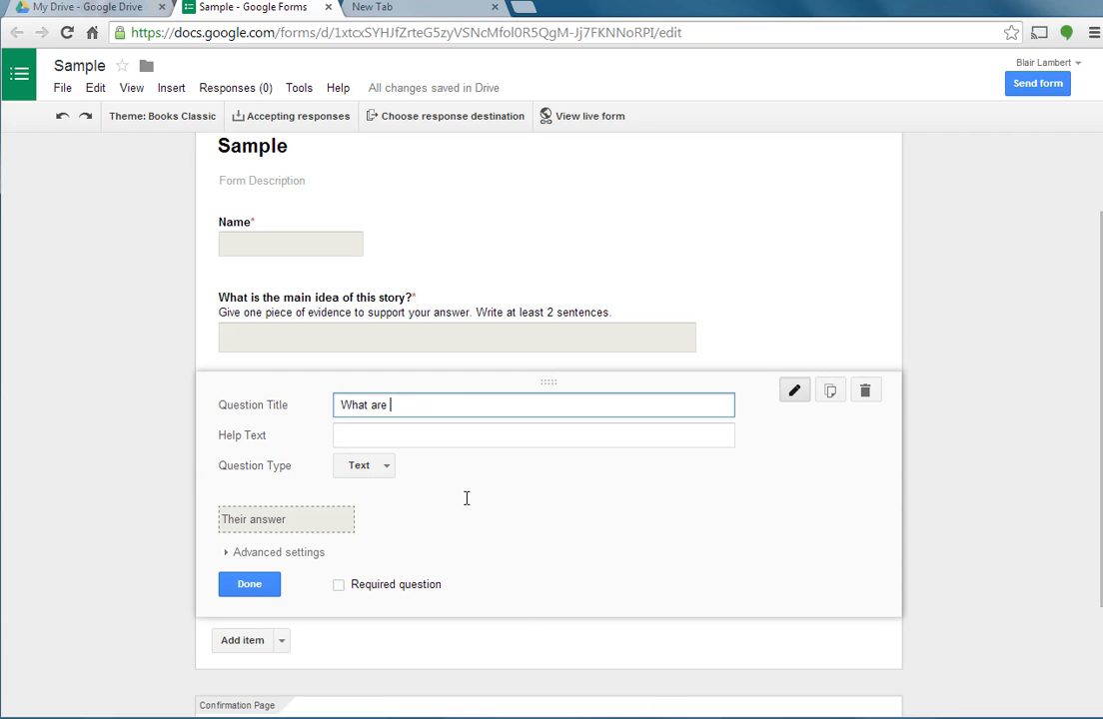
{"action": "type", "text": "some of the main"}
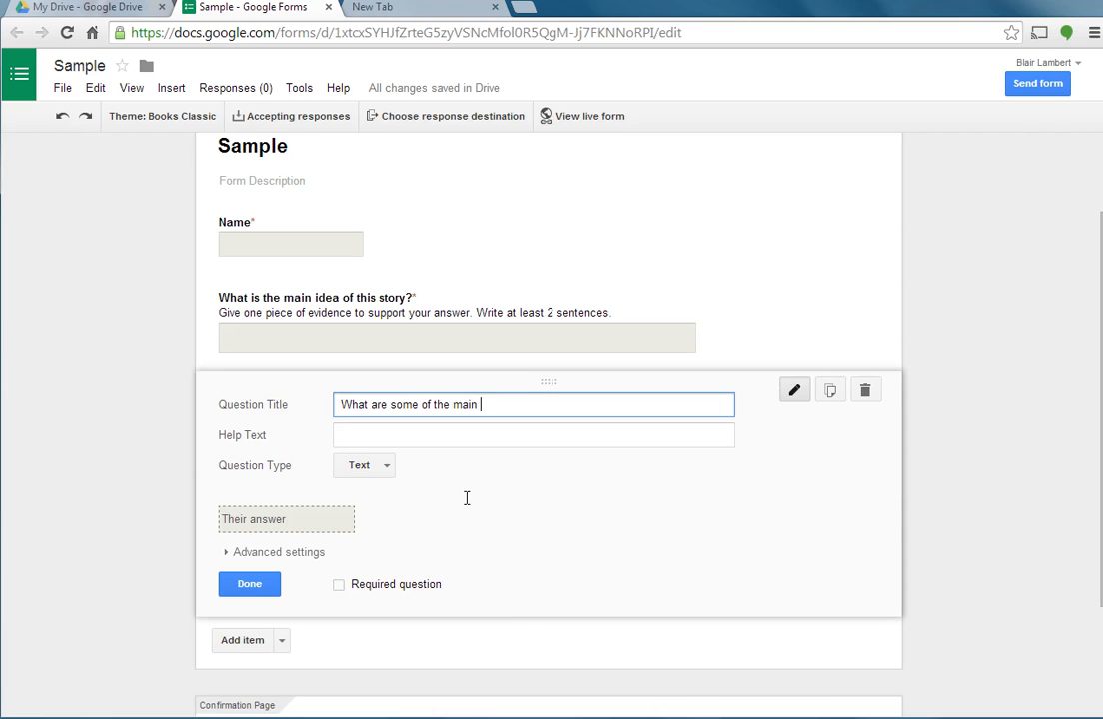
{"action": "type", "text": "charac"}
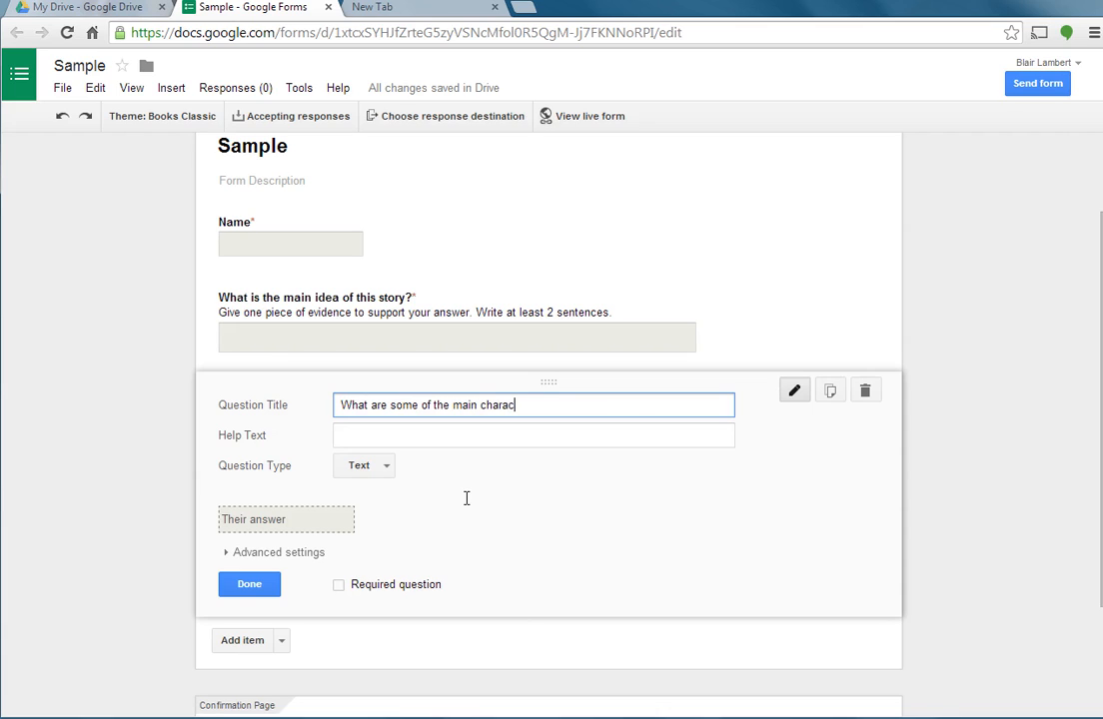
{"action": "type", "text": "ter's traits?"}
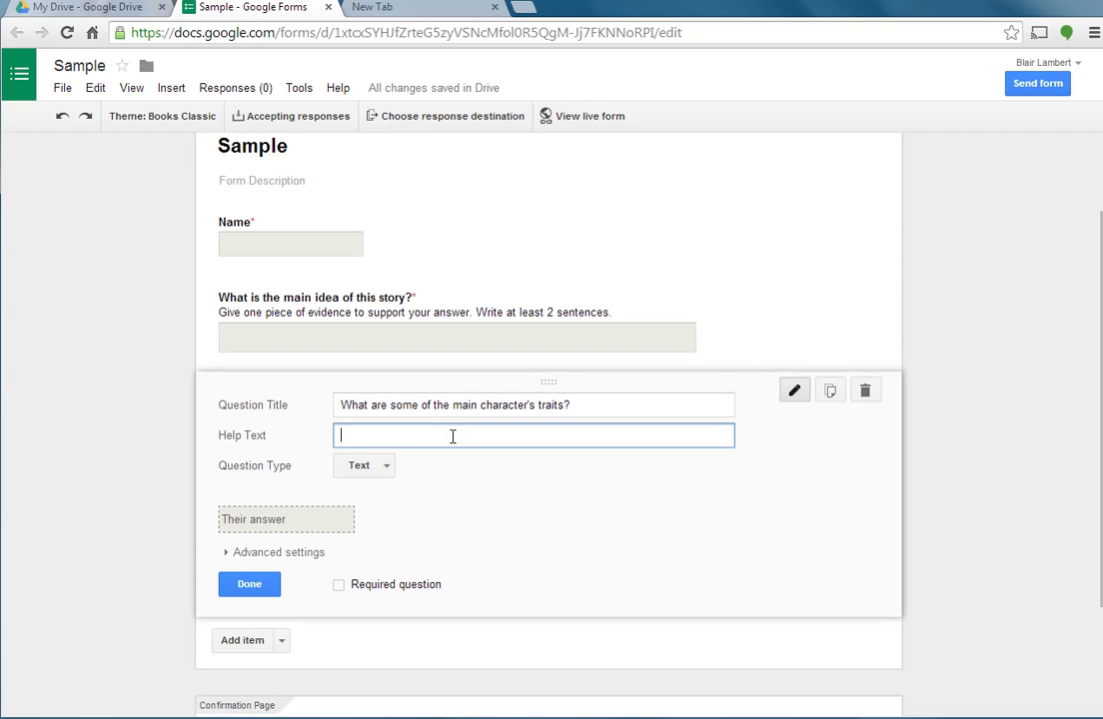
{"action": "type", "text": "Select"}
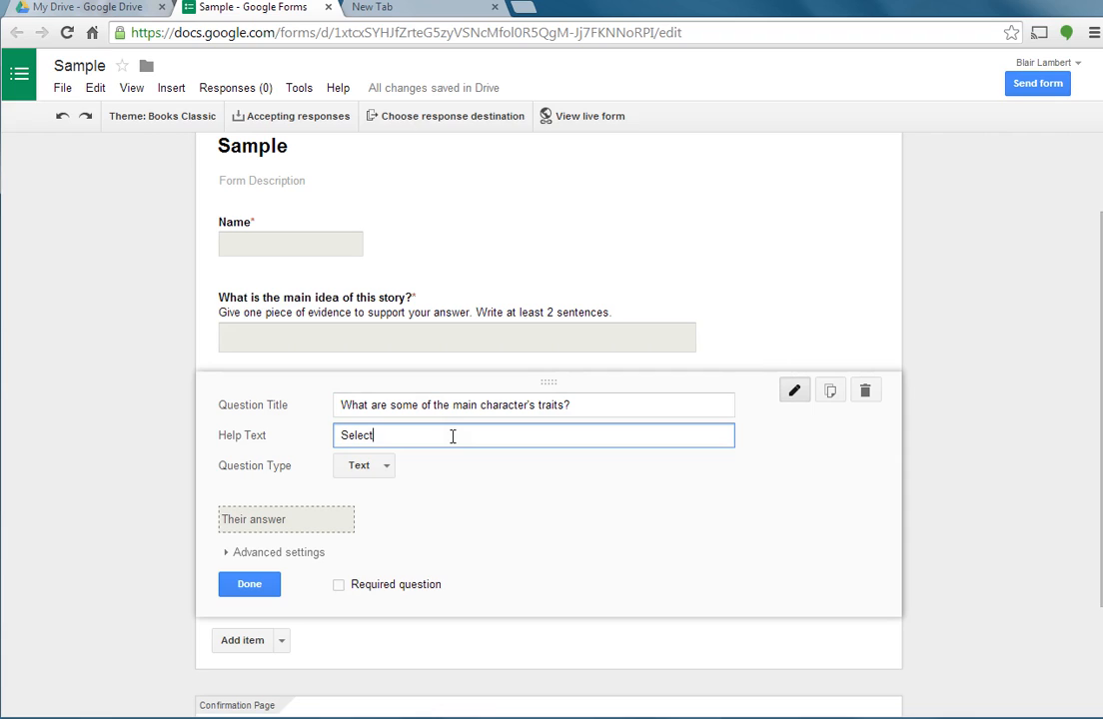
{"action": "type", "text": "all that app"}
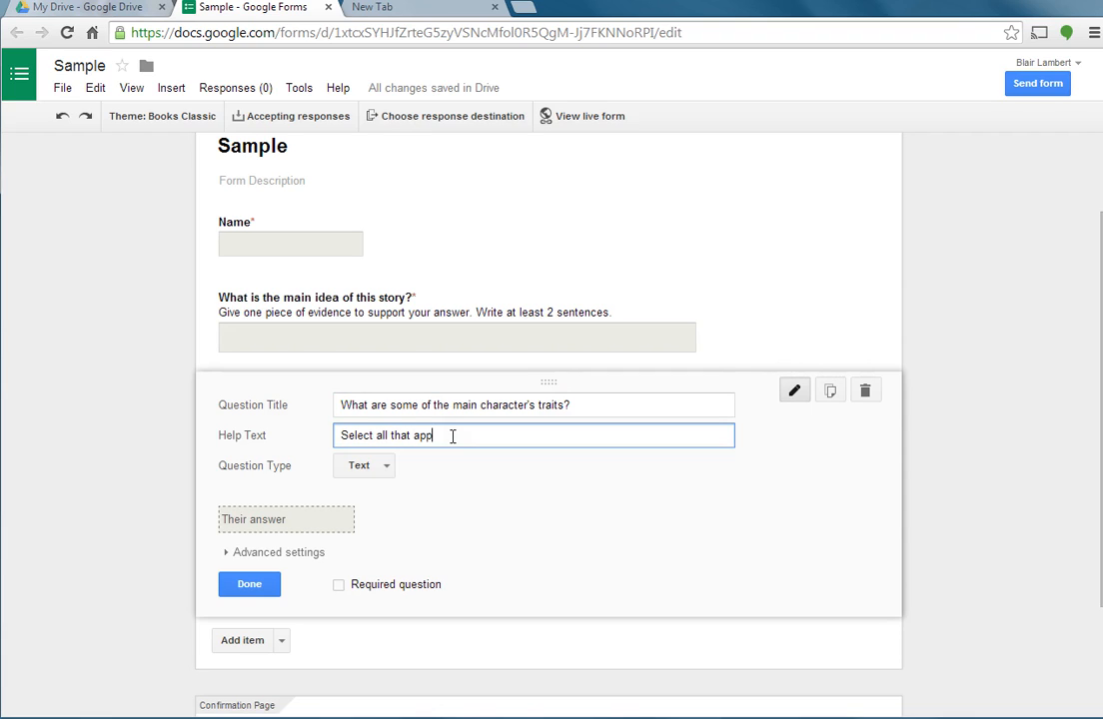
{"action": "type", "text": "ly."}
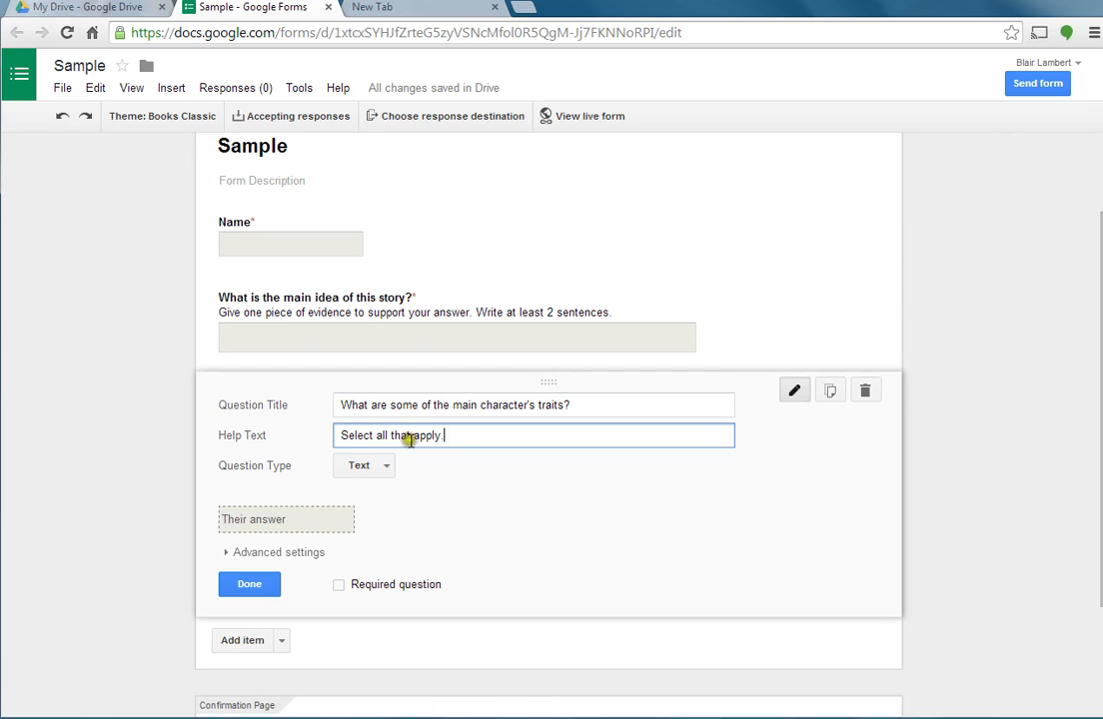
Step: Make it a Checkboxes question with options Silly, Serious, Intelligent, Dilligent, Lazy and Dull
{"action": "left_click", "coordinate": [363, 466]}
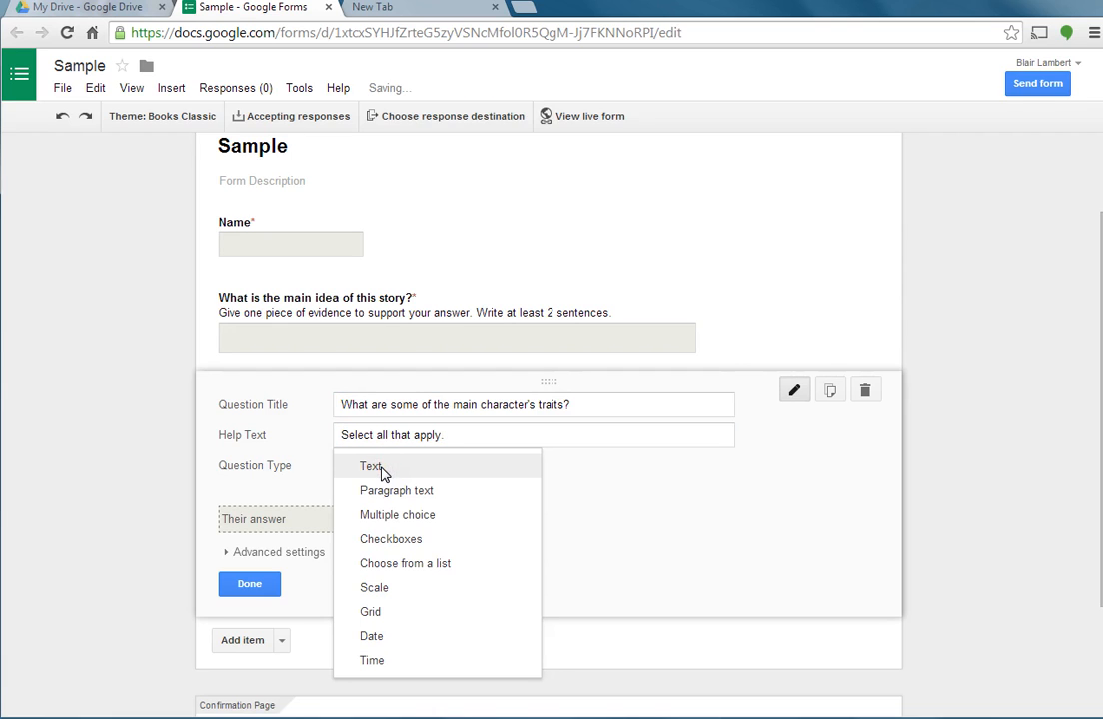
{"action": "mouse_move", "coordinate": [395, 520]}
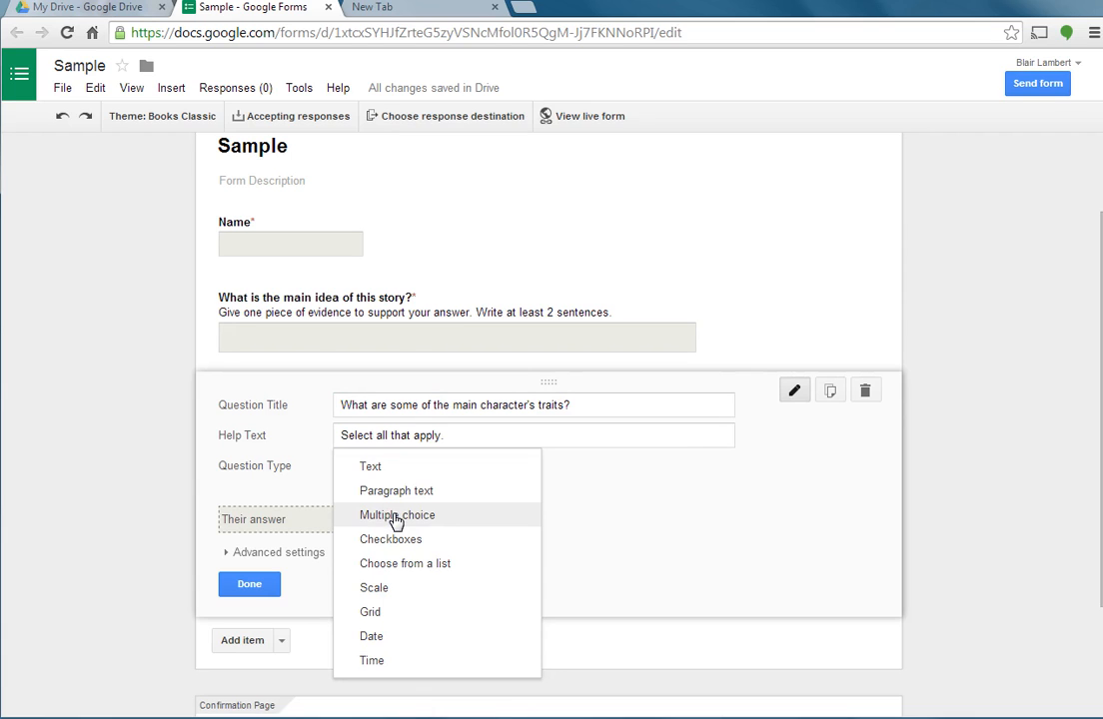
{"action": "left_click", "coordinate": [391, 540]}
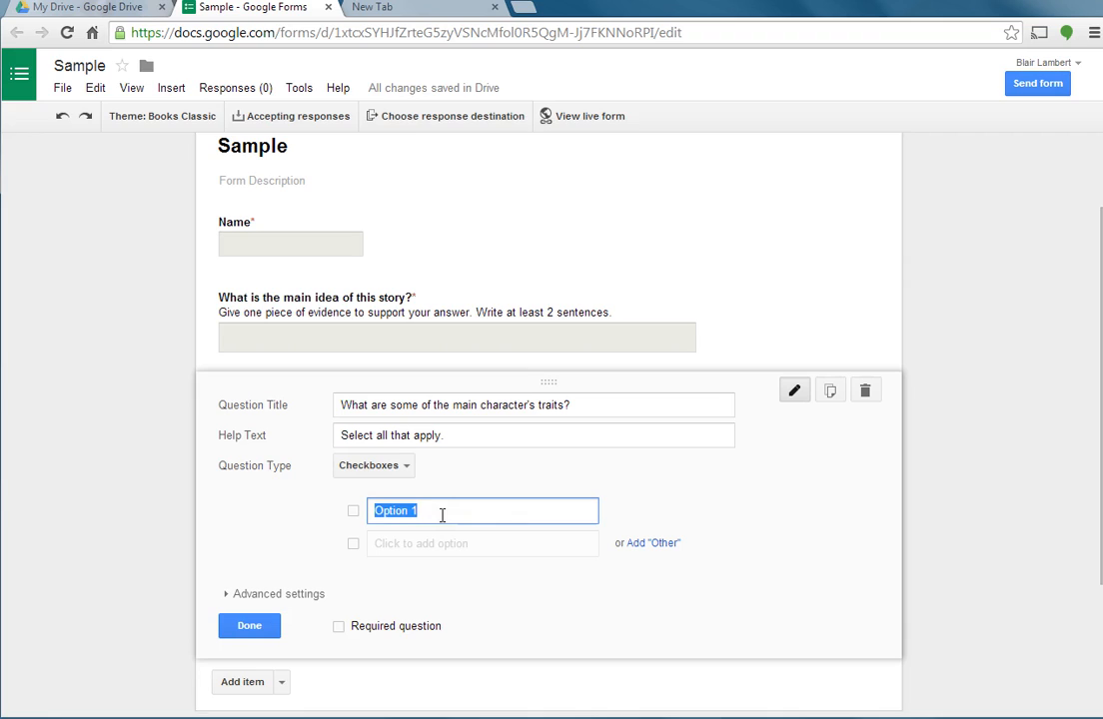
{"action": "type", "text": "Silly"}
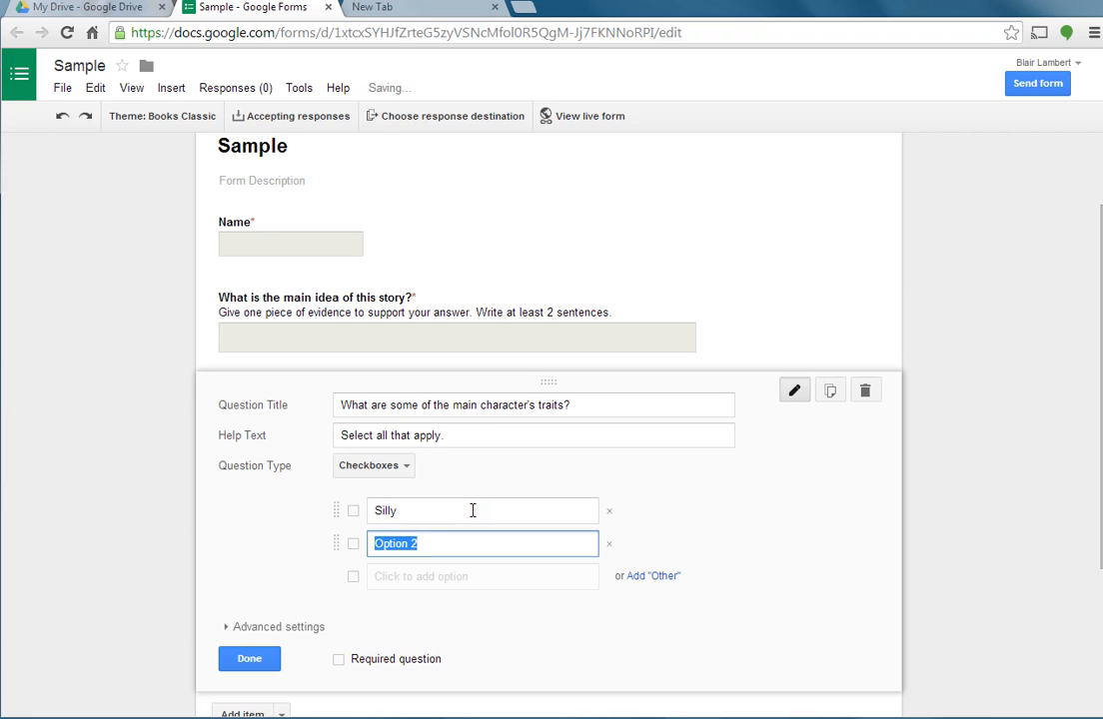
{"action": "type", "text": "Serious"}
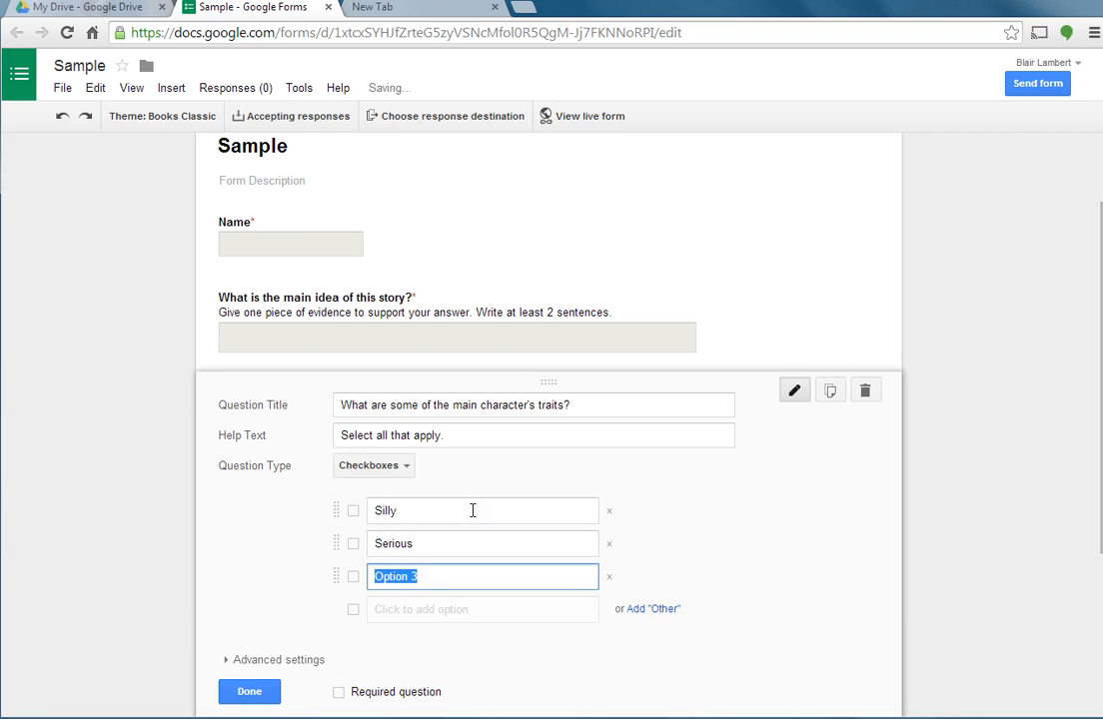
{"action": "type", "text": "Inte"}
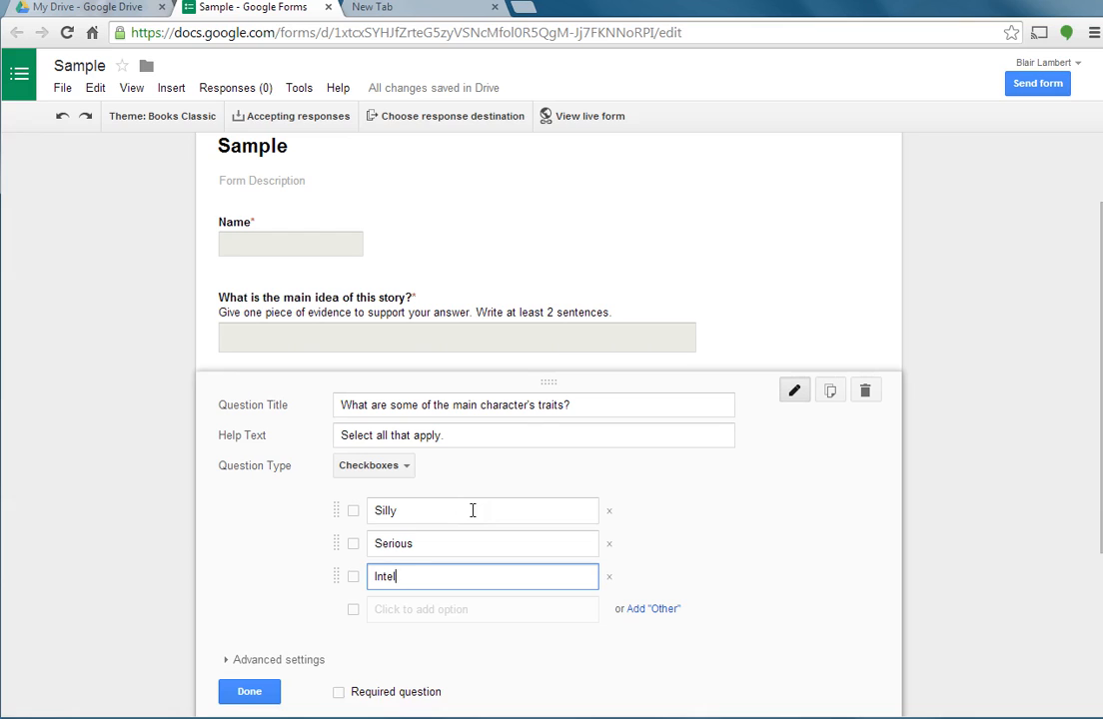
{"action": "type", "text": "ligent"}
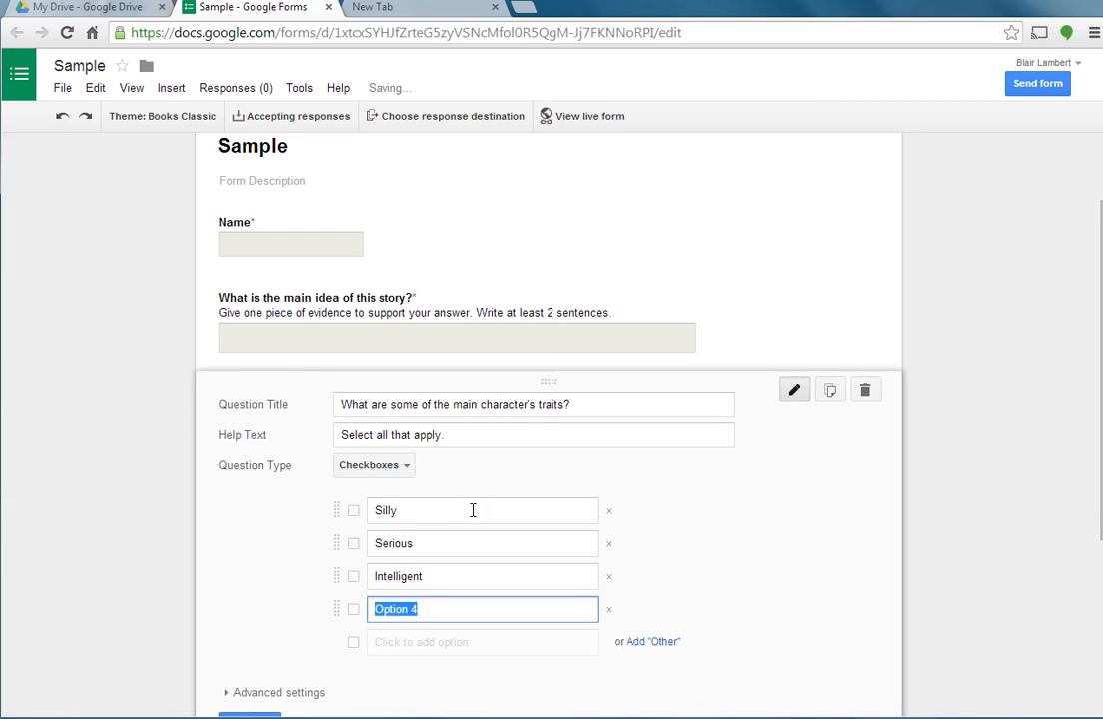
{"action": "type", "text": "Dilligent"}
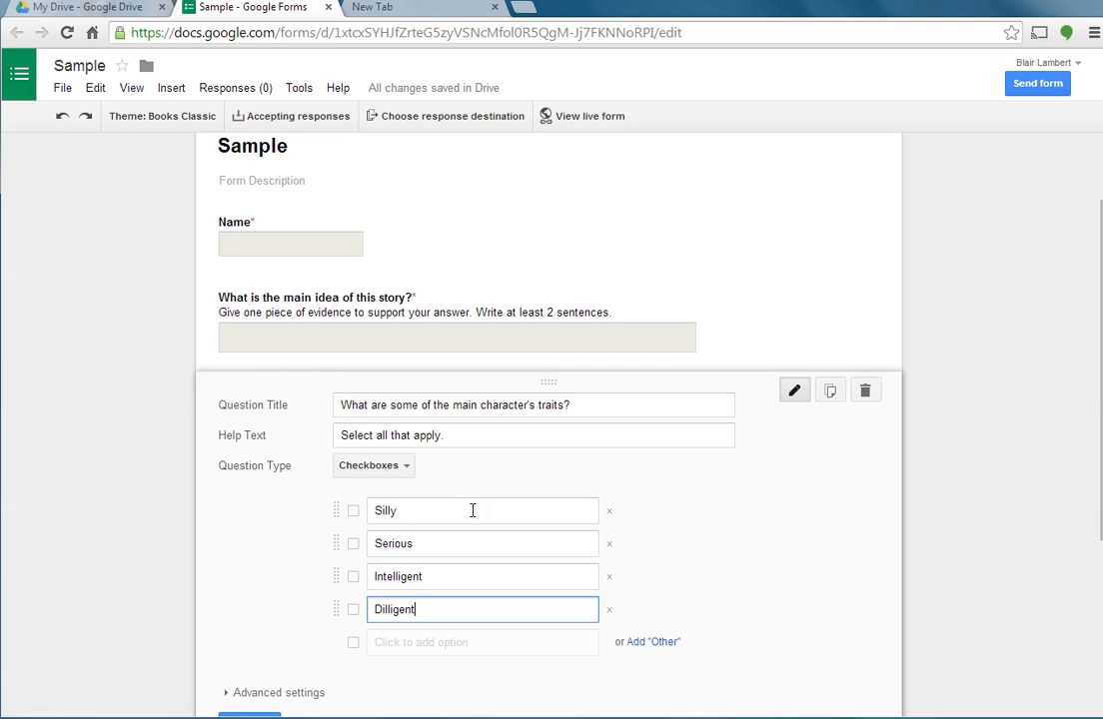
{"action": "type", "text": "Lazy"}
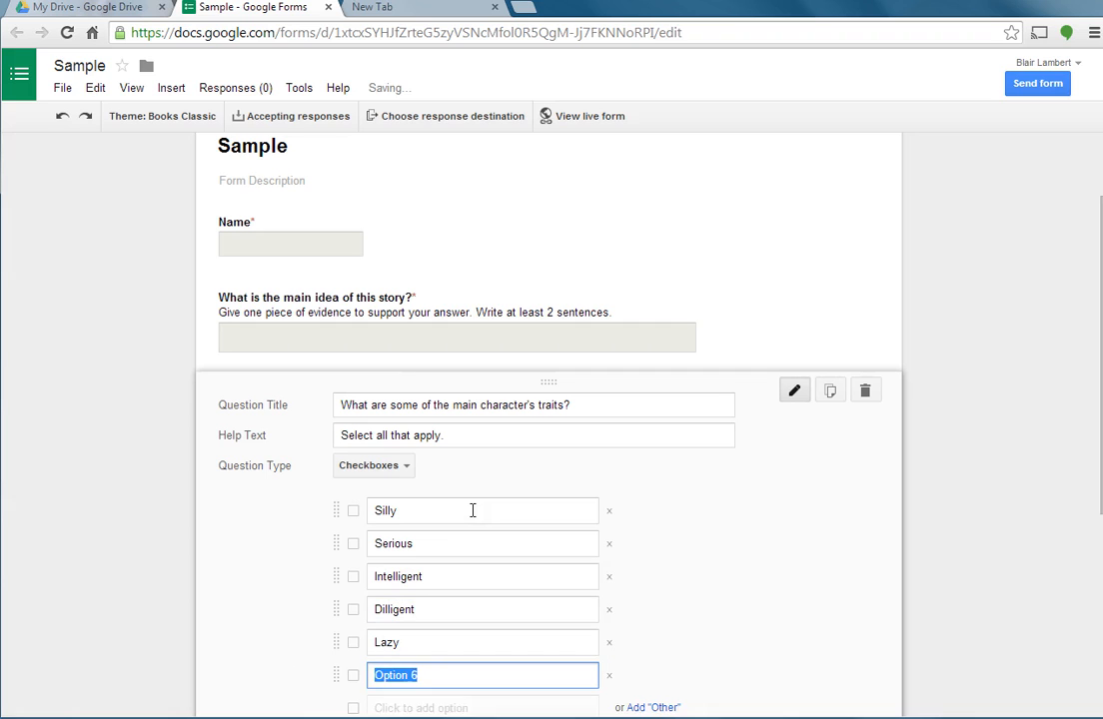
{"action": "type", "text": "Dull"}
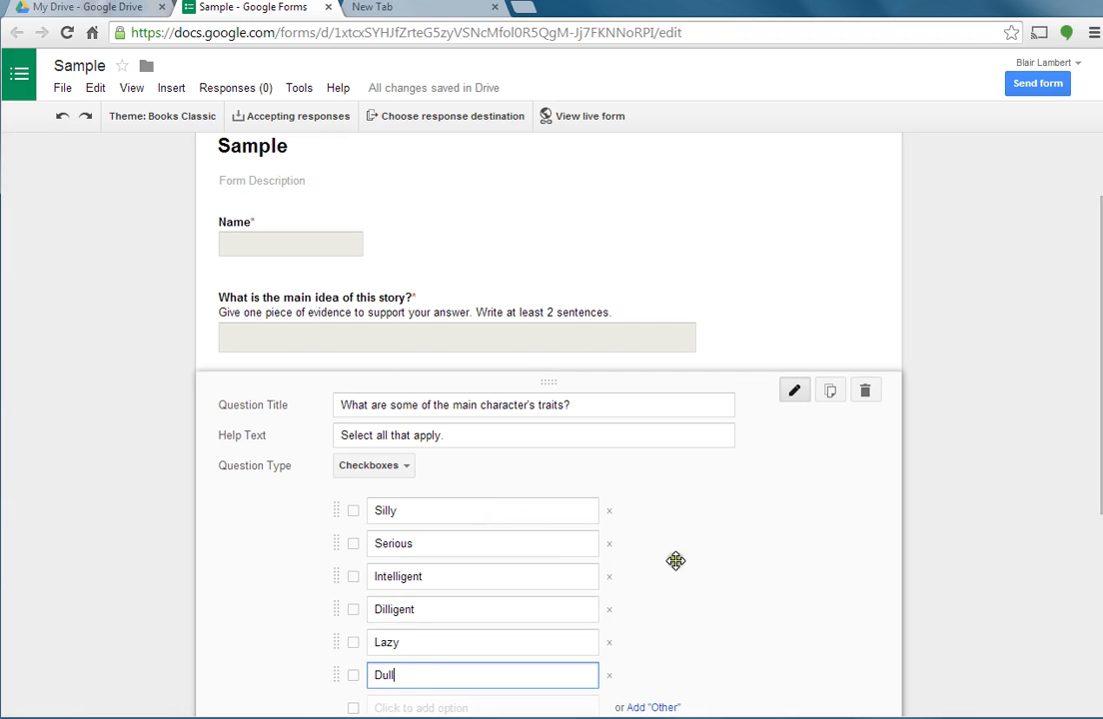
Step: Mark the traits question required and finish editing it
{"action": "scroll", "scroll_direction": "down", "scroll_amount": 3}
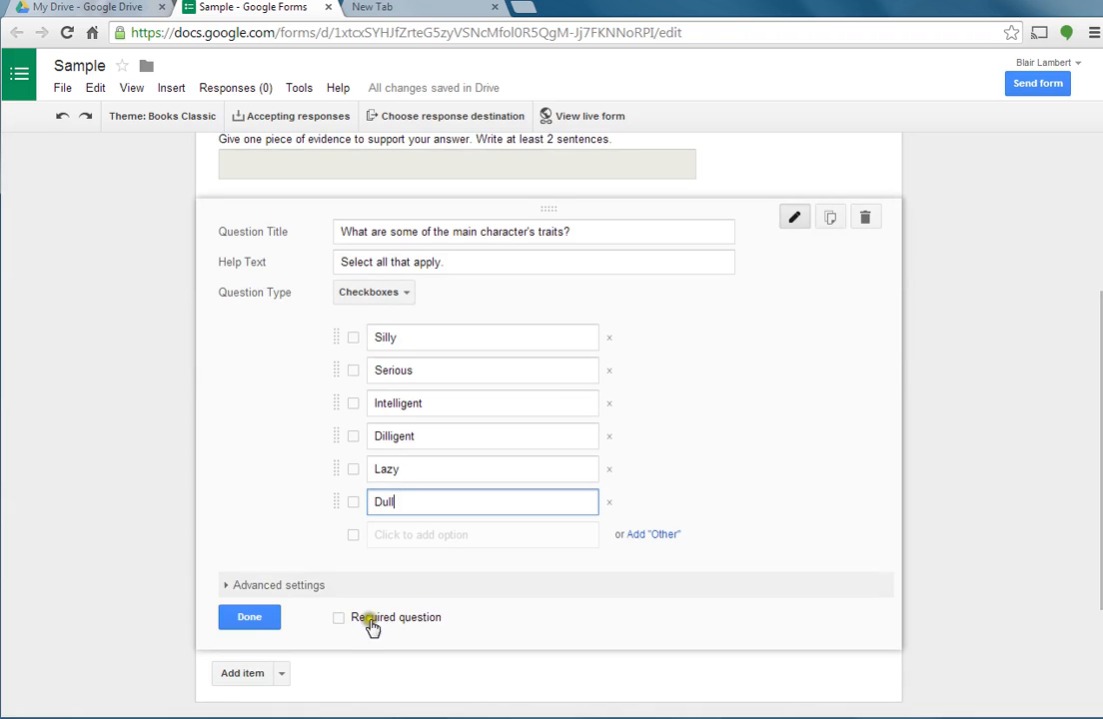
{"action": "left_click", "coordinate": [340, 618]}
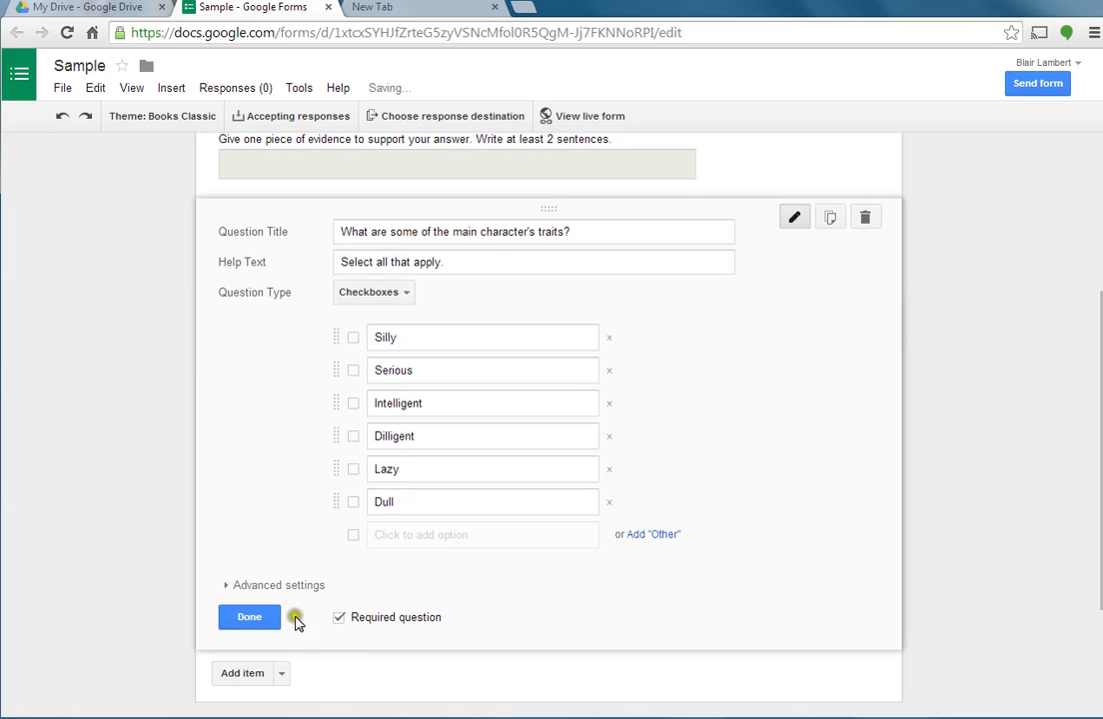
{"action": "left_click", "coordinate": [248, 616]}
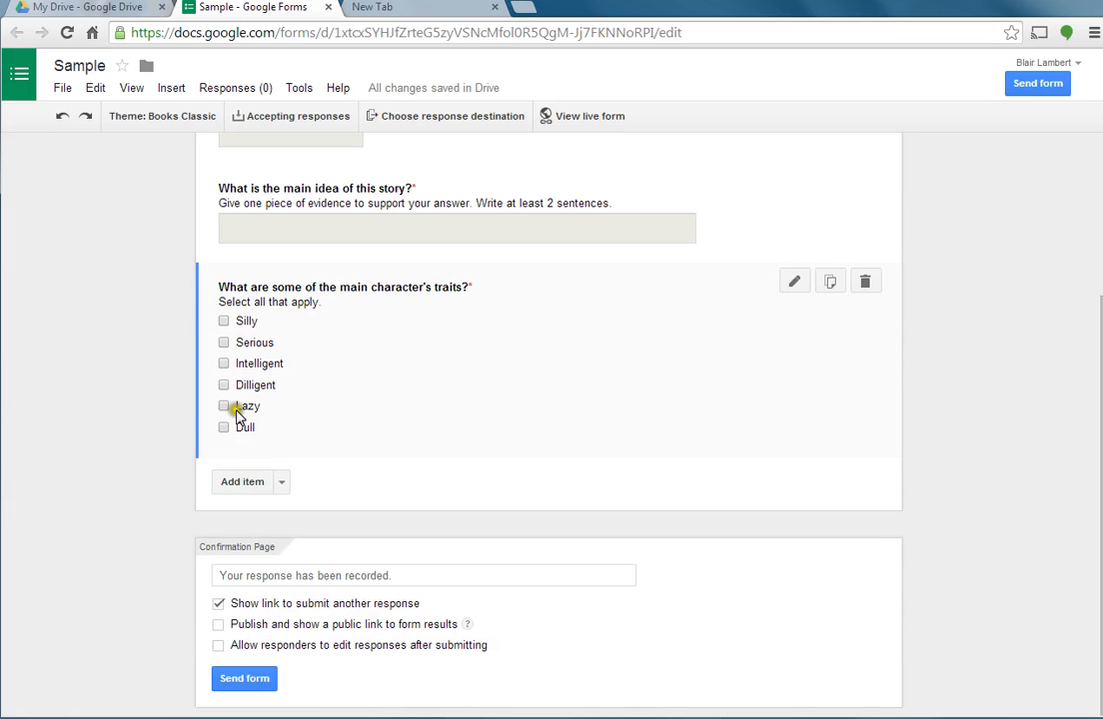
{"action": "mouse_move", "coordinate": [264, 427]}
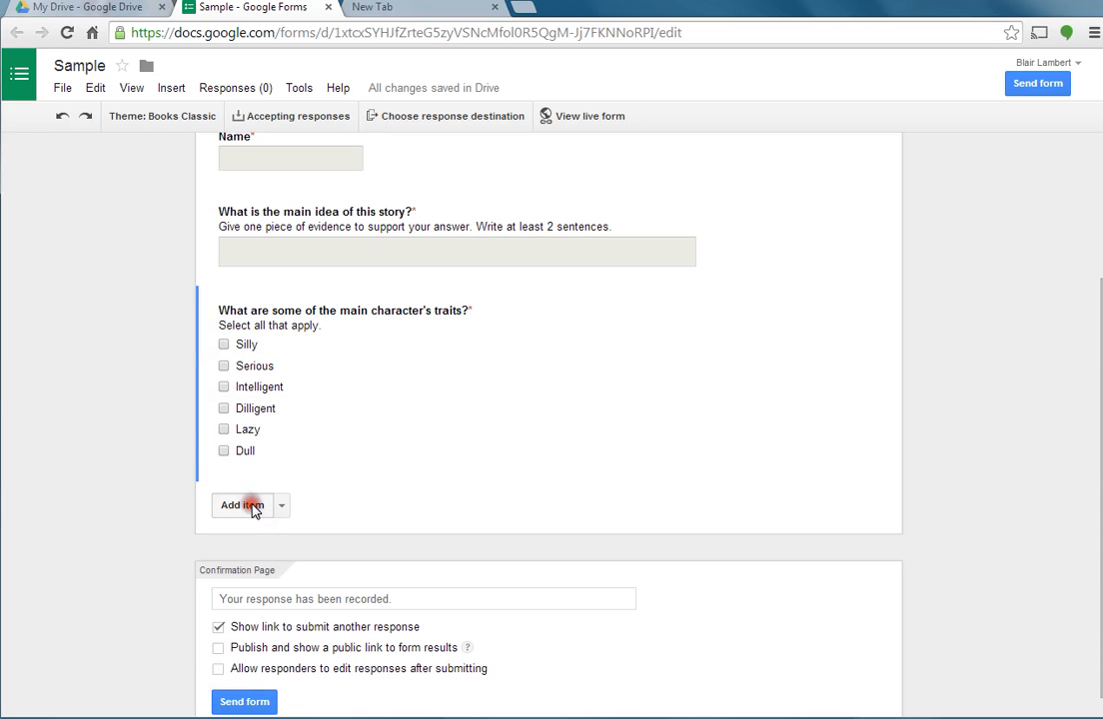
Step: Add a fourth question titled 'Who was the antagonist?' and bring up its question types
{"action": "left_click", "coordinate": [236, 505]}
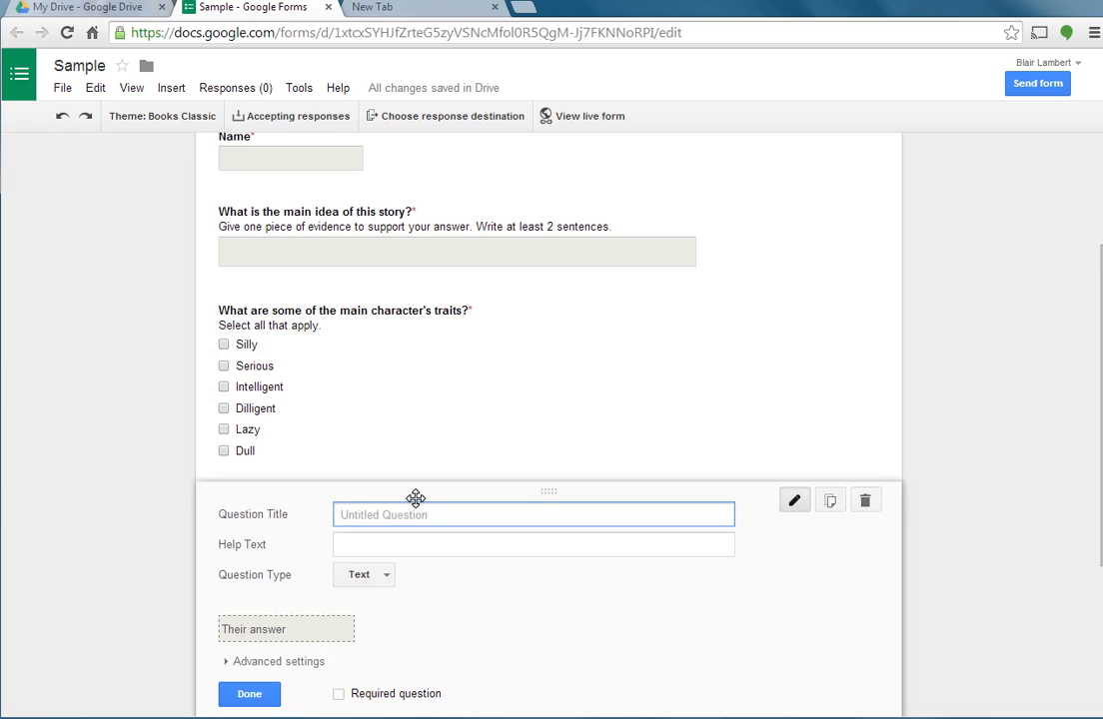
{"action": "type", "text": "Who was t"}
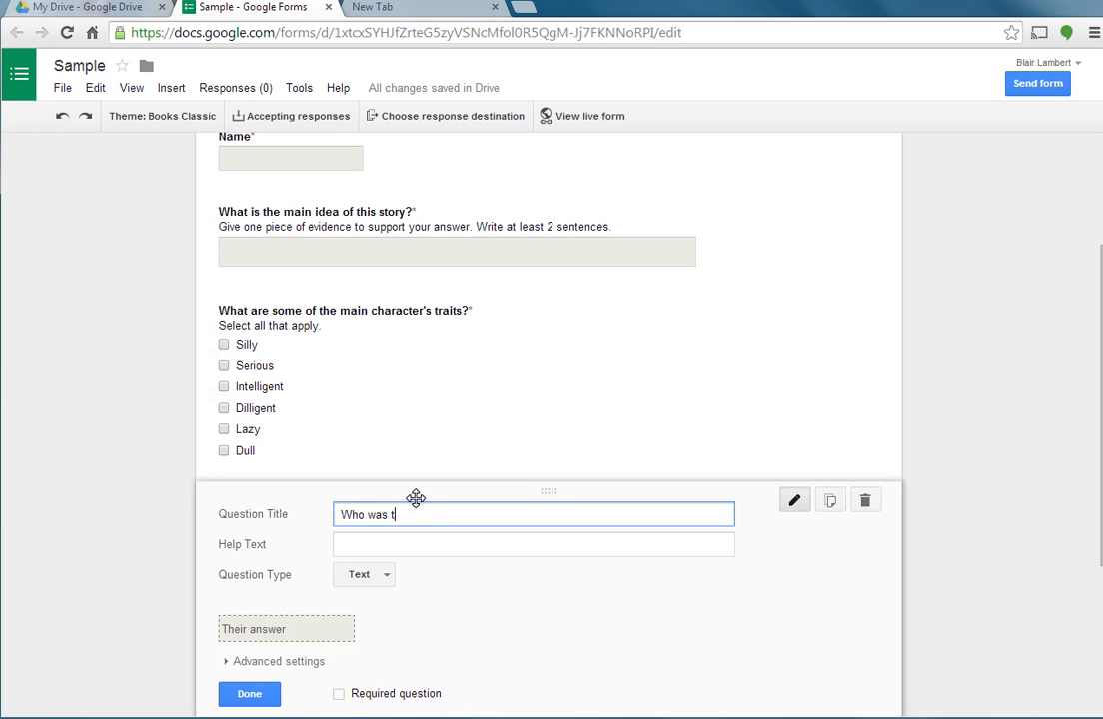
{"action": "type", "text": "he antagoni"}
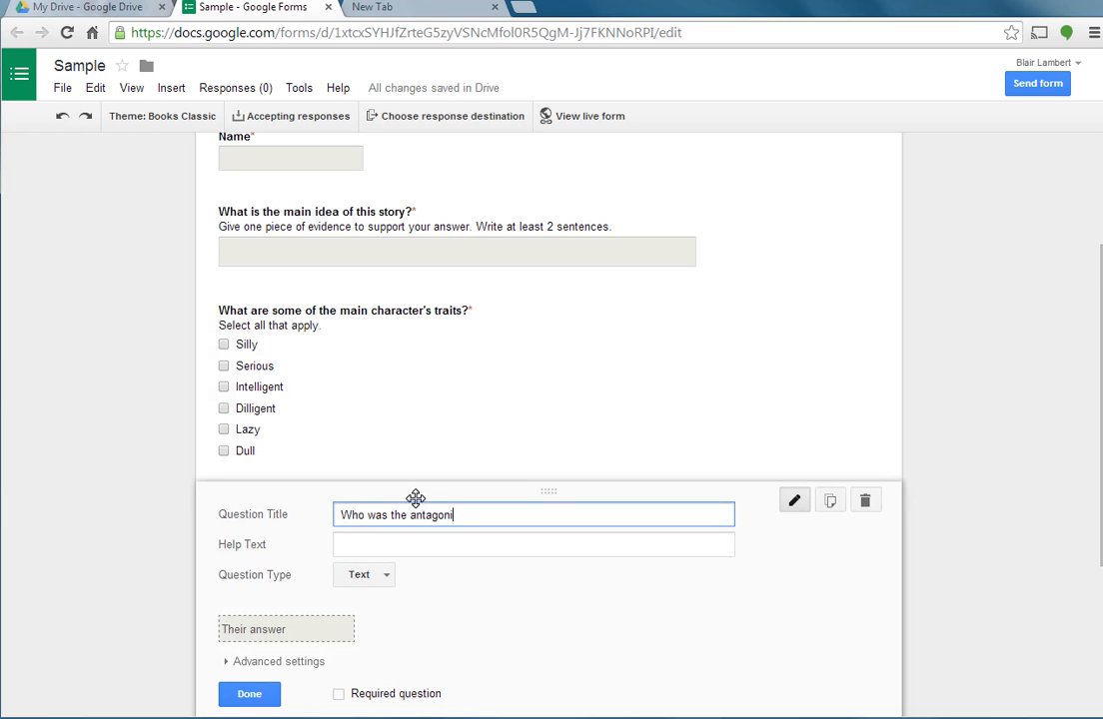
{"action": "type", "text": "st?"}
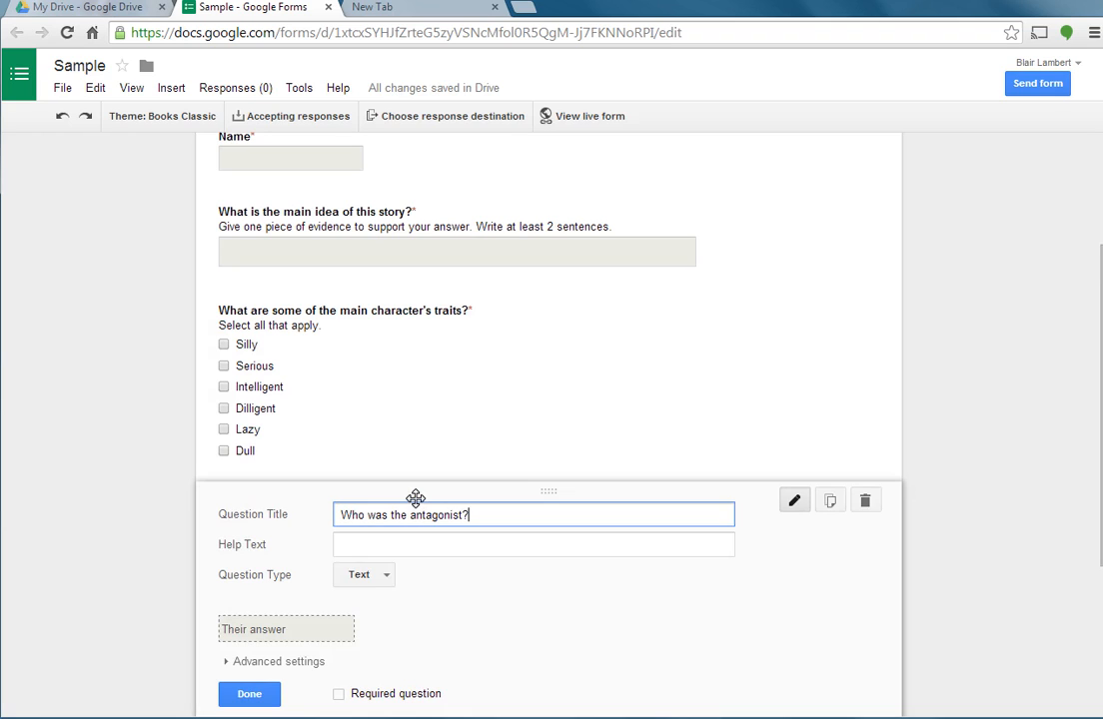
{"action": "left_click", "coordinate": [364, 576]}
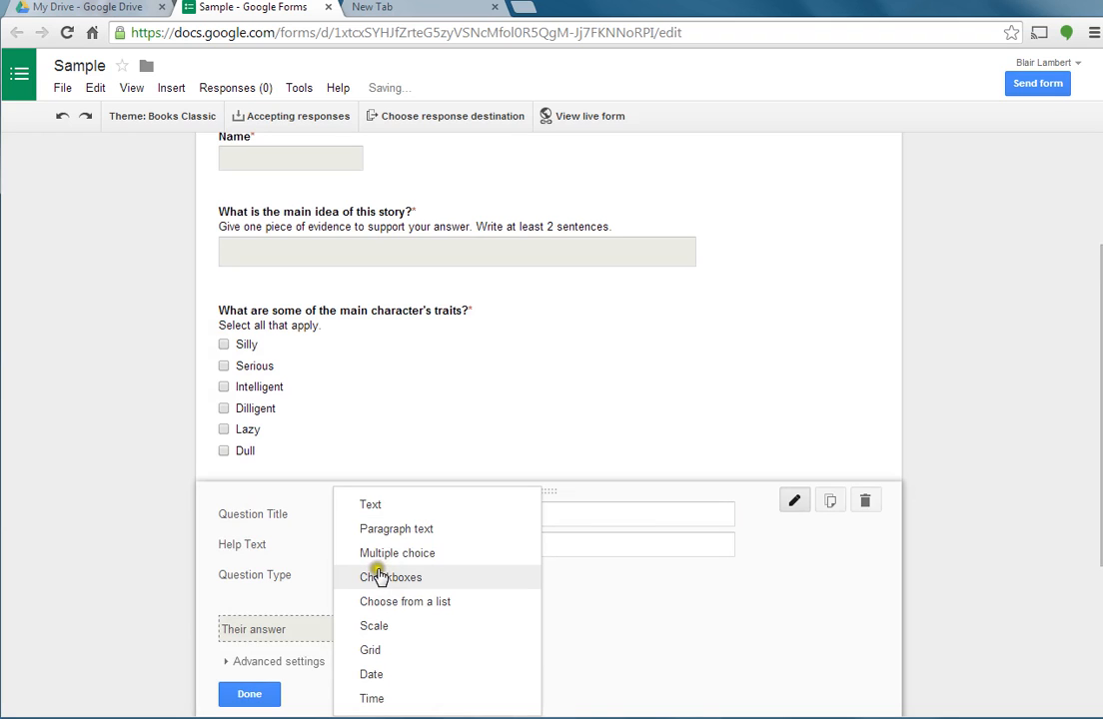
{"action": "mouse_move", "coordinate": [395, 554]}
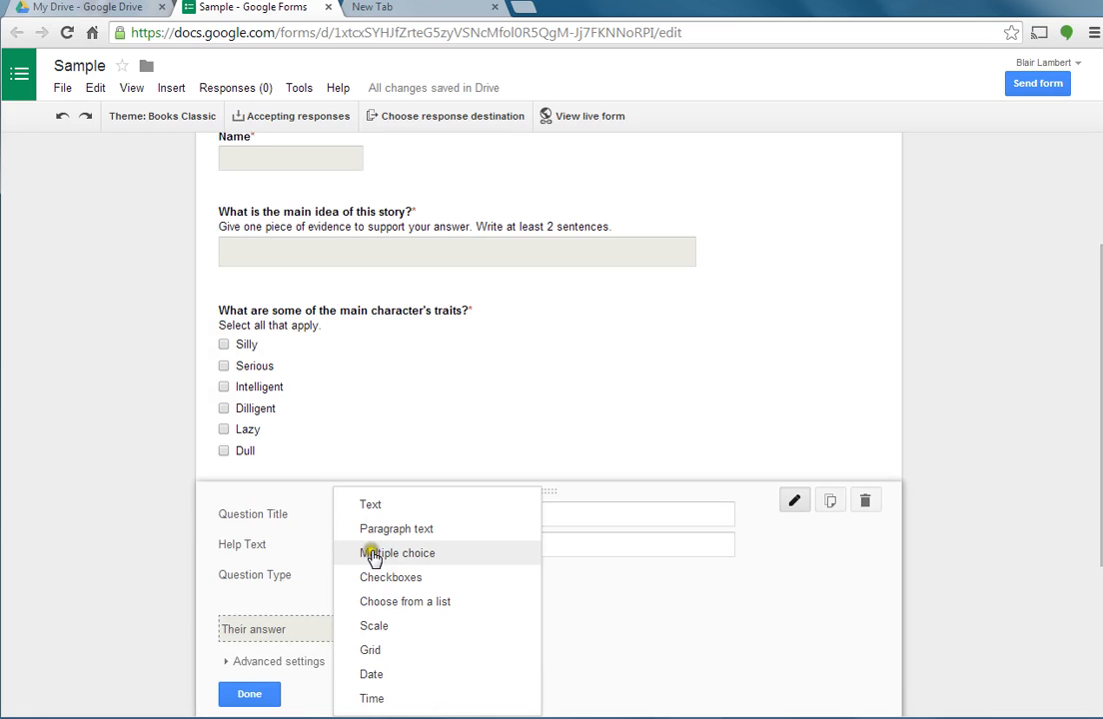
{"action": "mouse_move", "coordinate": [384, 561]}
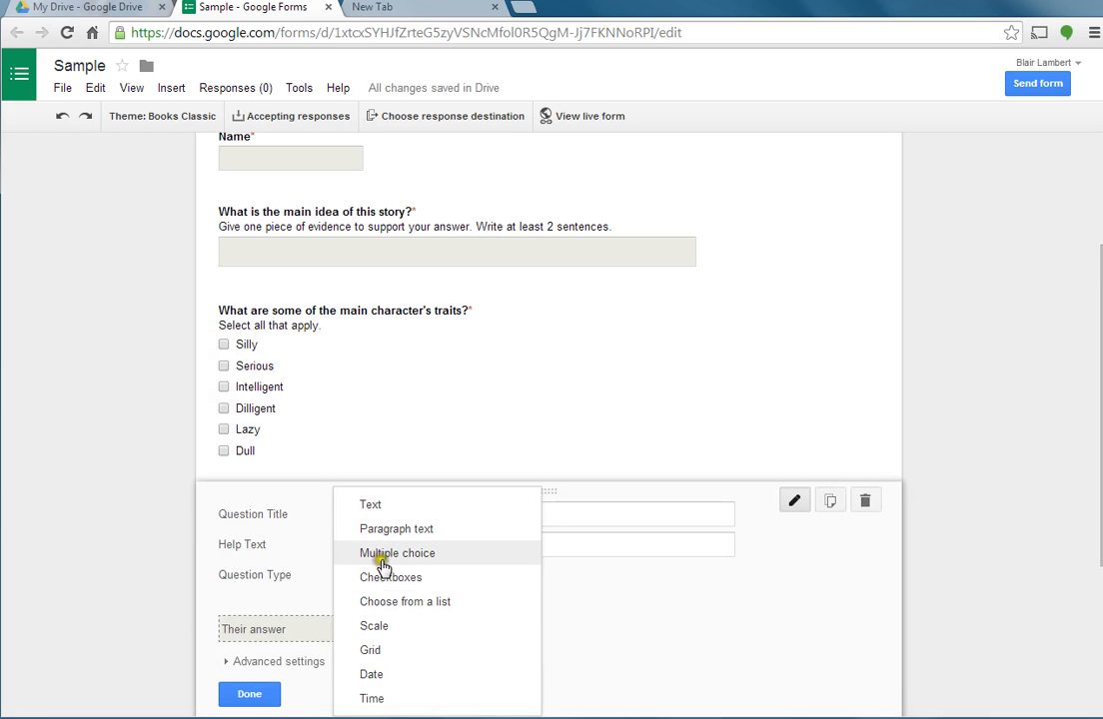
Step: Make the antagonist question a required multiple-choice question offering Joe, Sally and Lucy, then finish it
{"action": "left_click", "coordinate": [396, 551]}
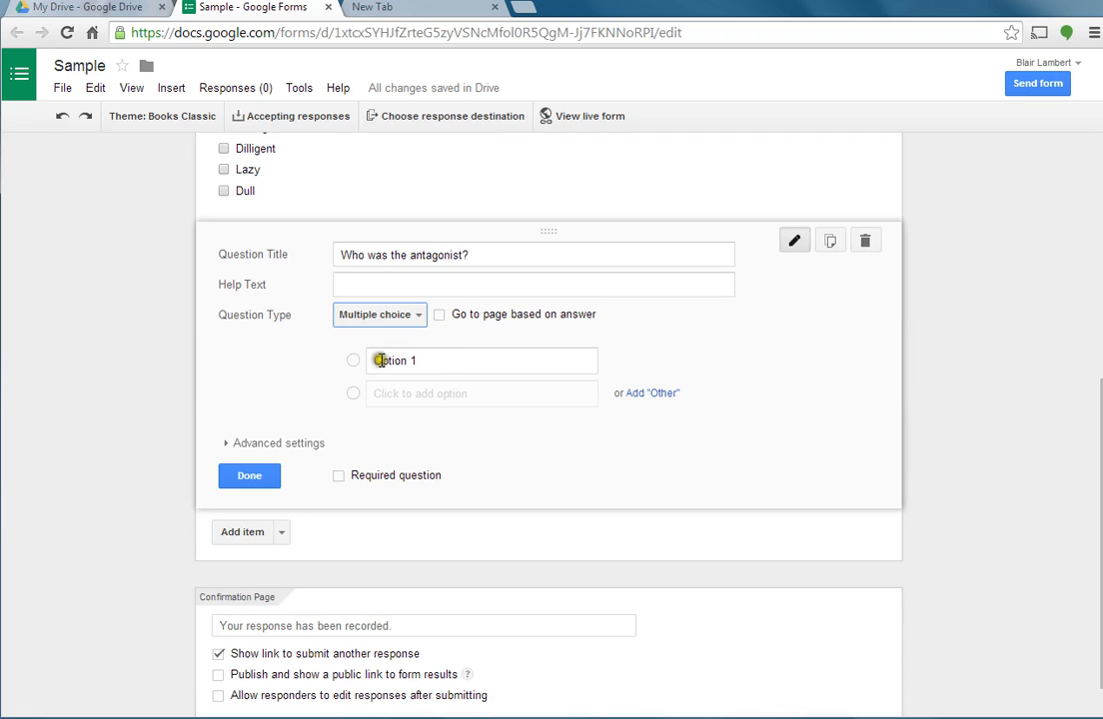
{"action": "double_click", "coordinate": [394, 360]}
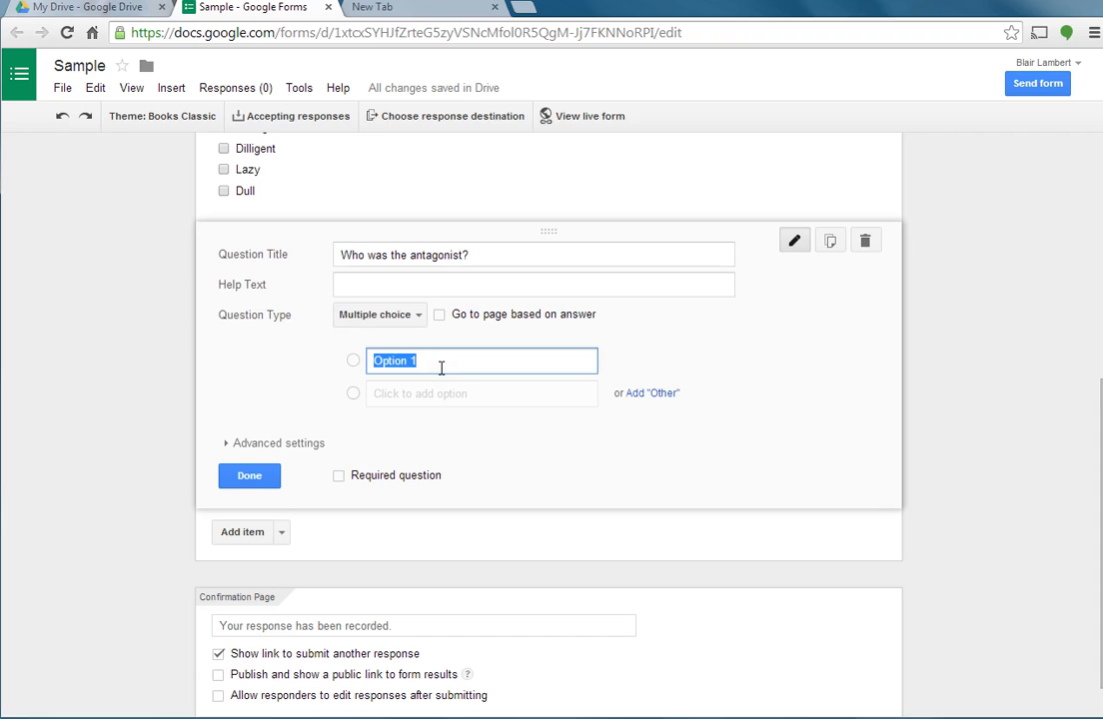
{"action": "type", "text": "Joe"}
{"action": "left_click", "coordinate": [481, 393]}
{"action": "type", "text": "s"}
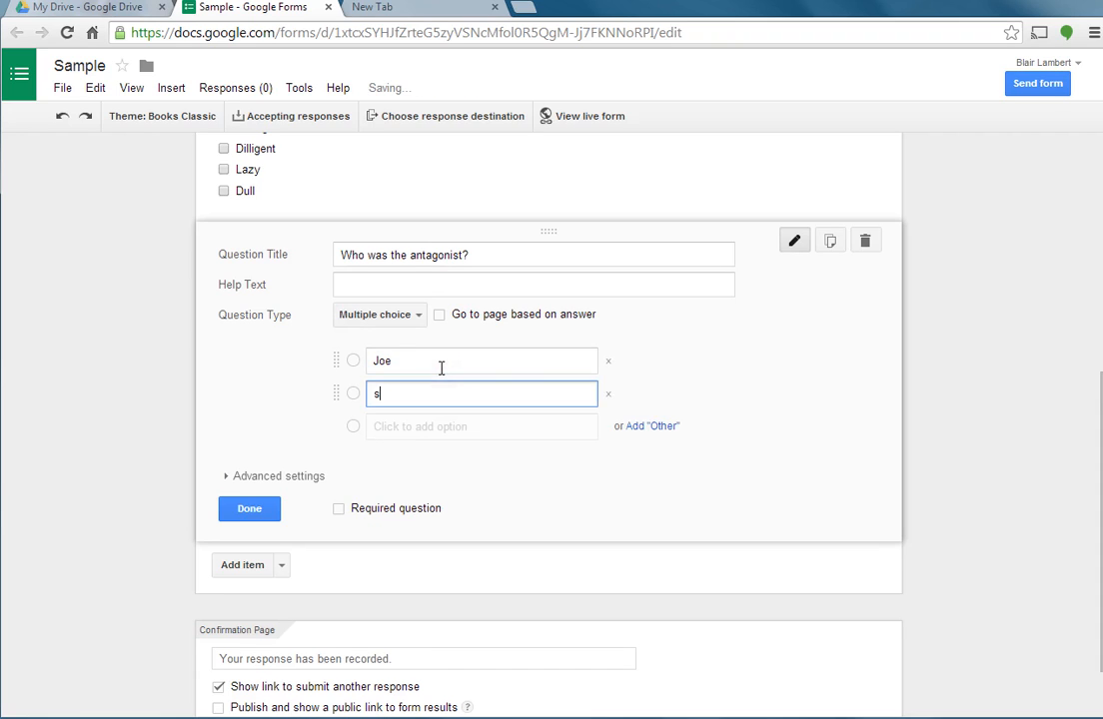
{"action": "type", "text": "all"}
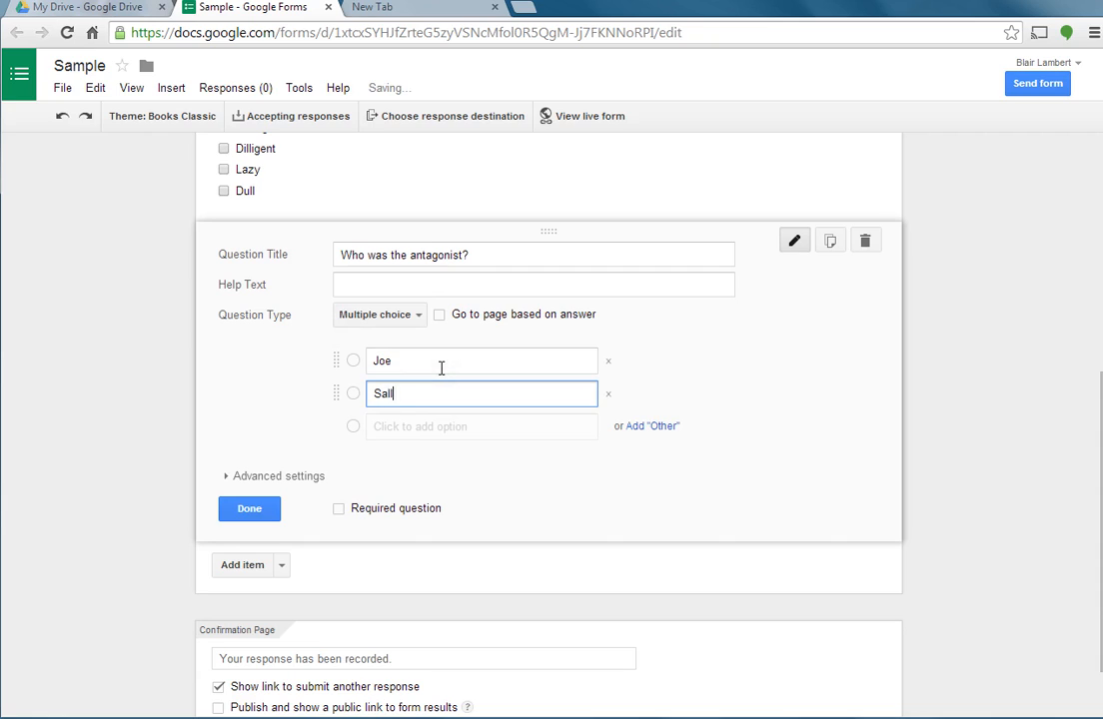
{"action": "type", "text": "R"}
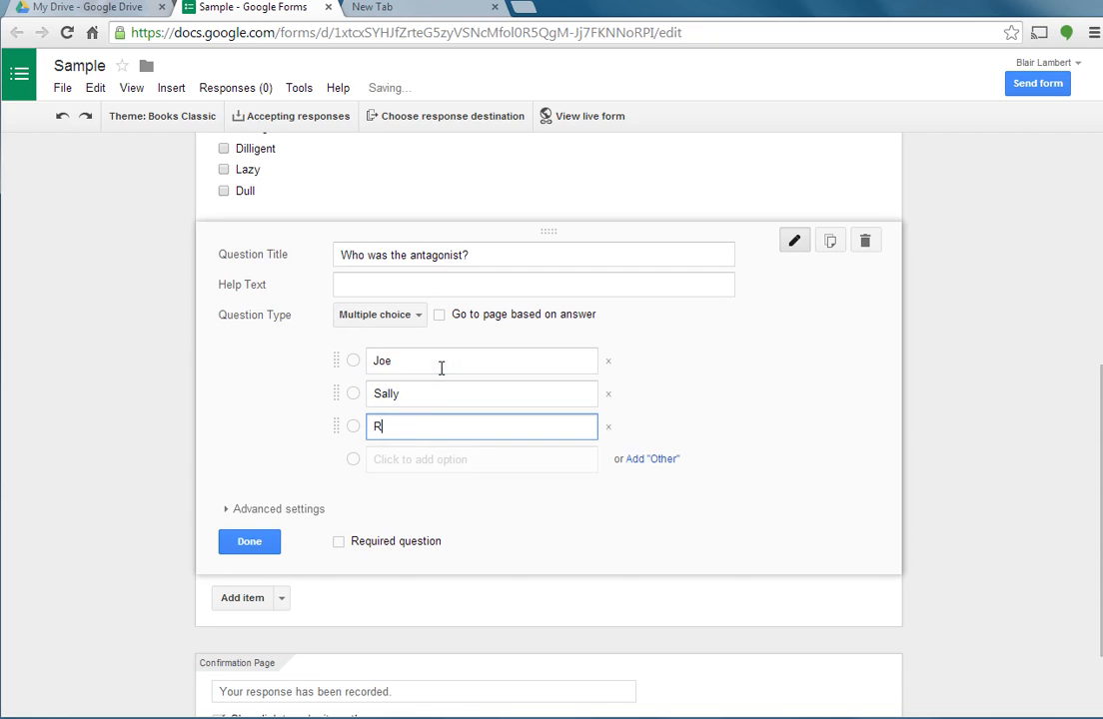
{"action": "type", "text": "alp"}
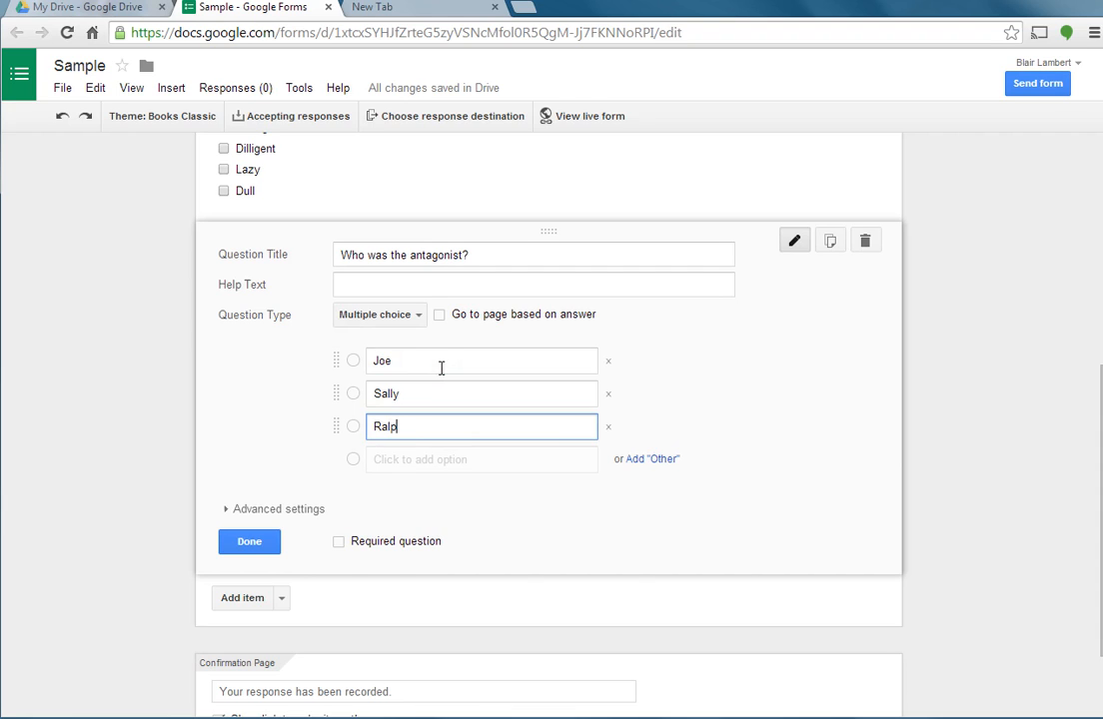
{"action": "type", "text": "Lucy"}
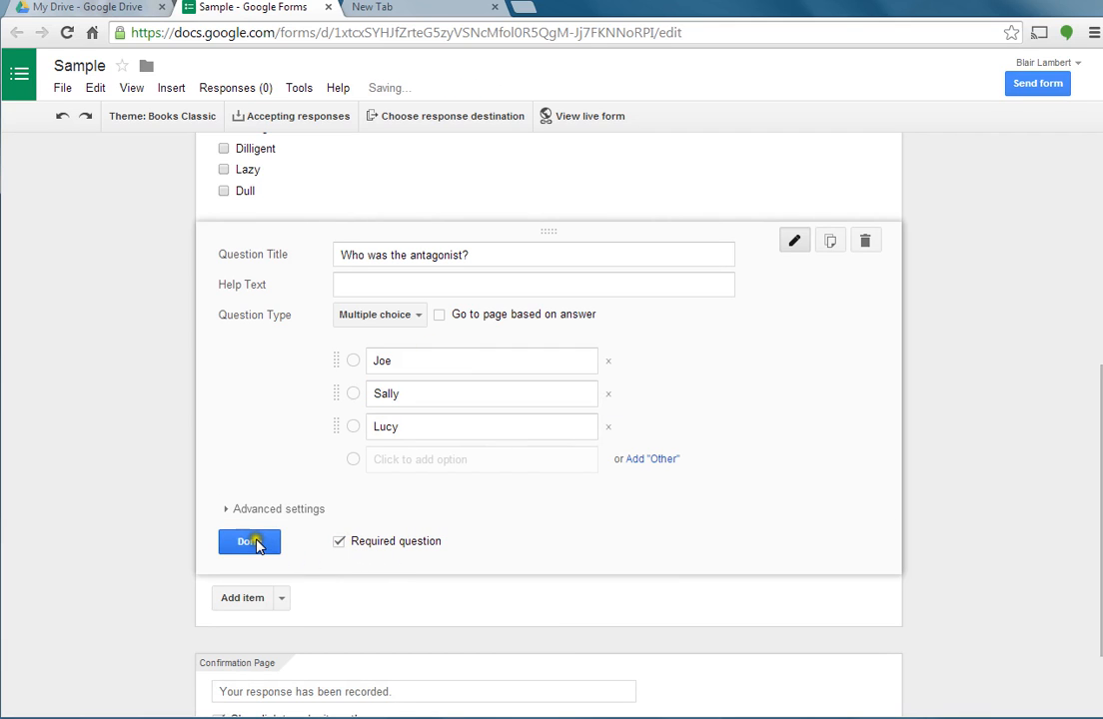
{"action": "left_click", "coordinate": [244, 540]}
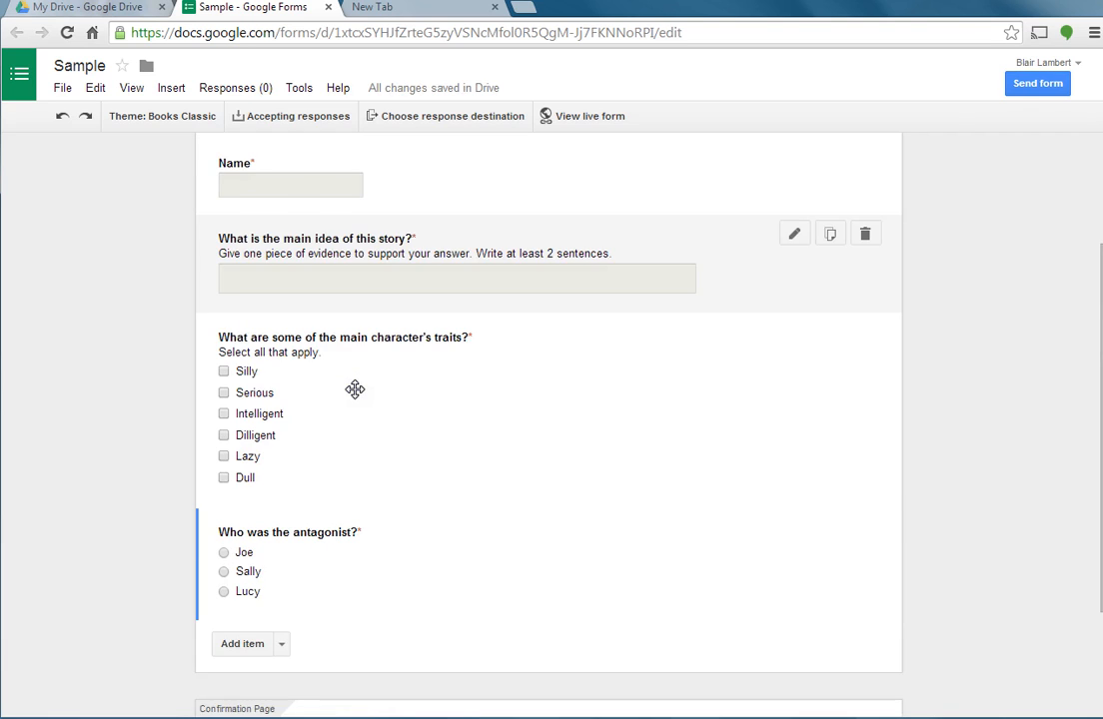
Step: Enter "GREAT JOB!" as the Sample form's confirmation page message
{"action": "scroll", "scroll_direction": "down", "scroll_amount": 3}
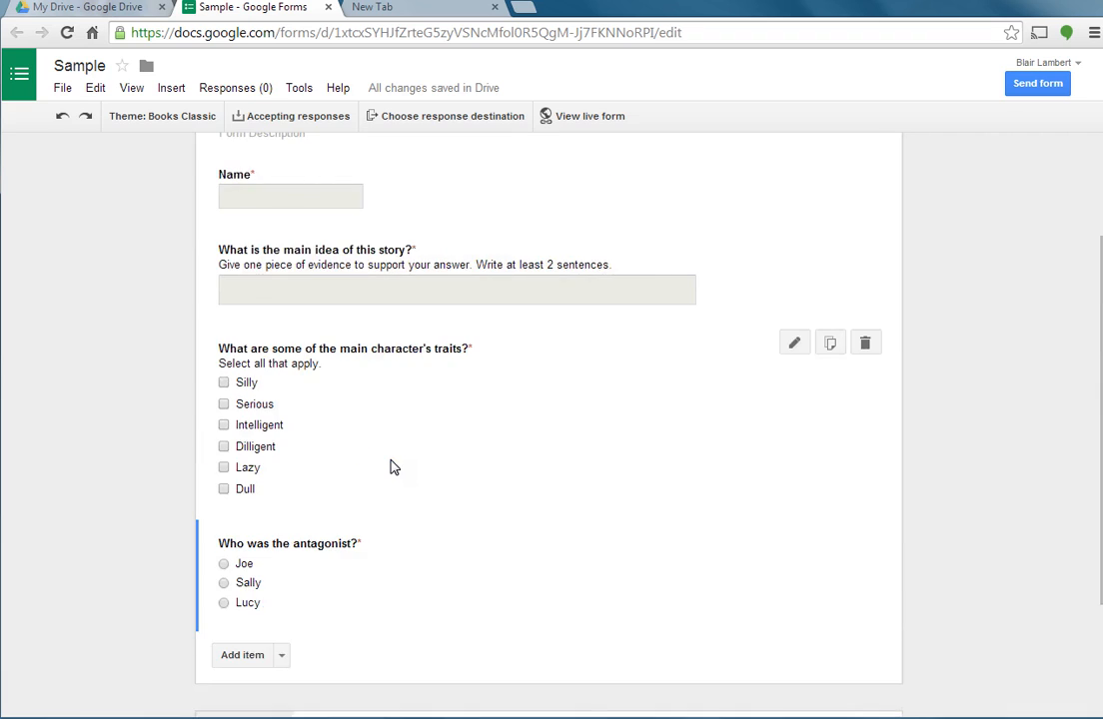
{"action": "scroll", "scroll_direction": "down", "scroll_amount": 3}
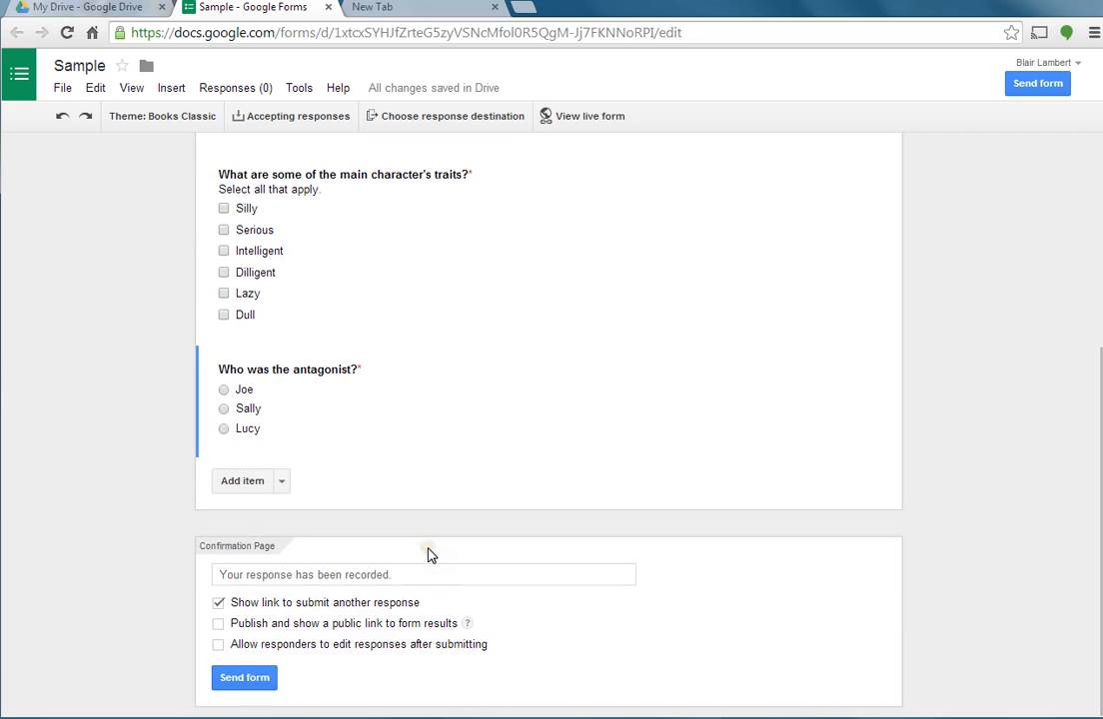
{"action": "left_click", "coordinate": [423, 576]}
{"action": "type", "text": "You"}
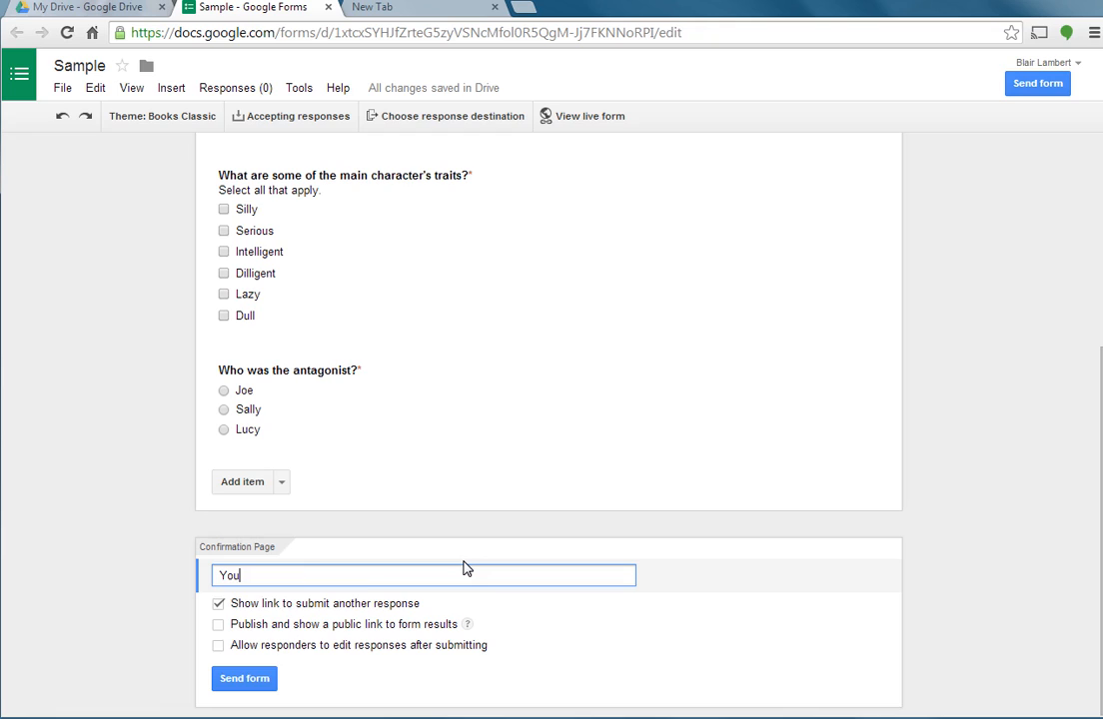
{"action": "type", "text": "GREAT"}
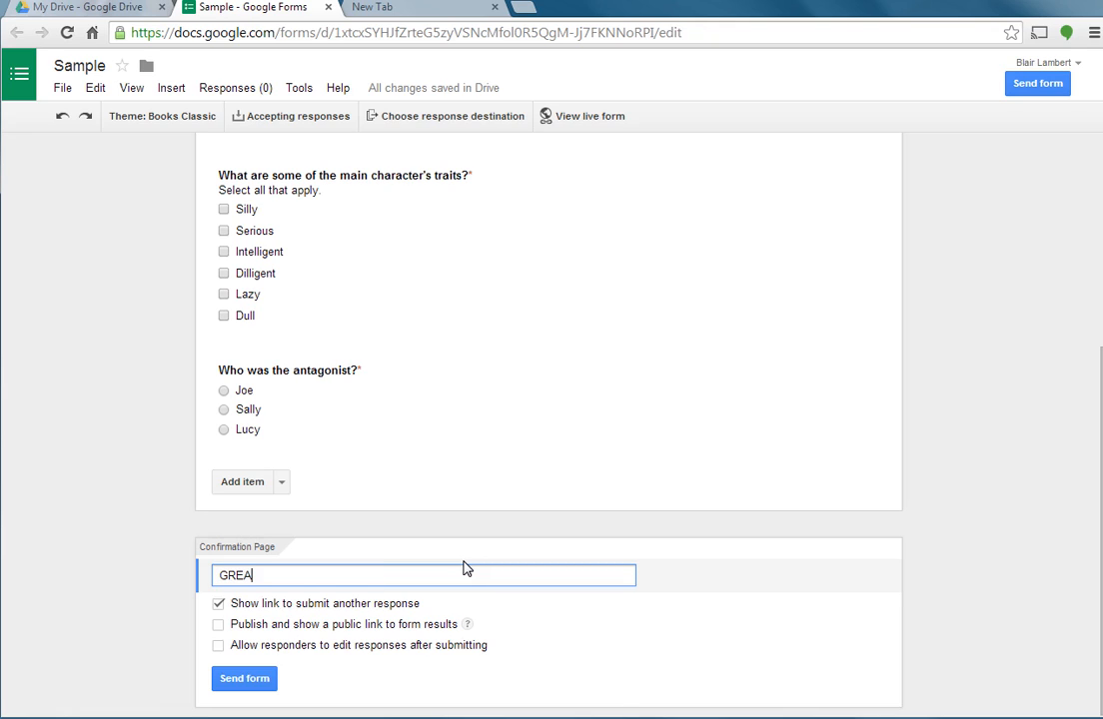
{"action": "type", "text": "T JO"}
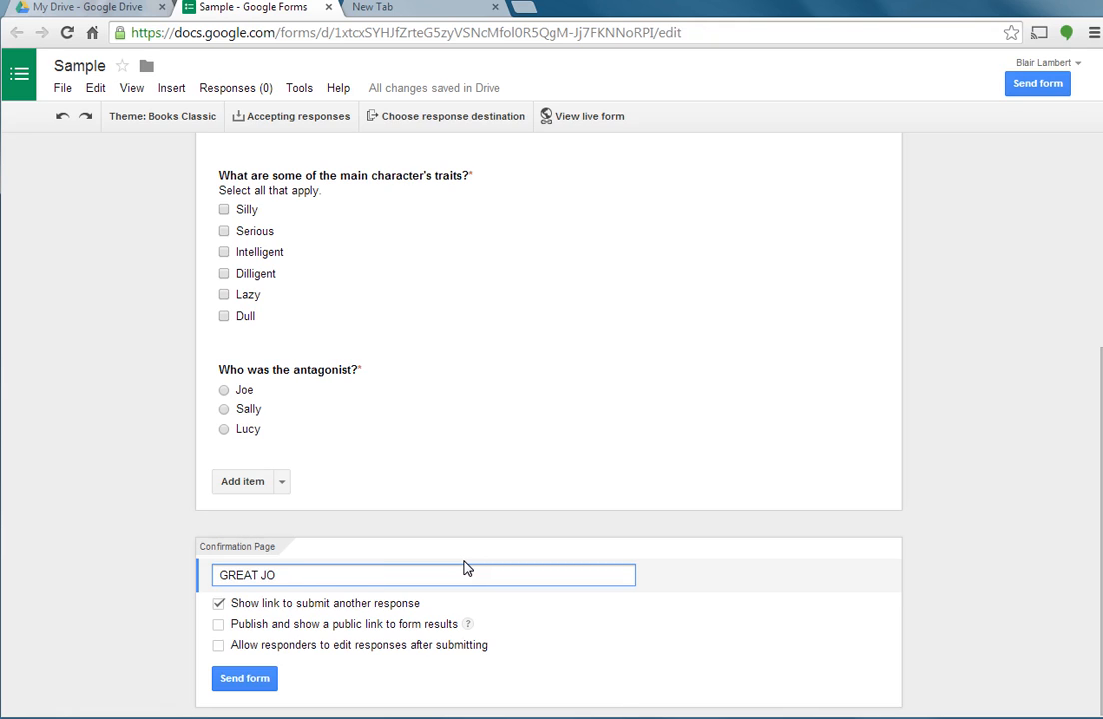
{"action": "type", "text": "B!"}
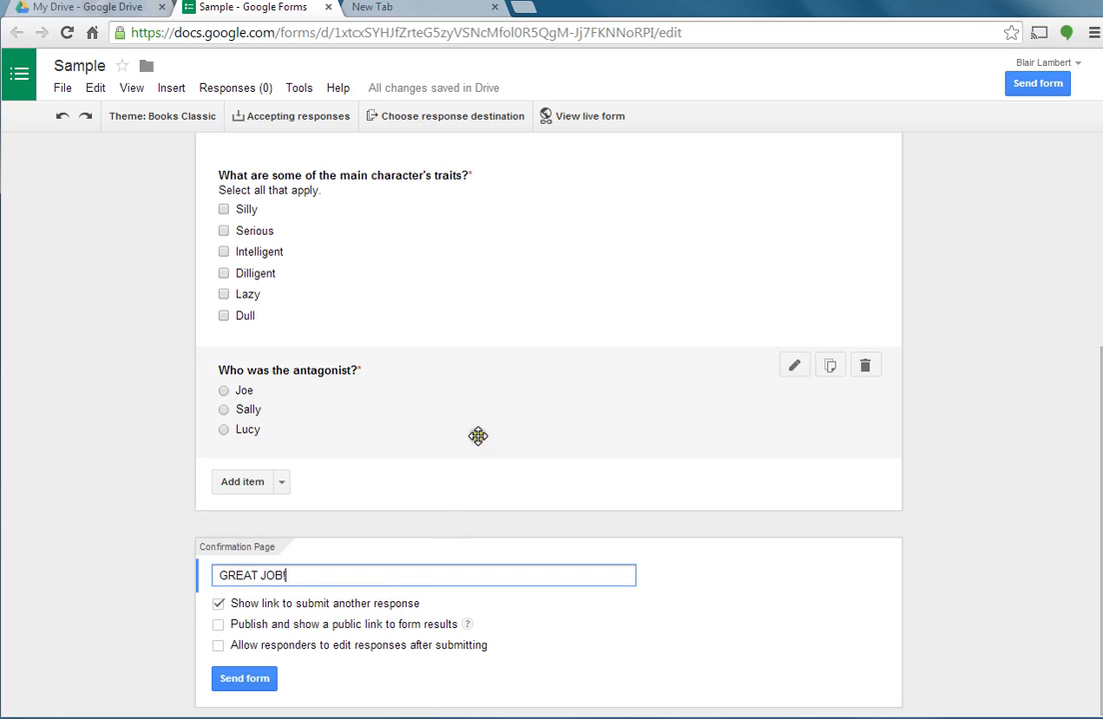
{"action": "mouse_move", "coordinate": [583, 559]}
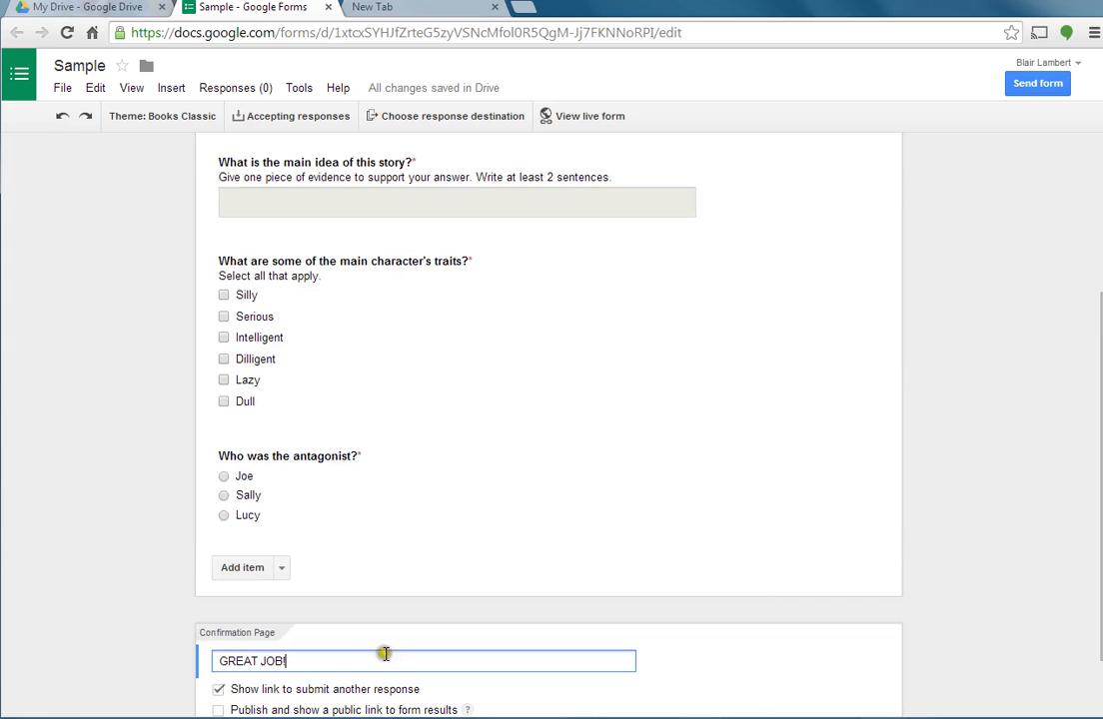
{"action": "scroll", "scroll_direction": "down", "scroll_amount": 3}
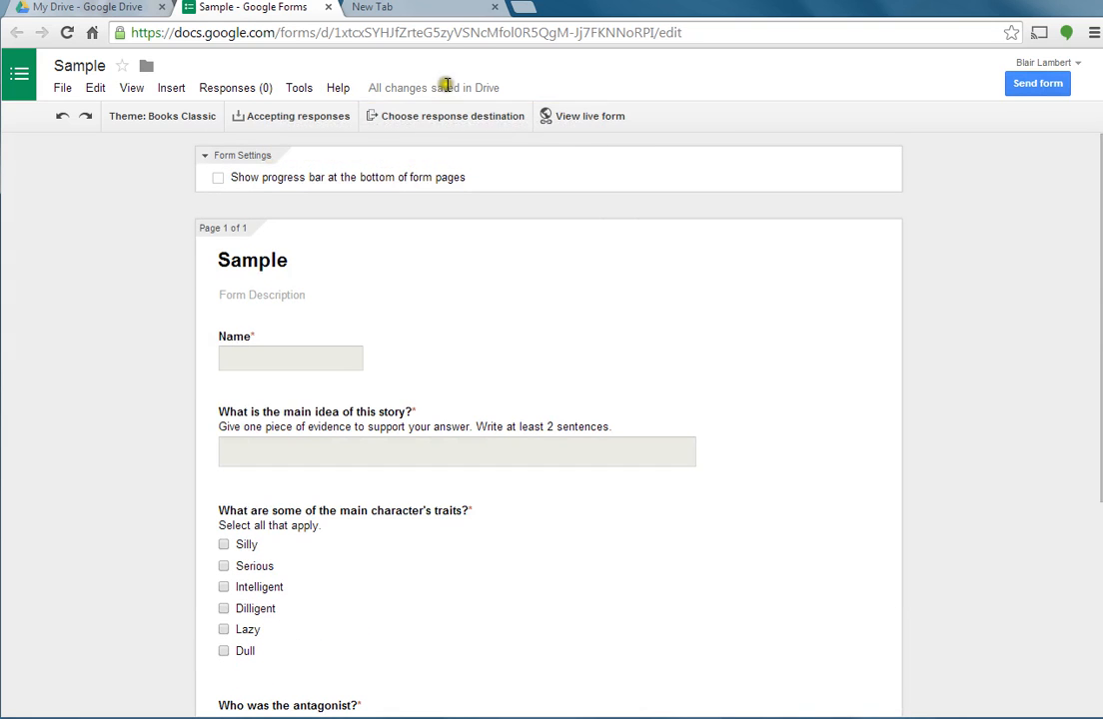
{"action": "mouse_move", "coordinate": [936, 478]}
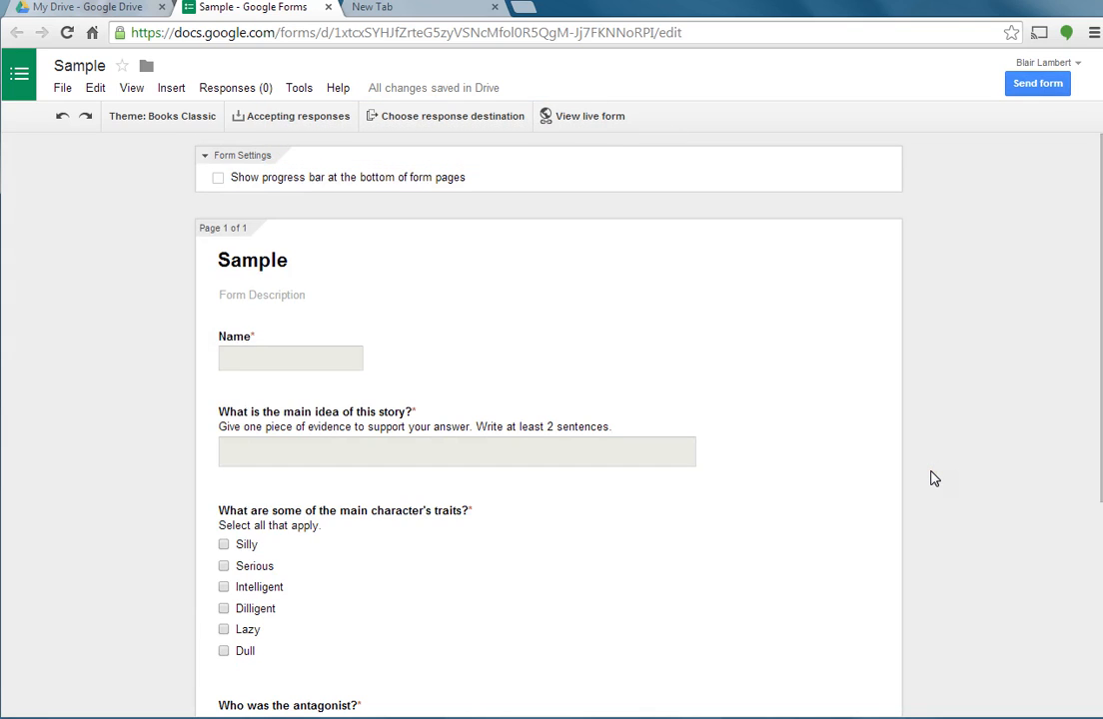
{"action": "left_click", "coordinate": [252, 260]}
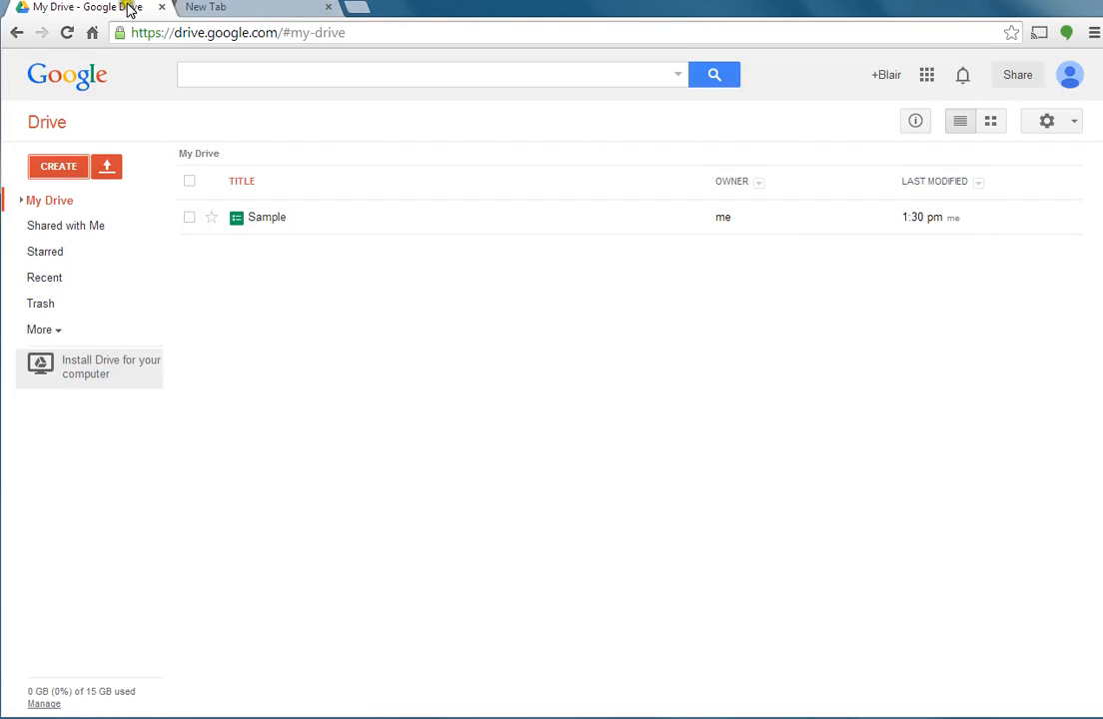
{"action": "mouse_move", "coordinate": [268, 216]}
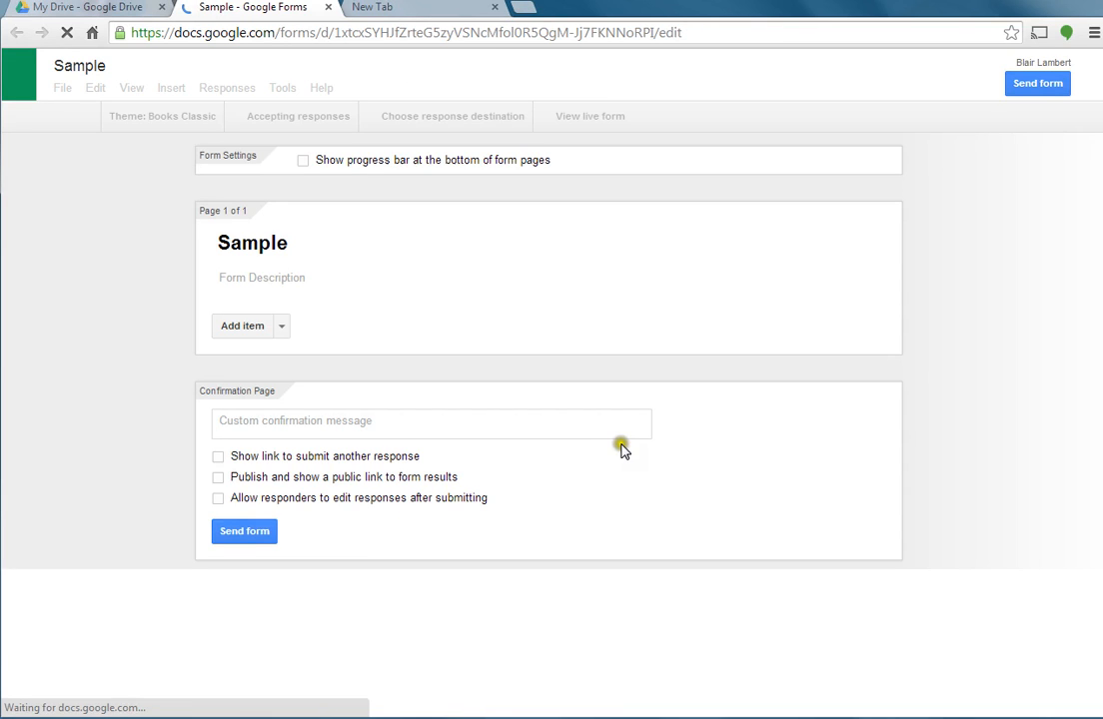
{"action": "mouse_move", "coordinate": [518, 408]}
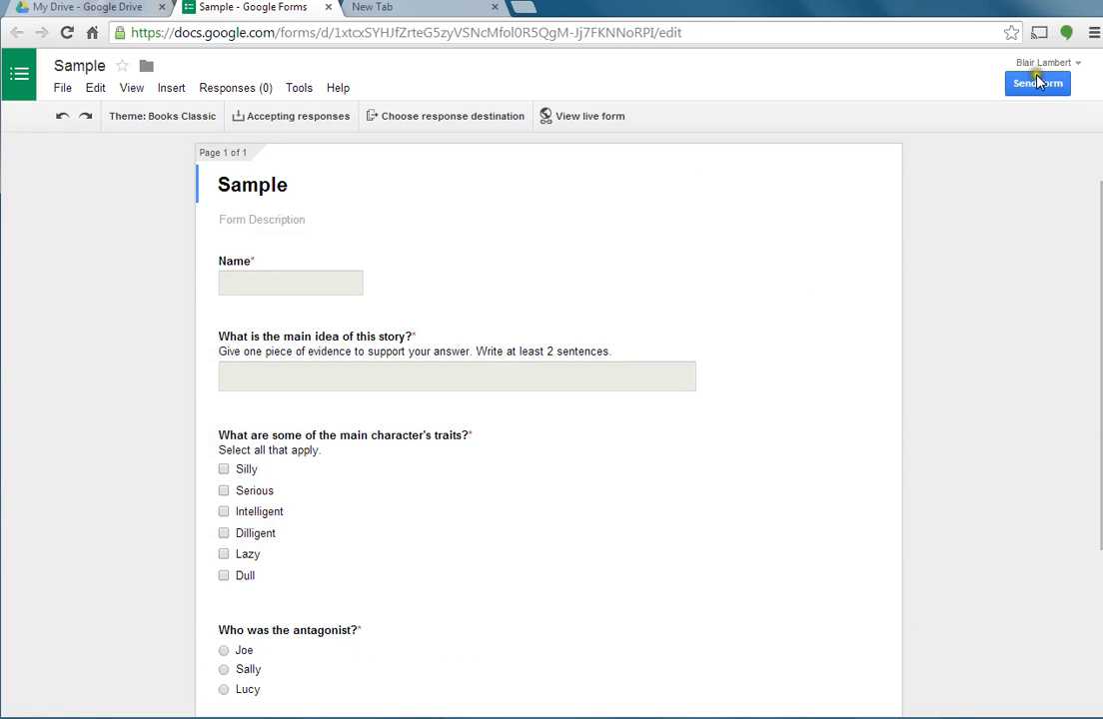
{"action": "mouse_move", "coordinate": [993, 210]}
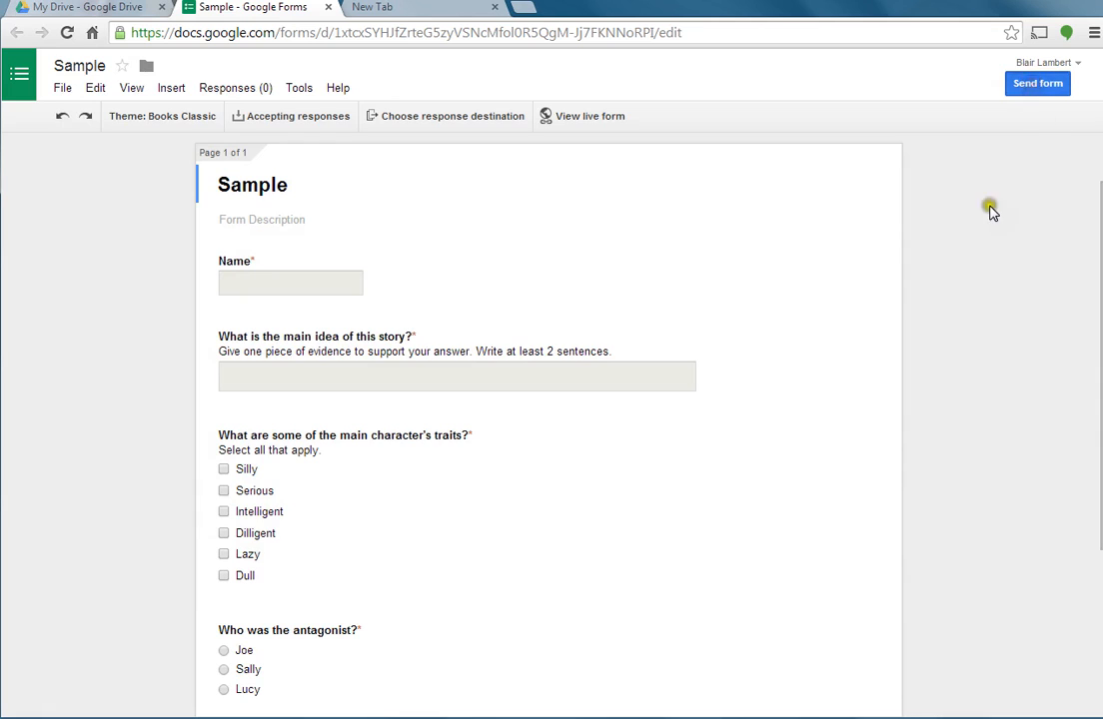
Step: Select the Sample form's shareable link in the Send form dialog and start a new browser tab
{"action": "left_click", "coordinate": [1038, 84]}
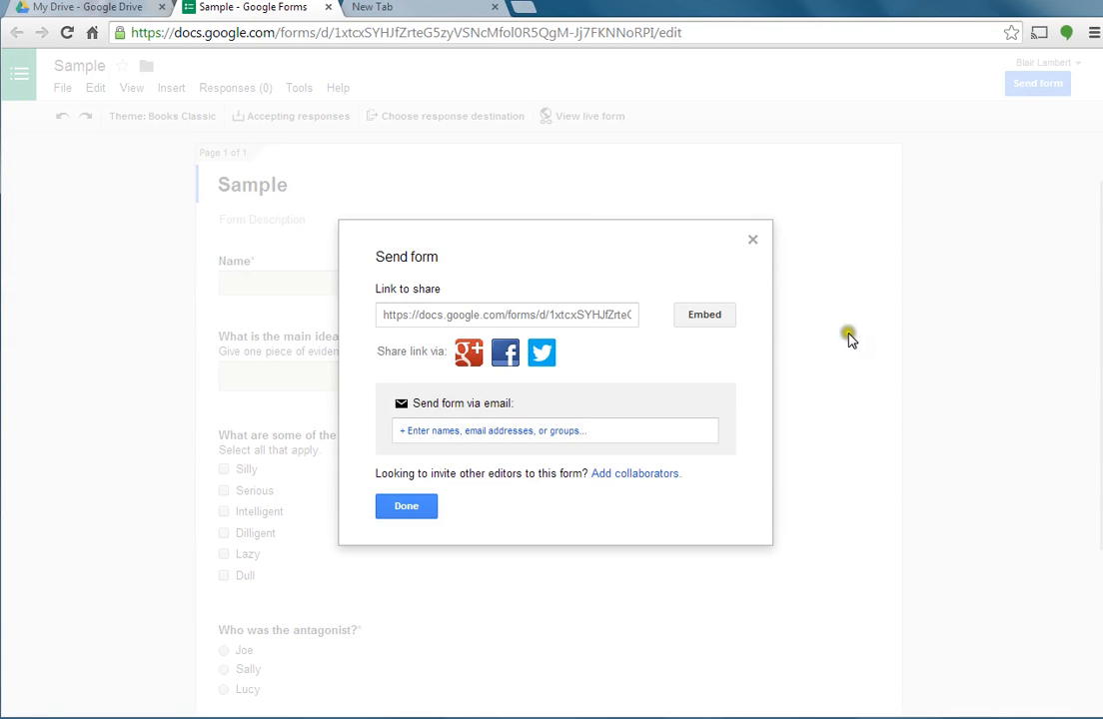
{"action": "mouse_move", "coordinate": [503, 352]}
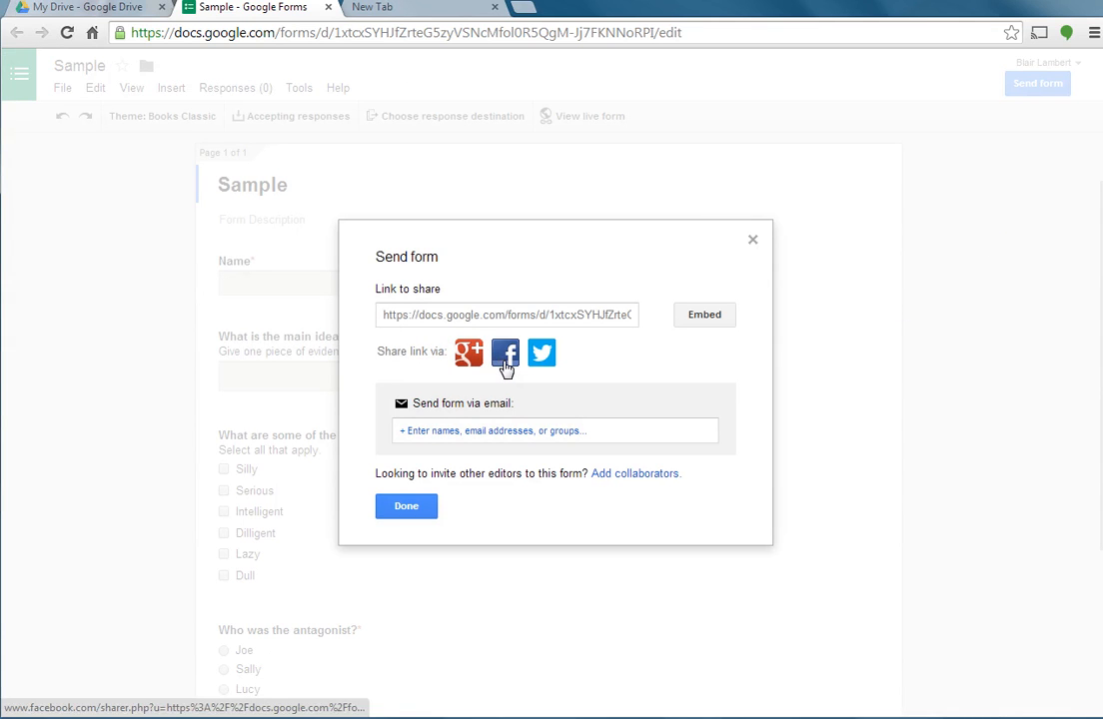
{"action": "mouse_move", "coordinate": [542, 352]}
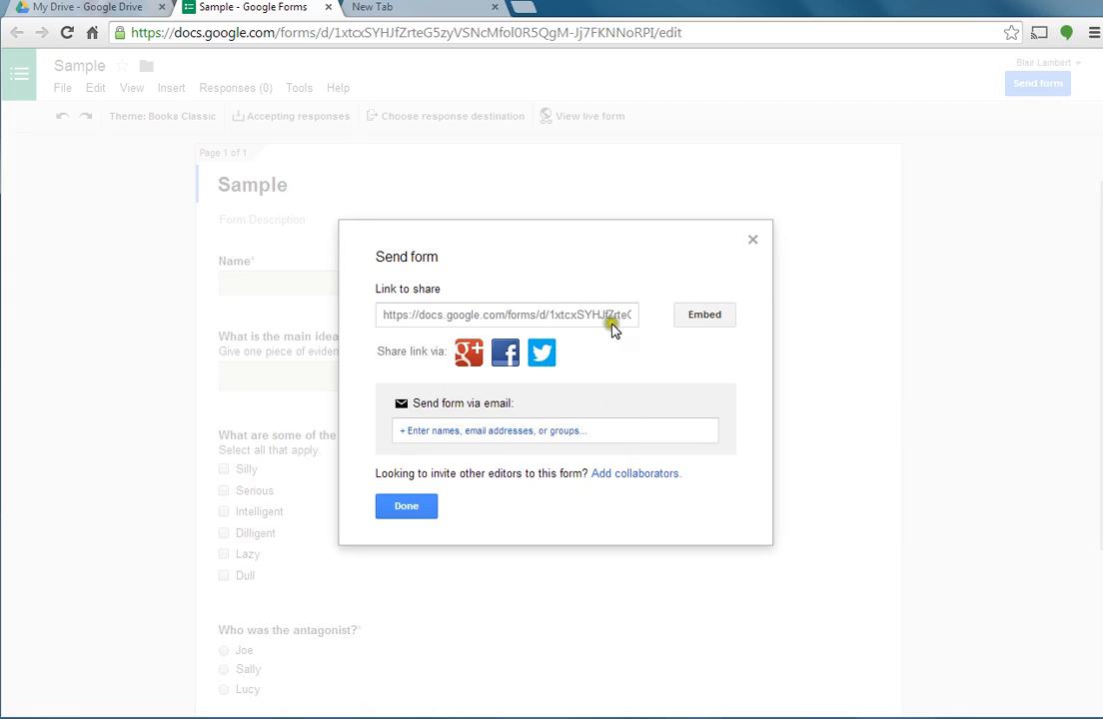
{"action": "left_click", "coordinate": [508, 316]}
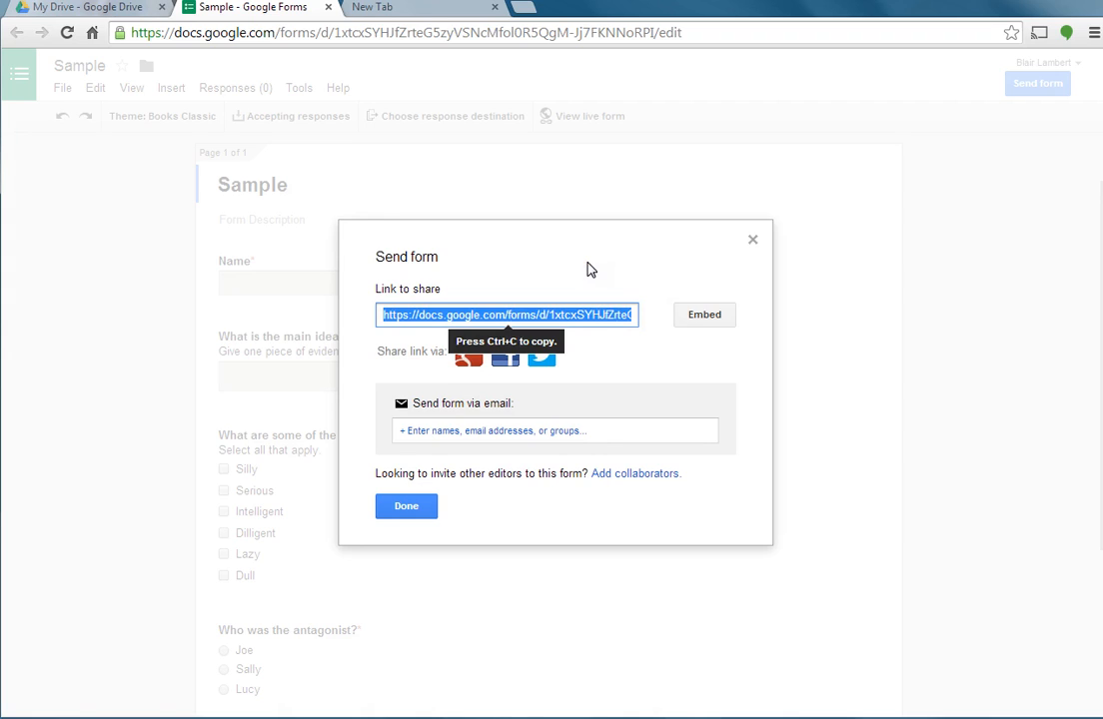
{"action": "mouse_move", "coordinate": [376, 228]}
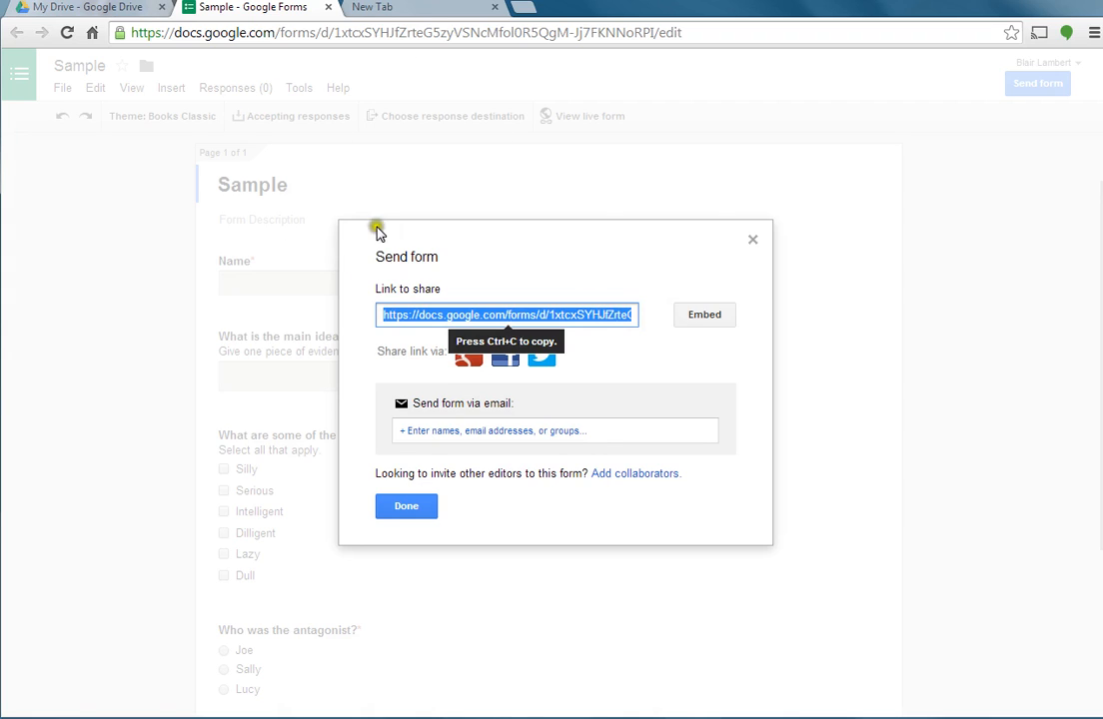
{"action": "mouse_move", "coordinate": [632, 280]}
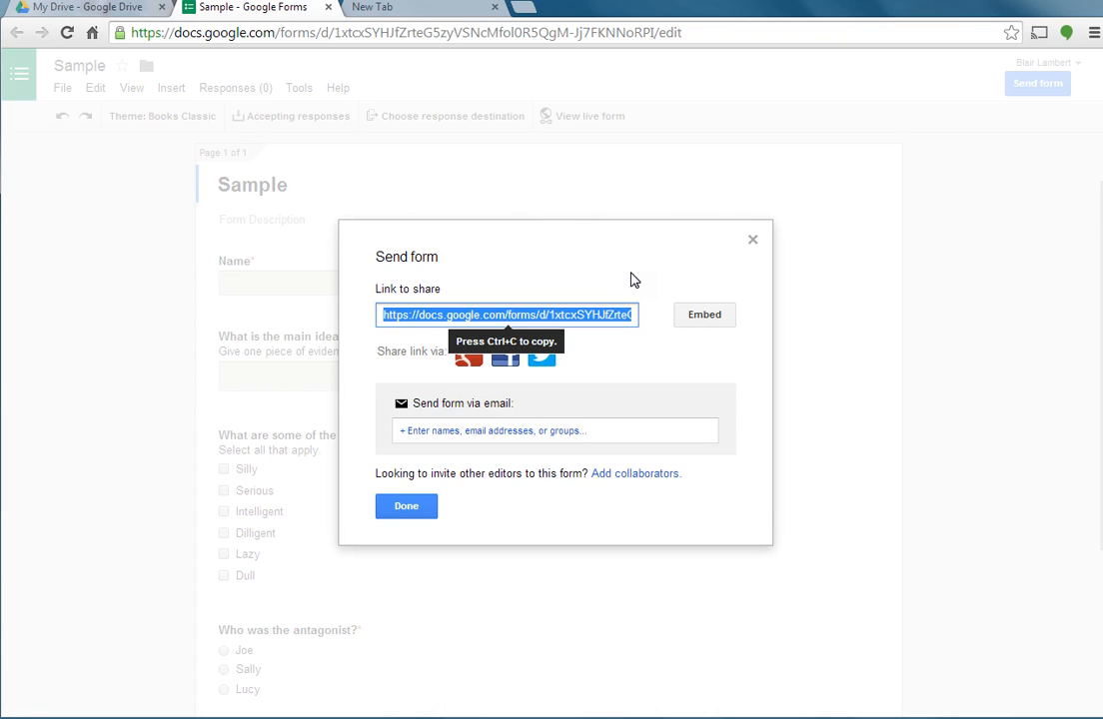
{"action": "mouse_move", "coordinate": [633, 282]}
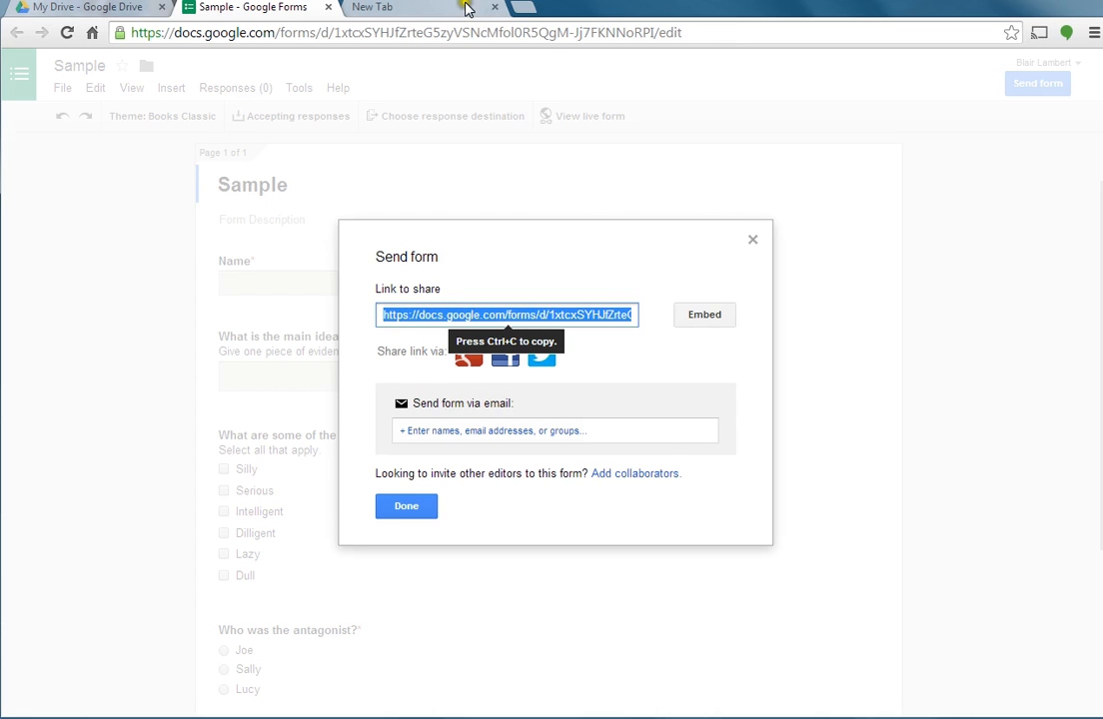
{"action": "left_click", "coordinate": [404, 8]}
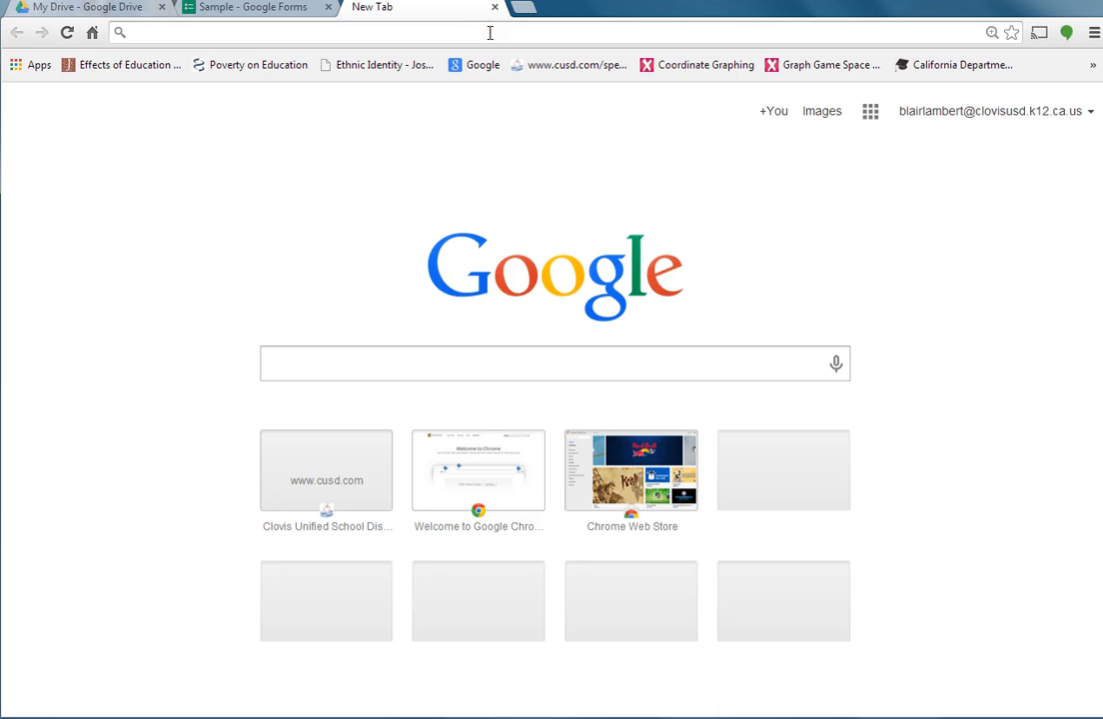
Step: Load the live Sample form from its viewform link and answer the Name question with "Blair"
{"action": "type", "text": "https://docs.google.com/forms/d/1xtcxSYHJfZrteG5zyVSNcMfol0R5QgM-Jj7FKNNoRPI/viewform?usp=send_form"}
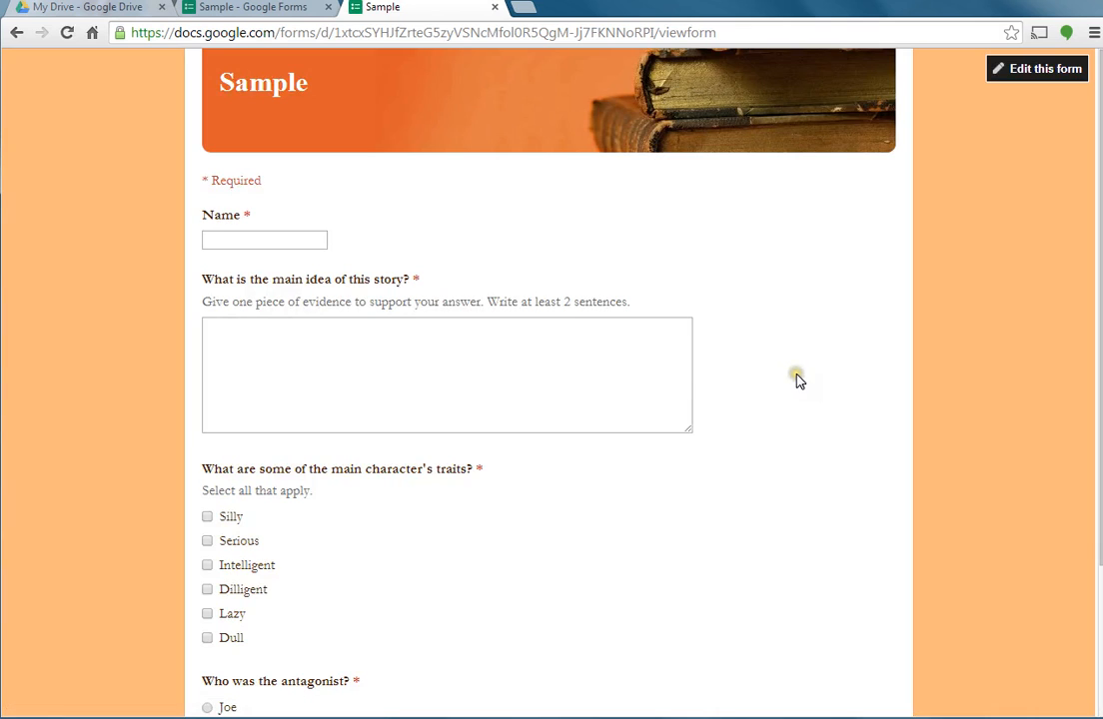
{"action": "mouse_move", "coordinate": [987, 524]}
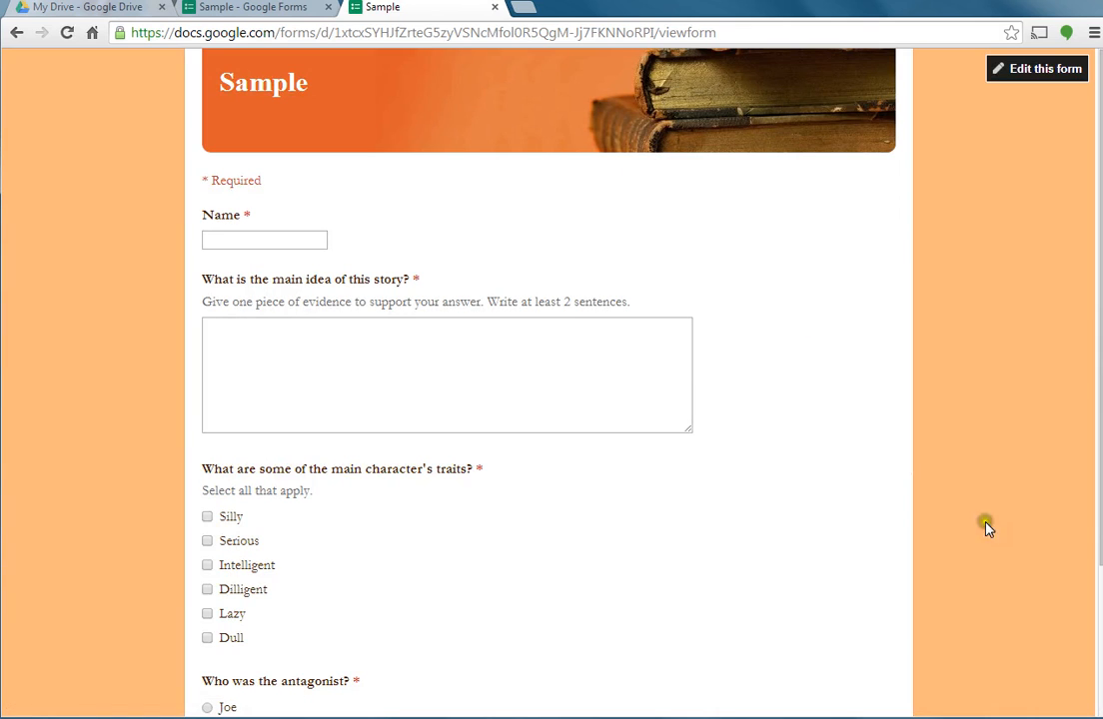
{"action": "left_click", "coordinate": [264, 240]}
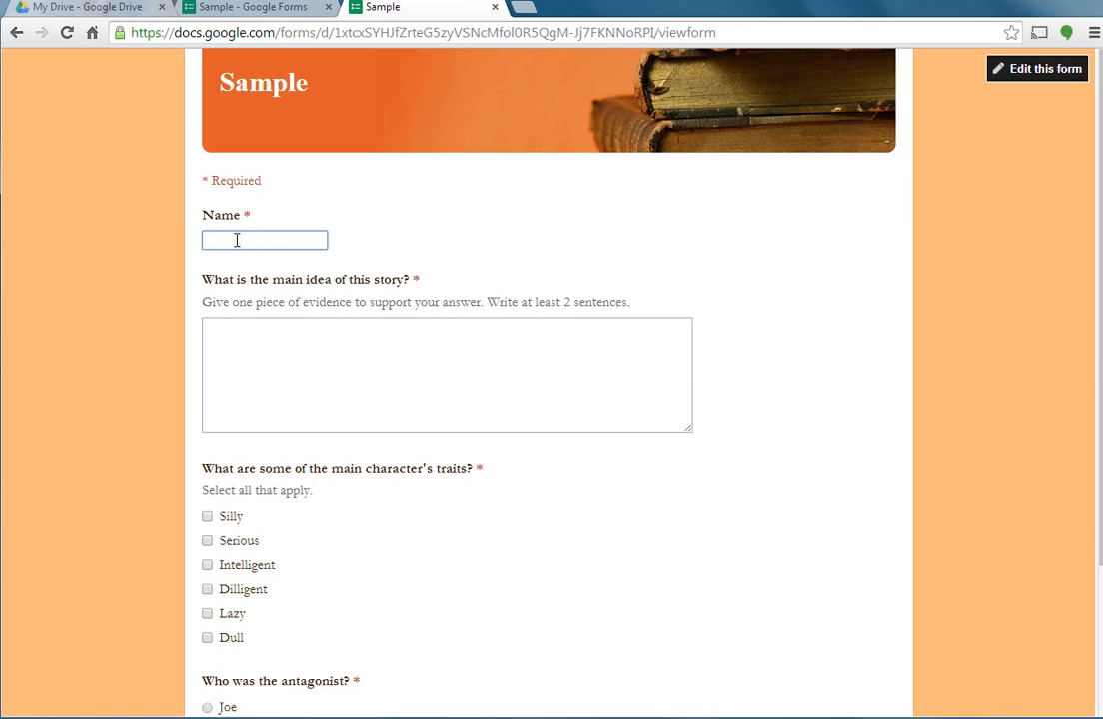
{"action": "type", "text": "B"}
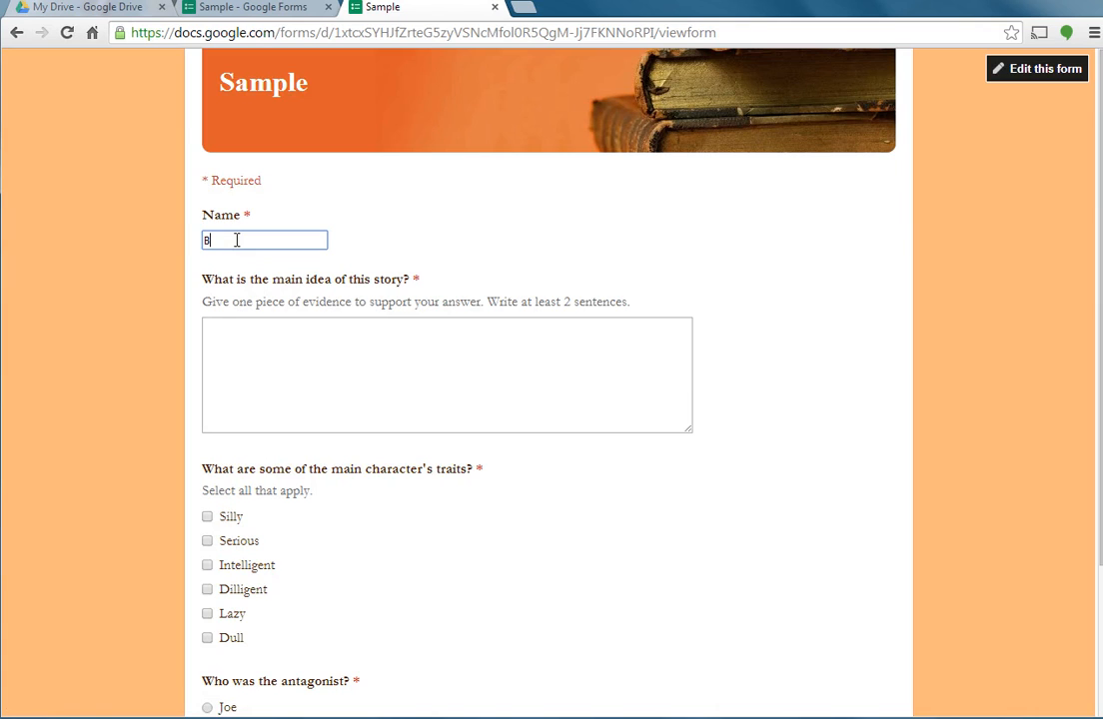
{"action": "type", "text": "lair"}
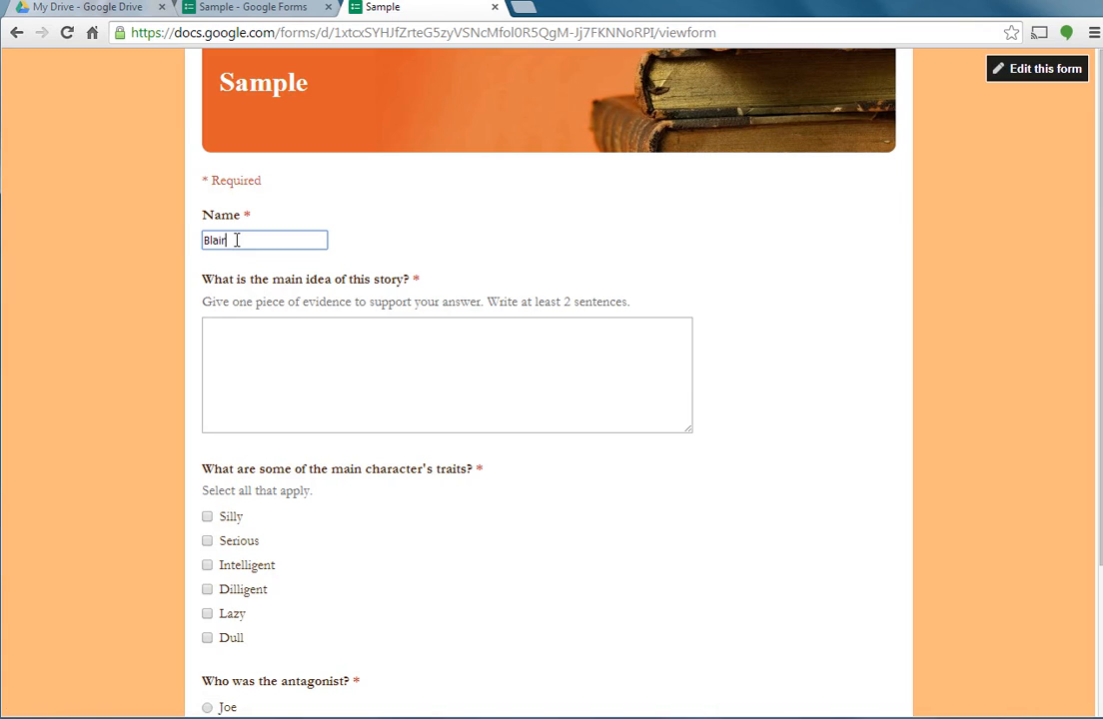
Step: Answer the main idea question: "You should always be nice." with the quoted ice cream cone evidence from the story
{"action": "left_click", "coordinate": [448, 376]}
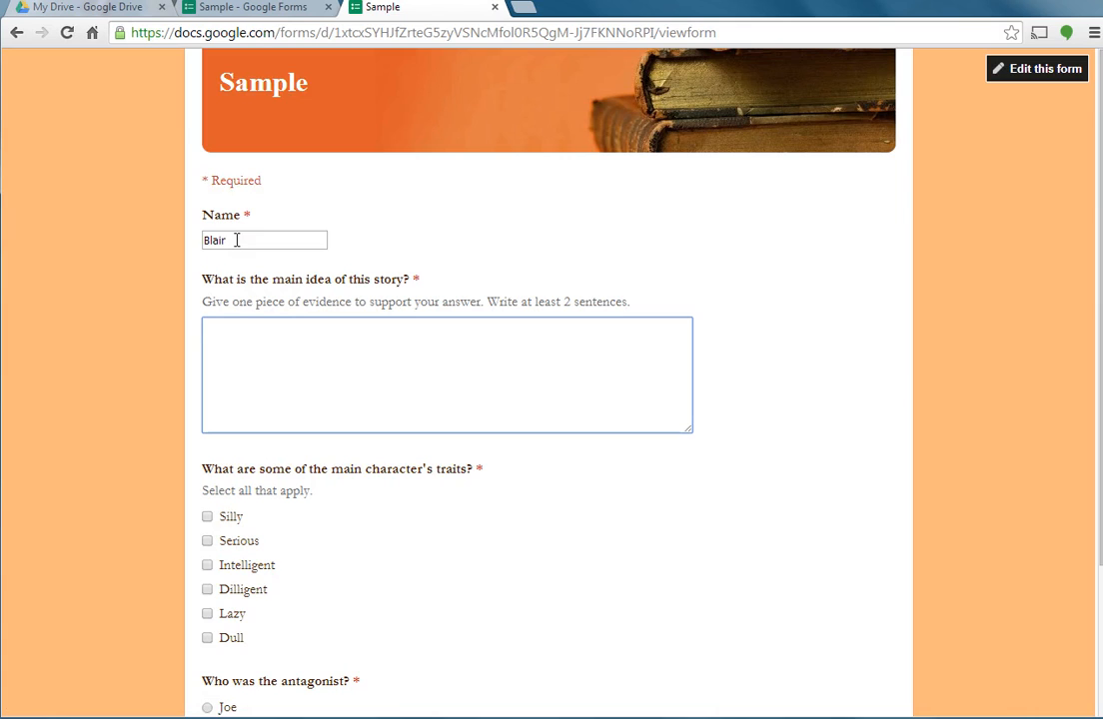
{"action": "type", "text": "You should"}
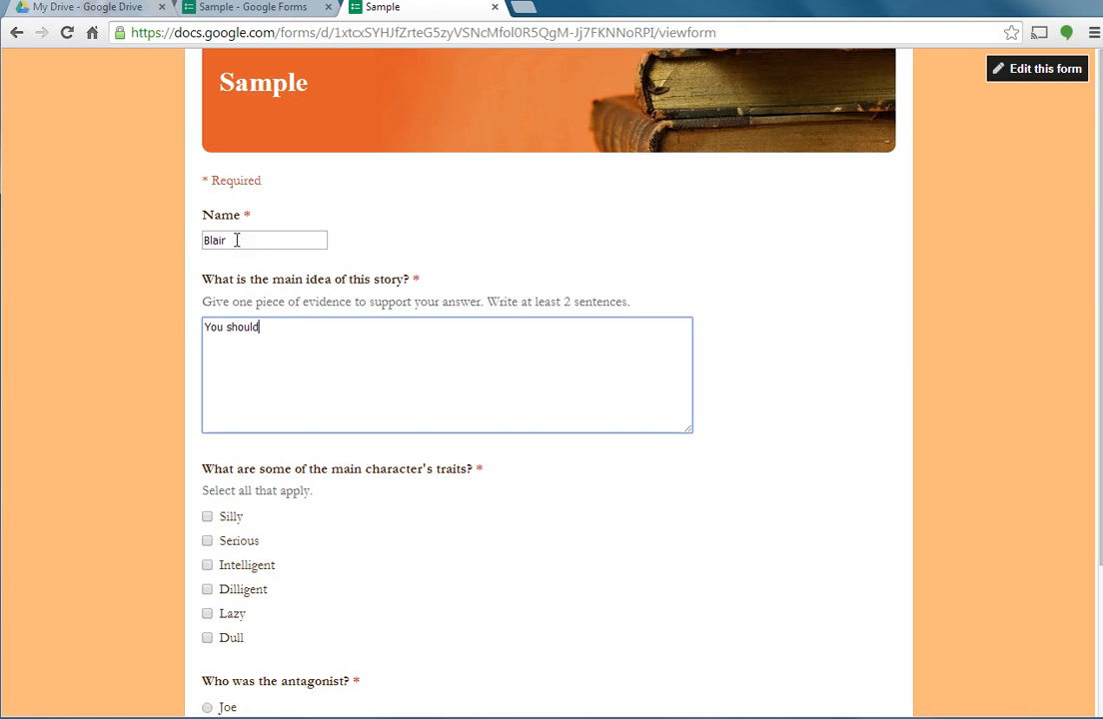
{"action": "type", "text": "always be"}
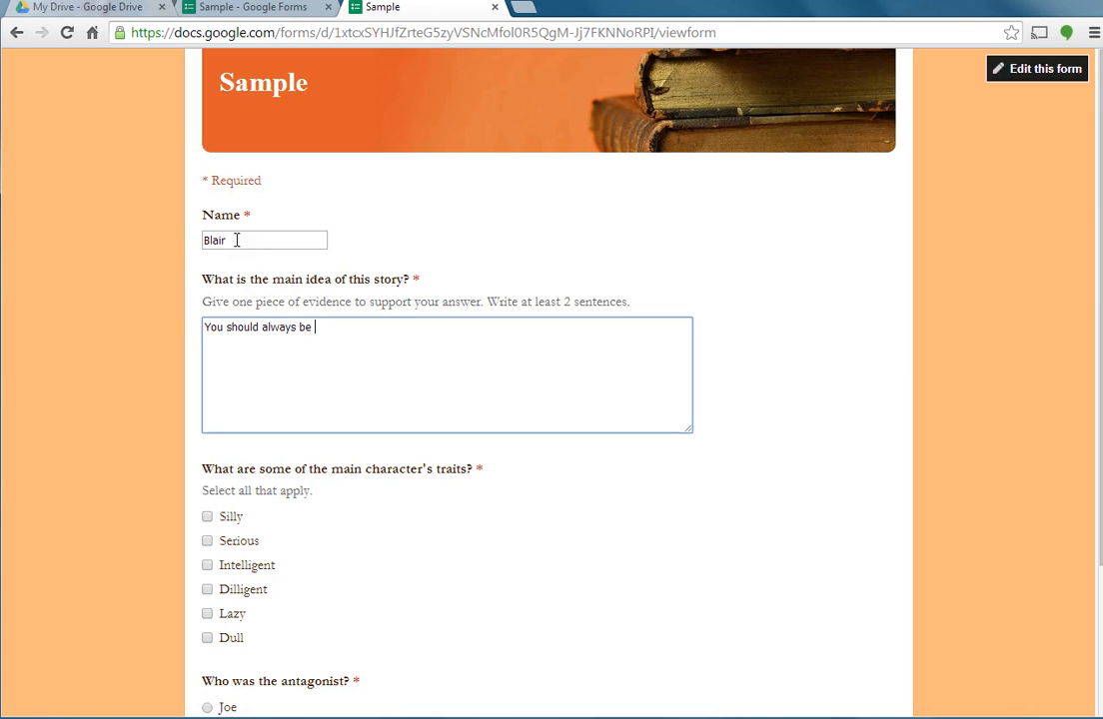
{"action": "type", "text": "nice.  T"}
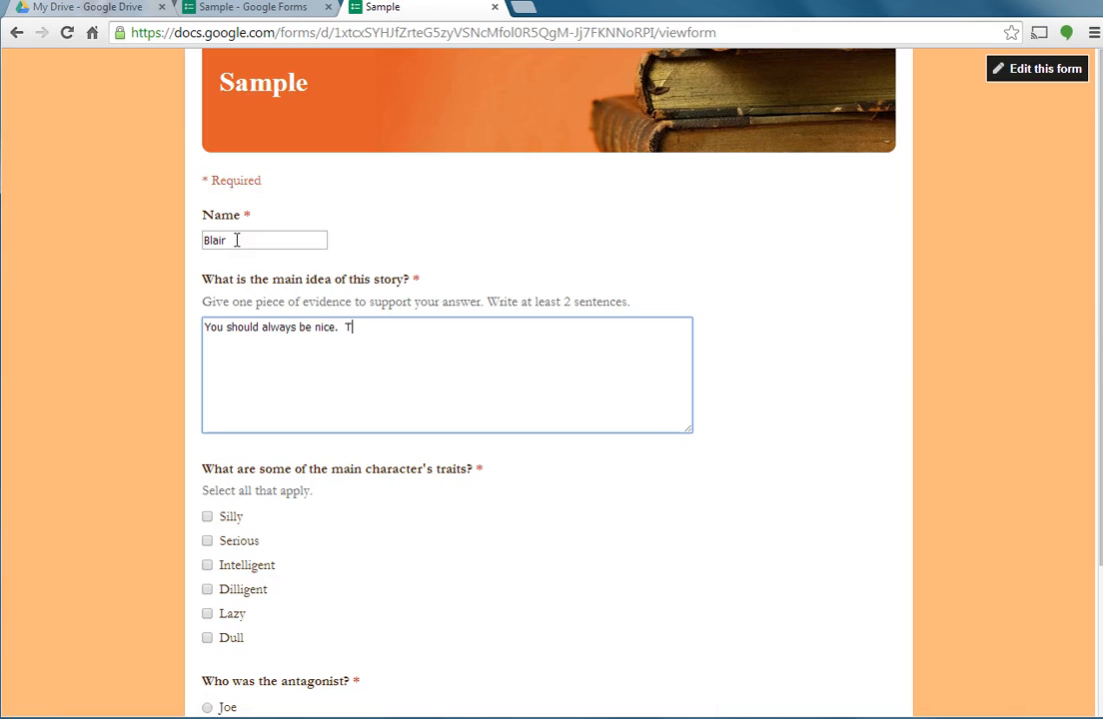
{"action": "type", "text": "he story"}
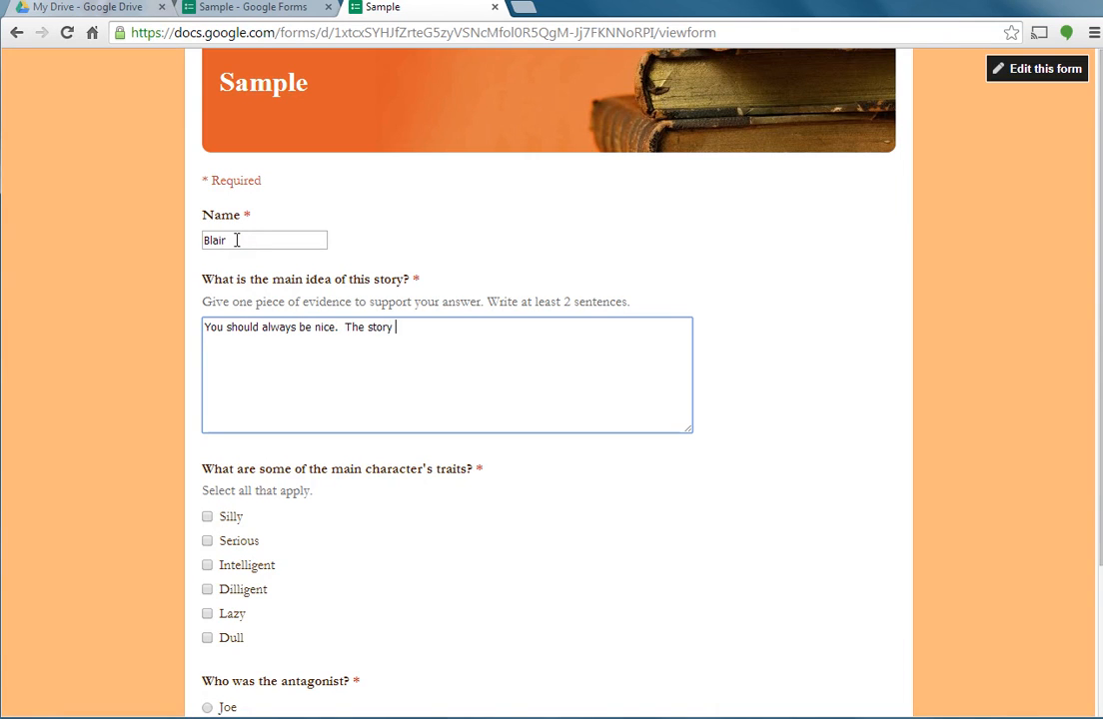
{"action": "type", "text": "states"}
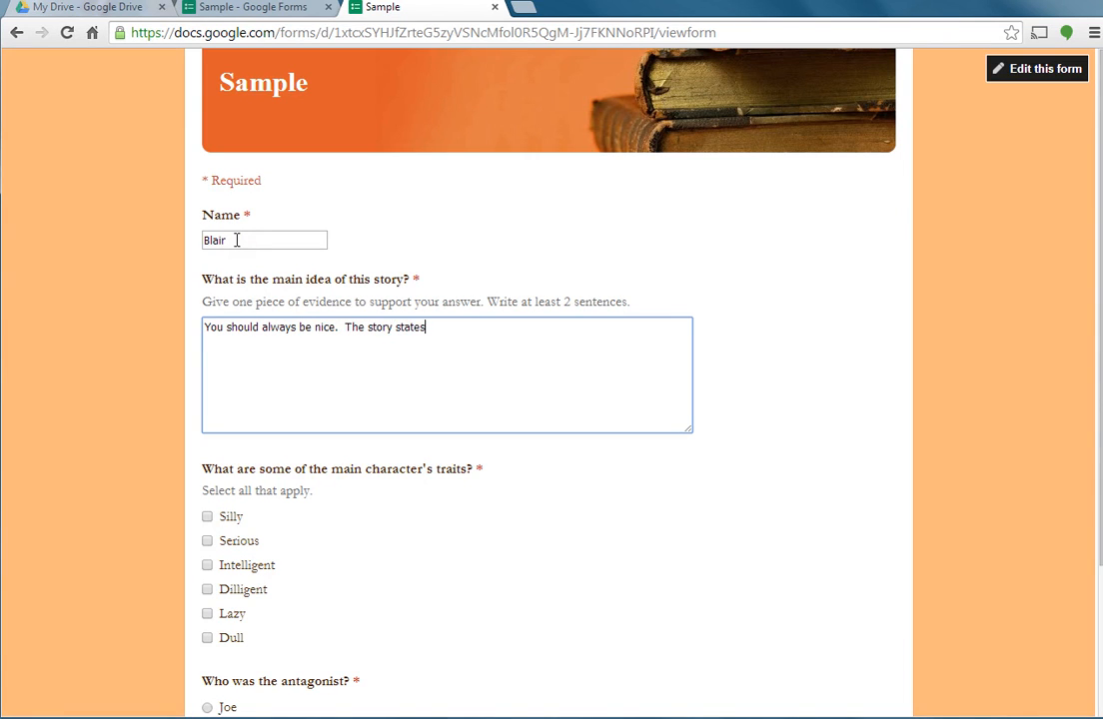
{"action": "type", "text": ",  \""}
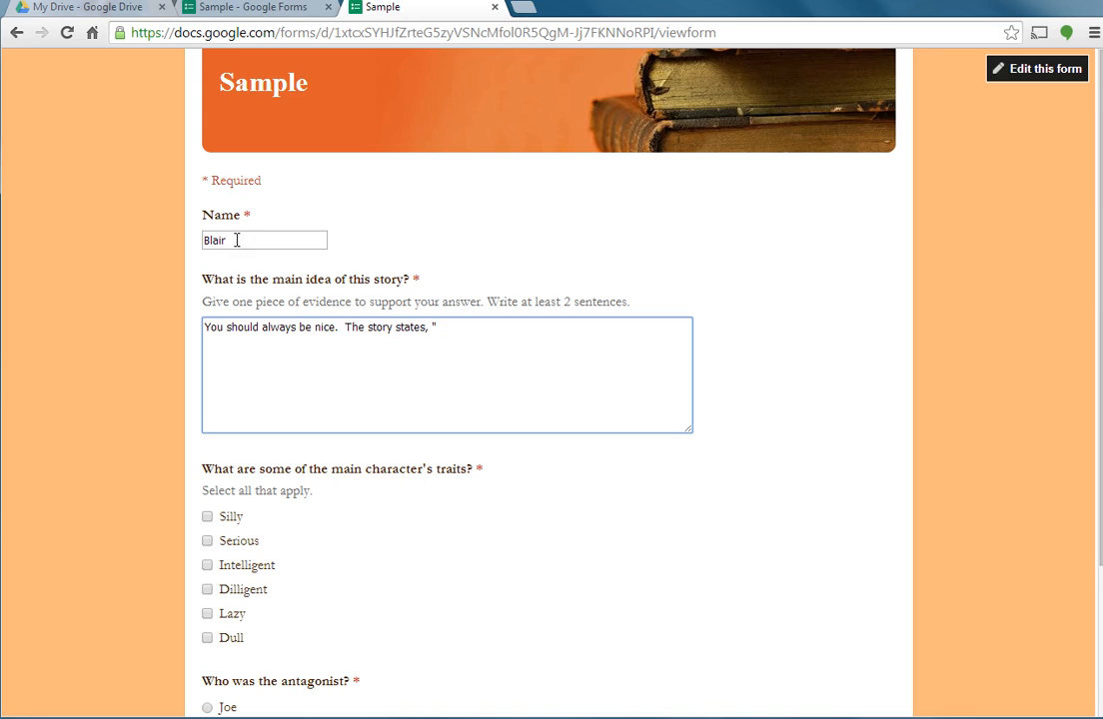
{"action": "type", "text": "When I w"}
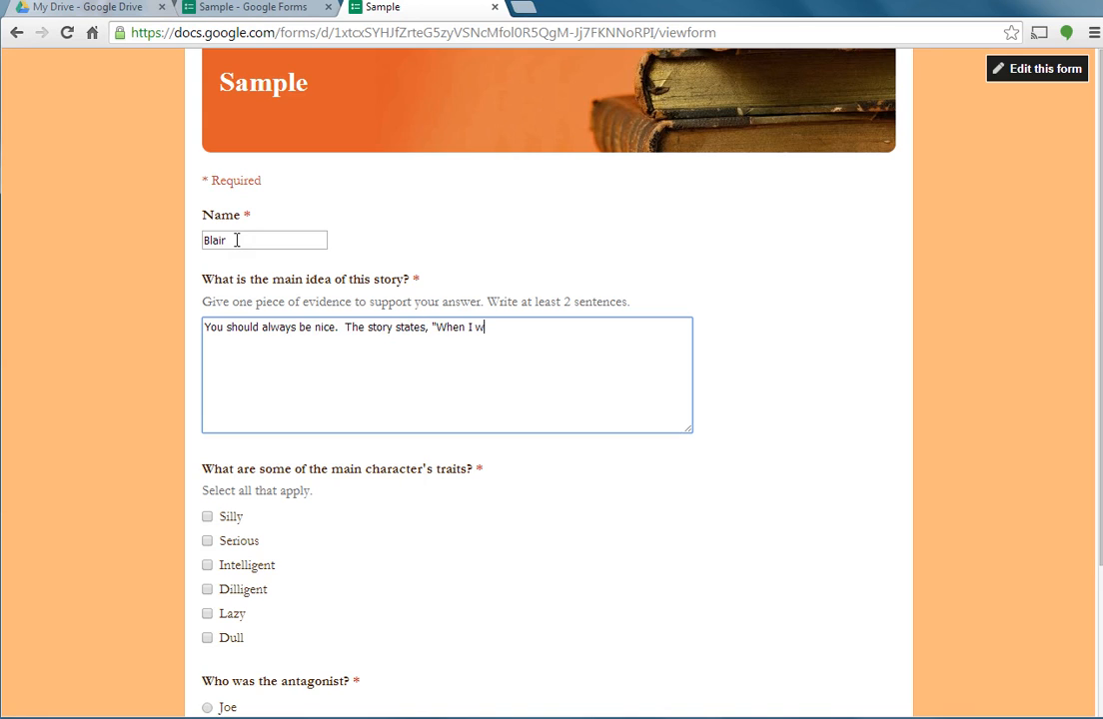
{"action": "type", "text": "as nice"}
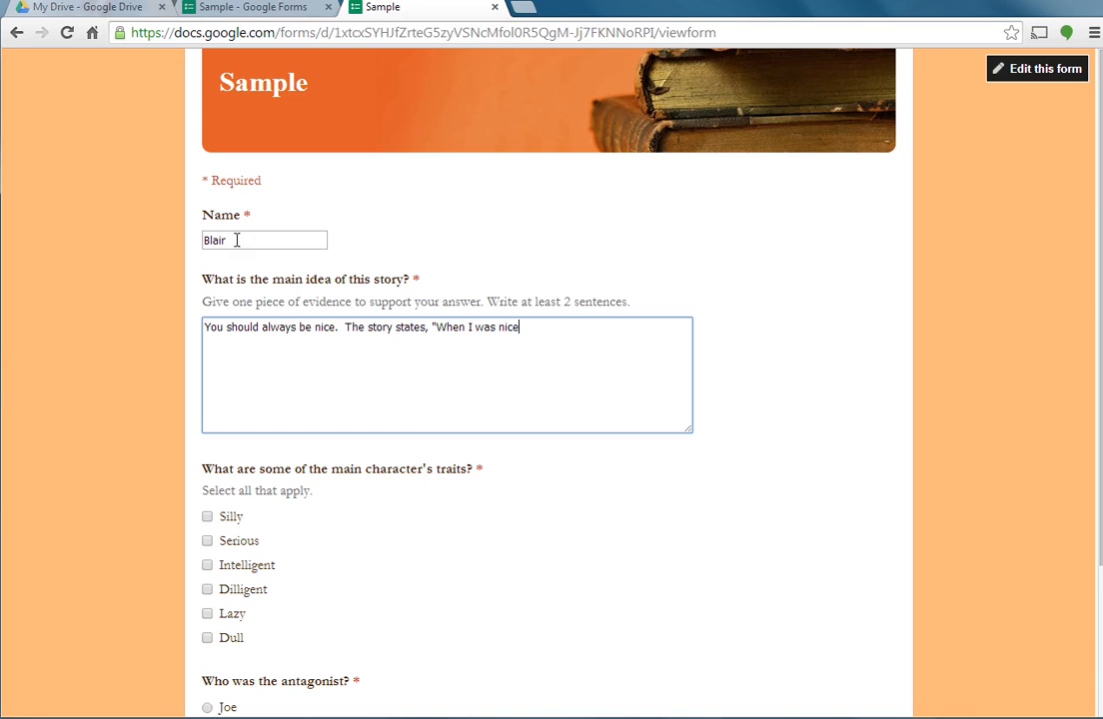
{"action": "type", "text": "I got an ice"}
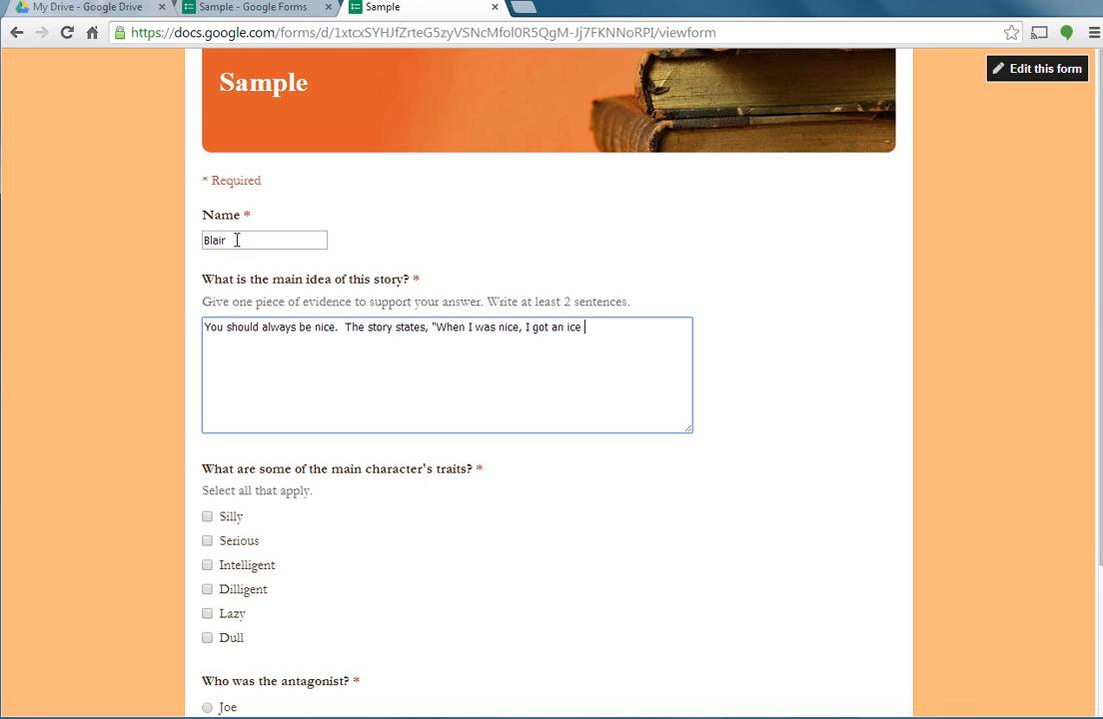
{"action": "type", "text": "cream"}
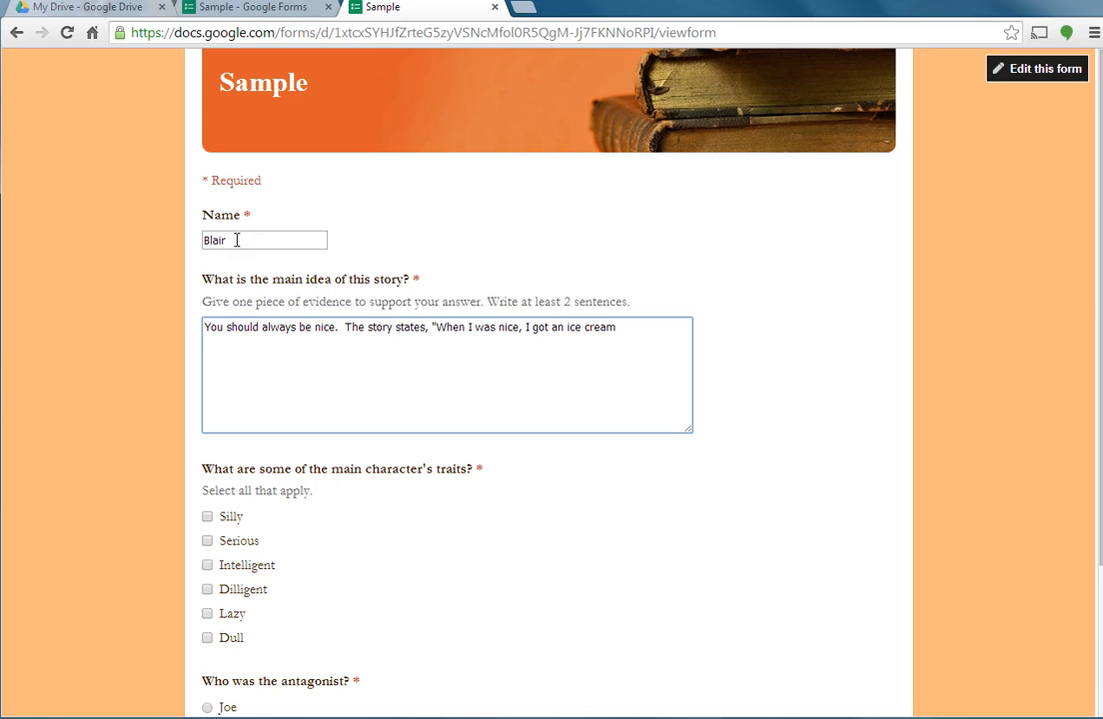
{"action": "type", "text": "cone.\""}
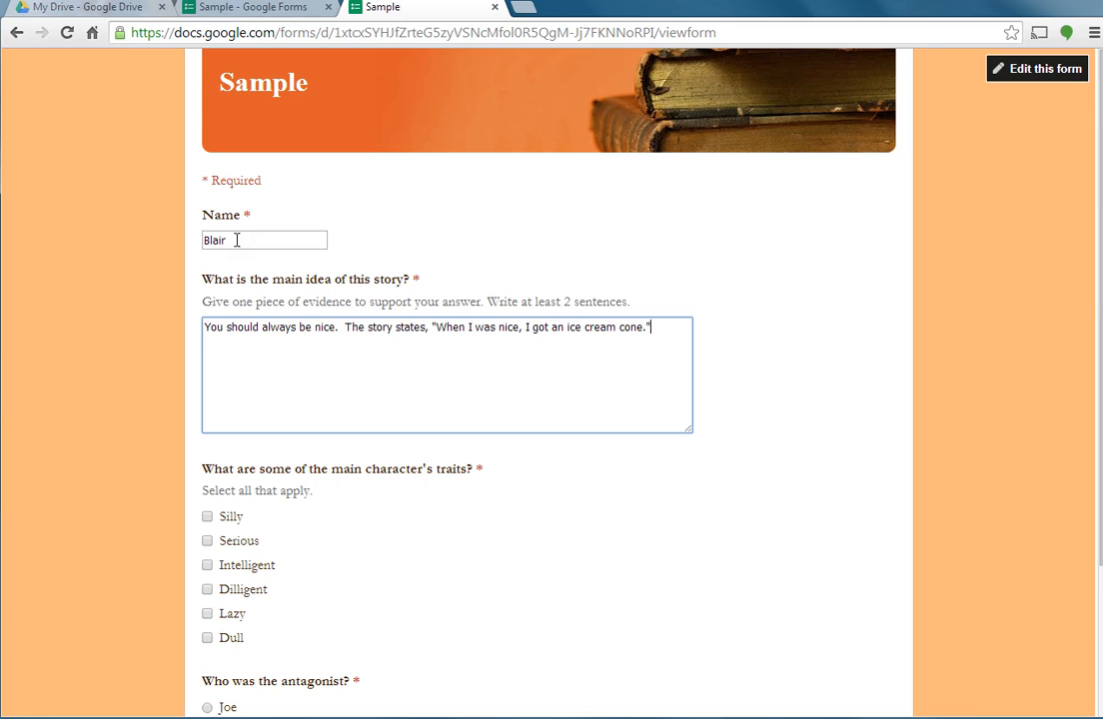
Step: Choose Sally as the antagonist and submit the completed response
{"action": "scroll", "scroll_direction": "down", "scroll_amount": 3}
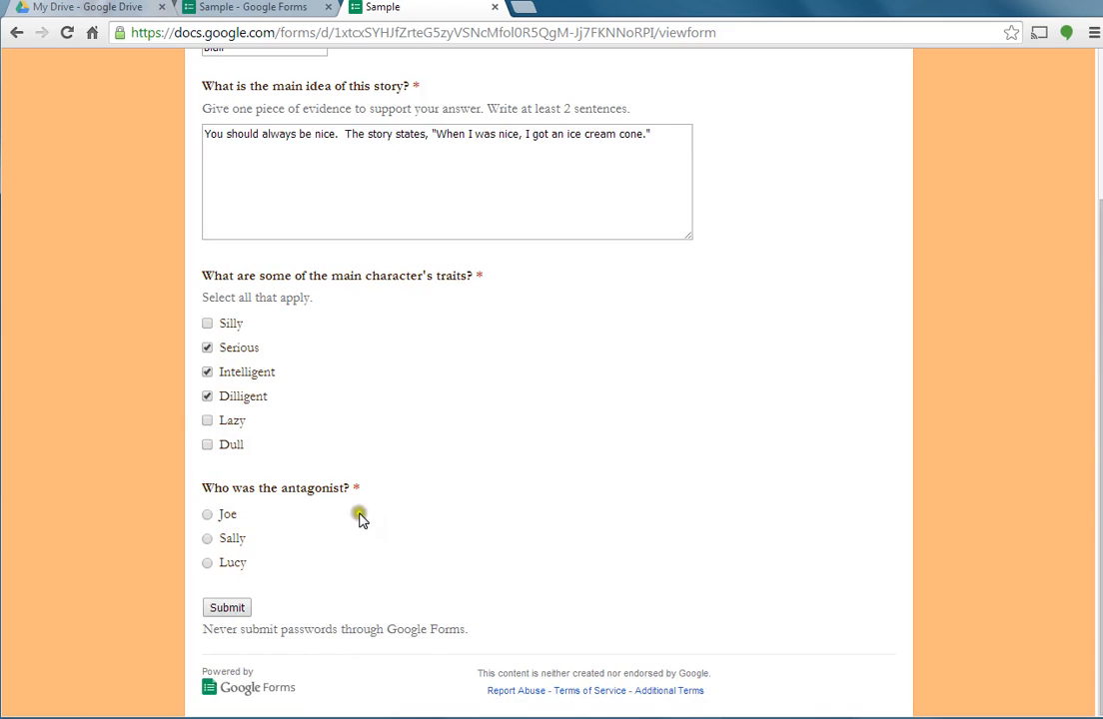
{"action": "left_click", "coordinate": [208, 538]}
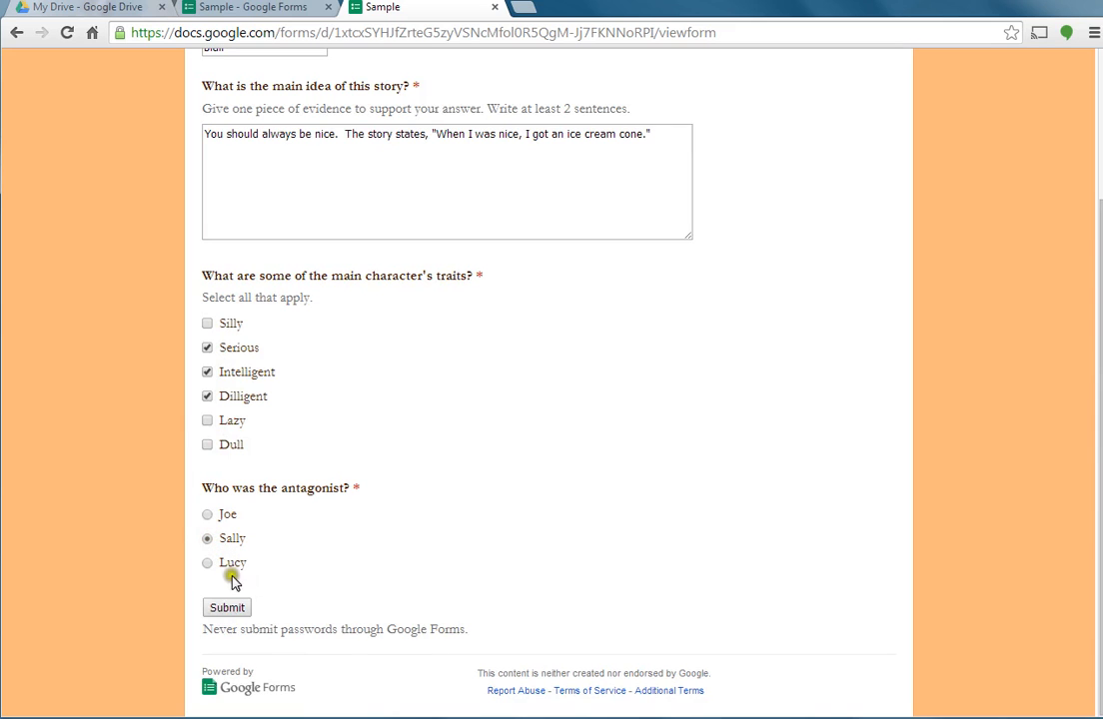
{"action": "left_click", "coordinate": [226, 608]}
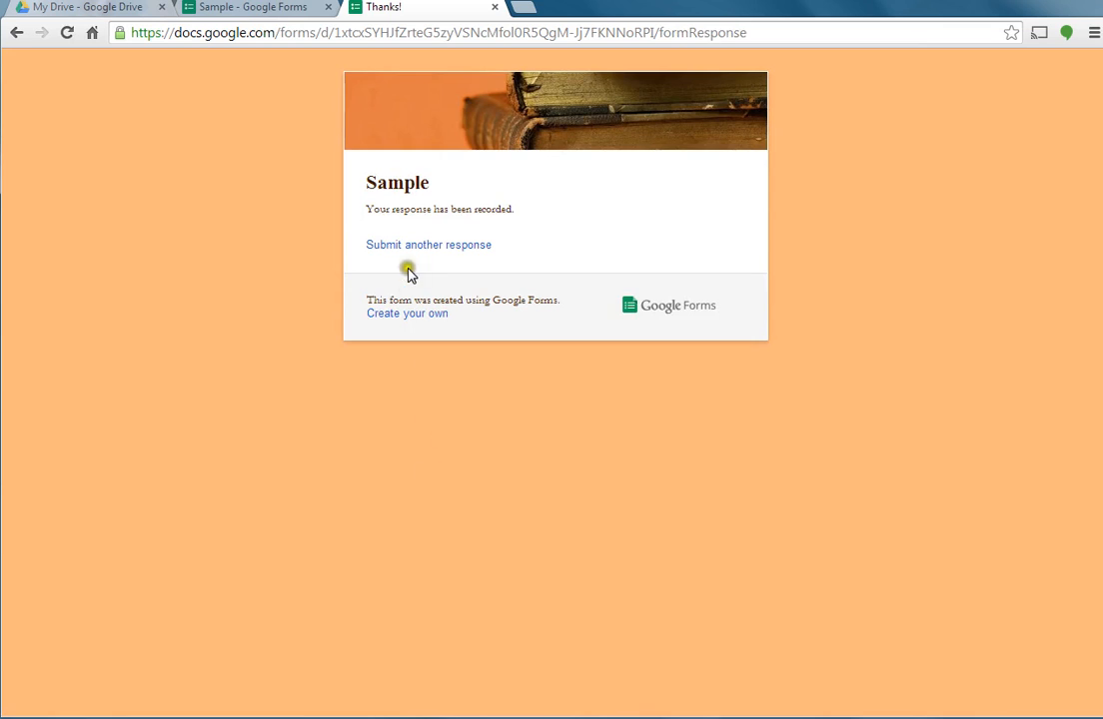
{"action": "mouse_move", "coordinate": [428, 244]}
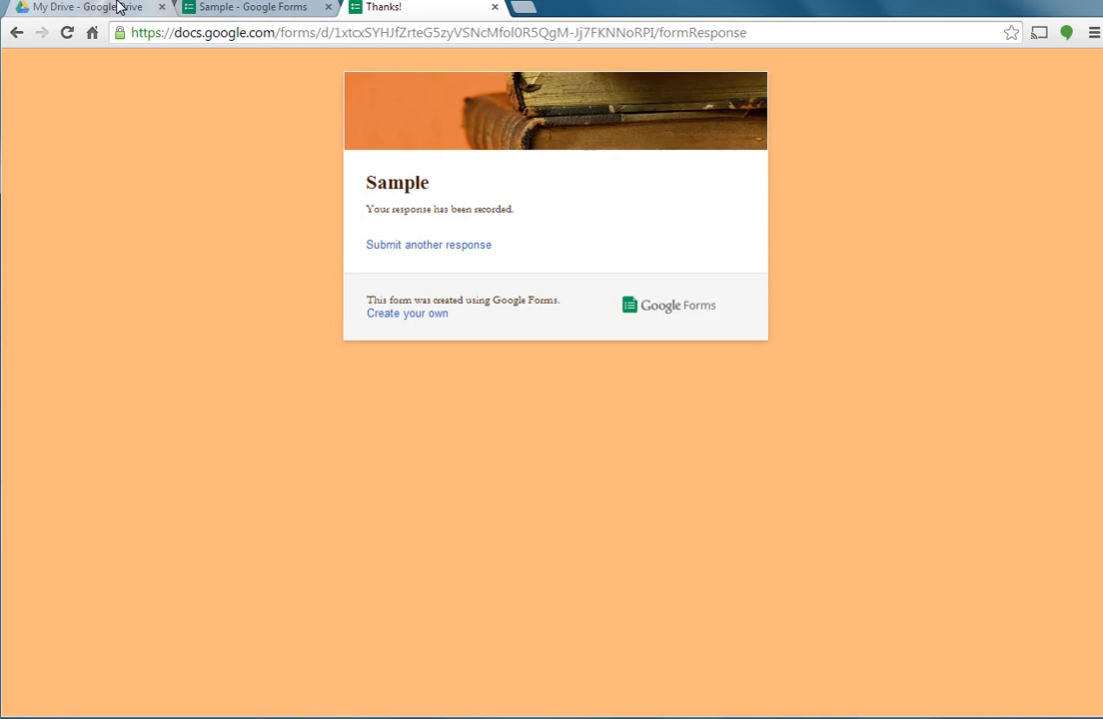
{"action": "left_click", "coordinate": [80, 8]}
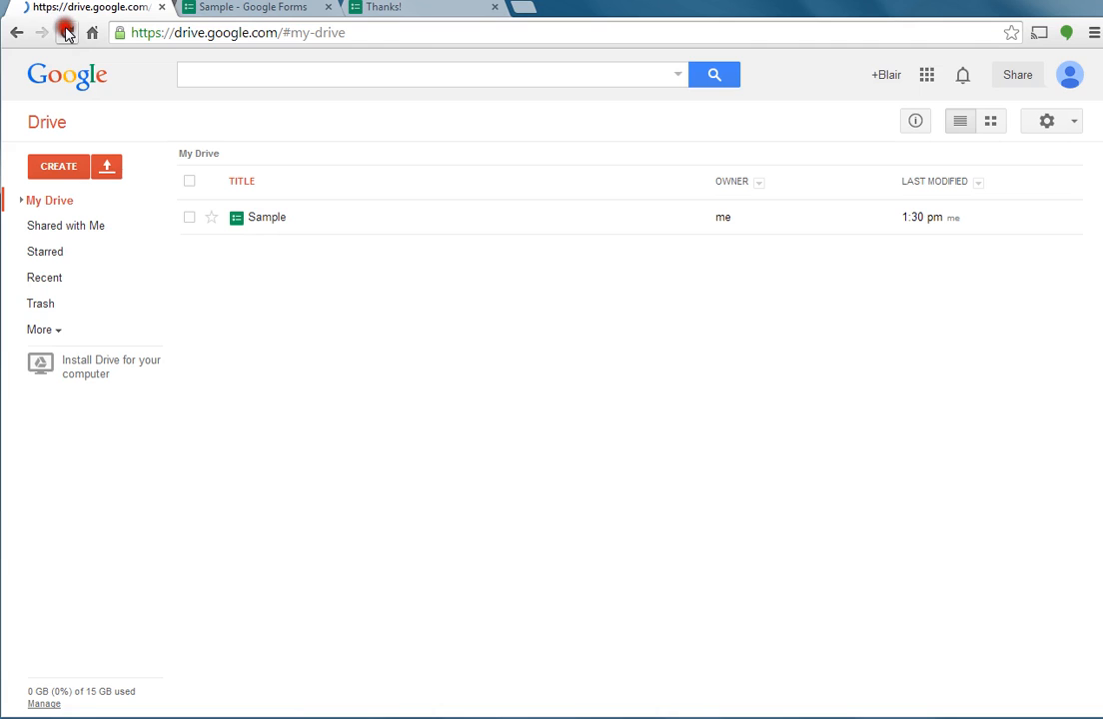
Step: Refresh Drive, close the Send form dialog and Responses menu, and return to the My Drive tab
{"action": "left_click", "coordinate": [42, 32]}
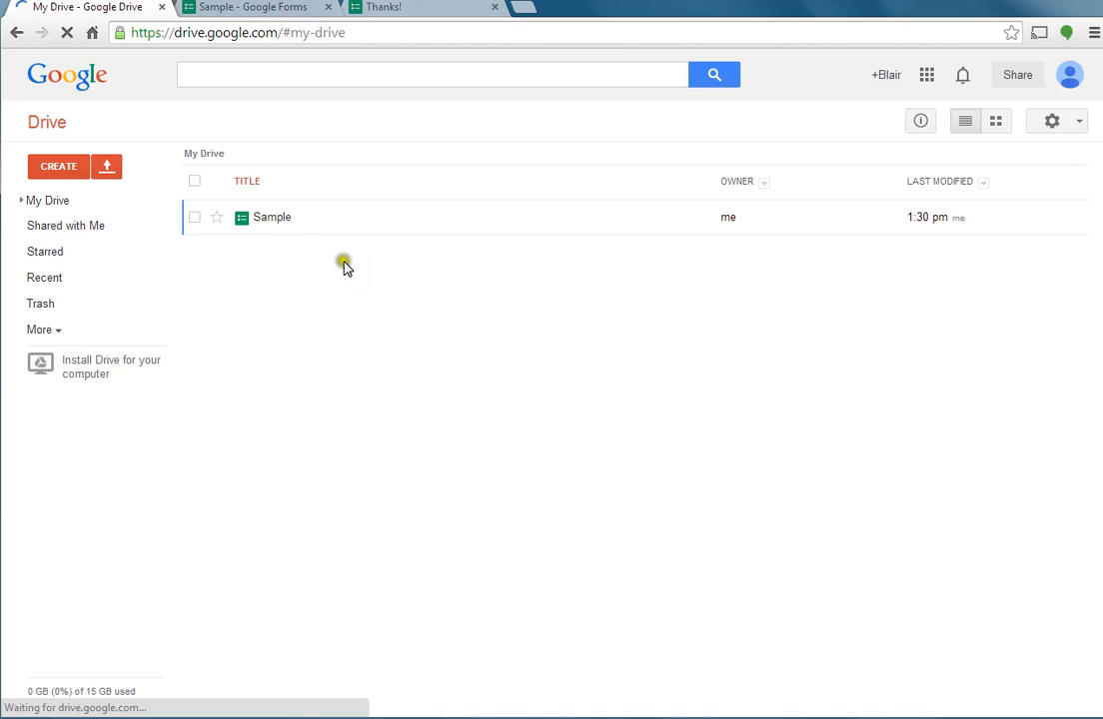
{"action": "left_click", "coordinate": [250, 8]}
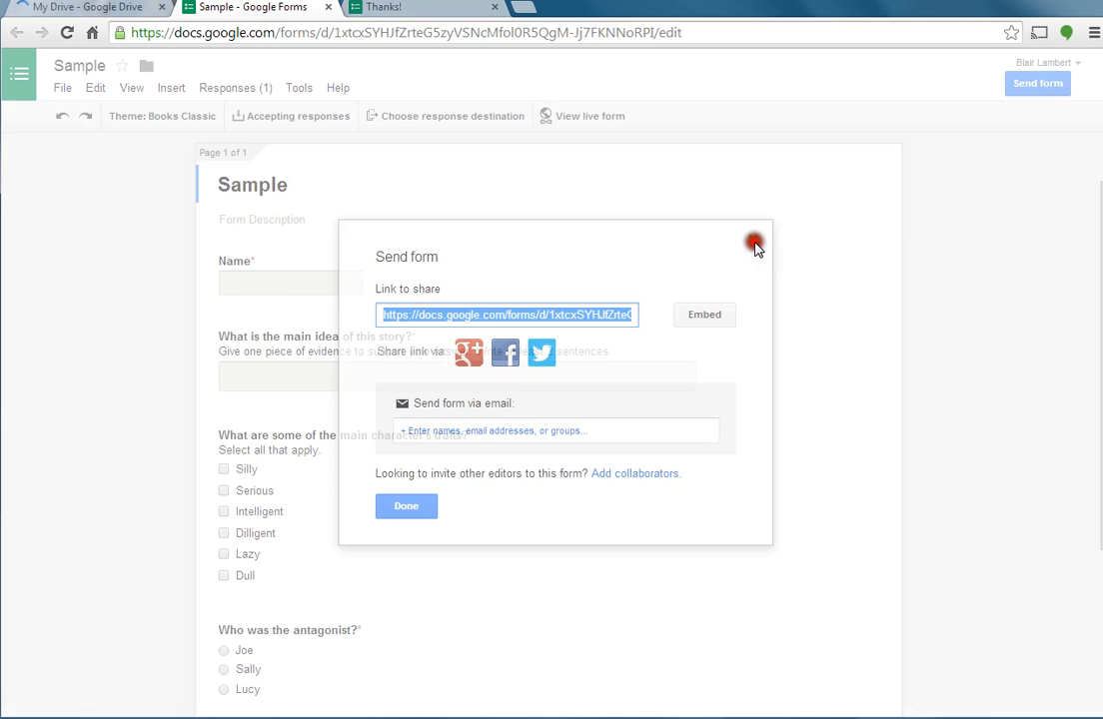
{"action": "left_click", "coordinate": [756, 244]}
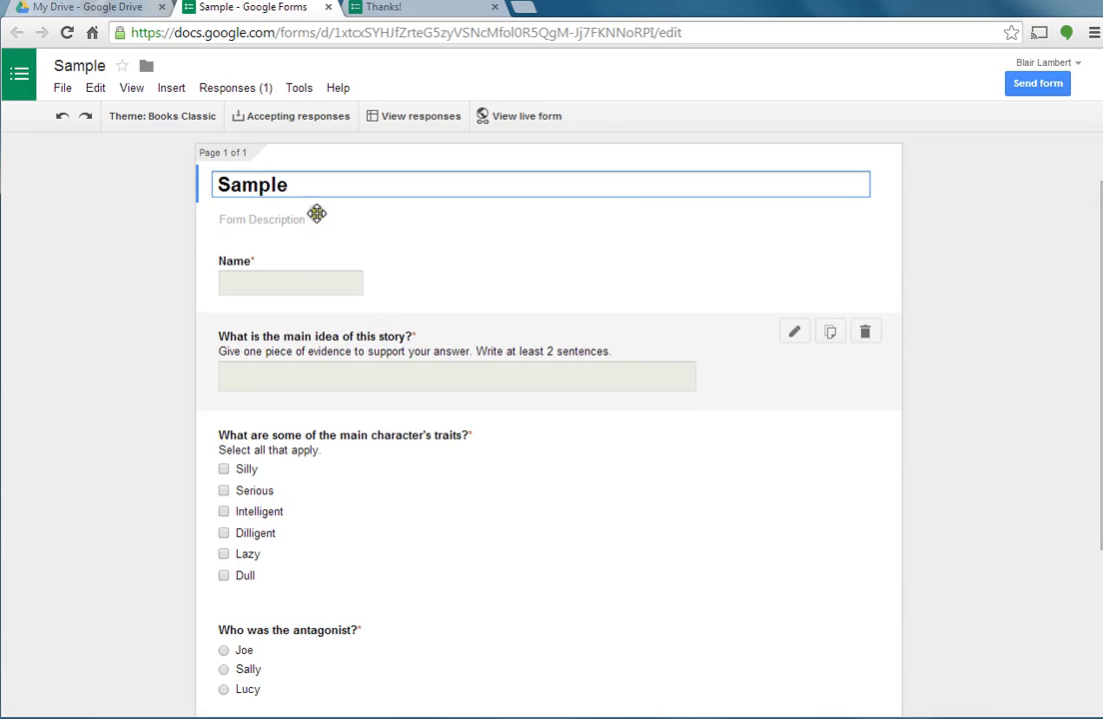
{"action": "left_click", "coordinate": [235, 88]}
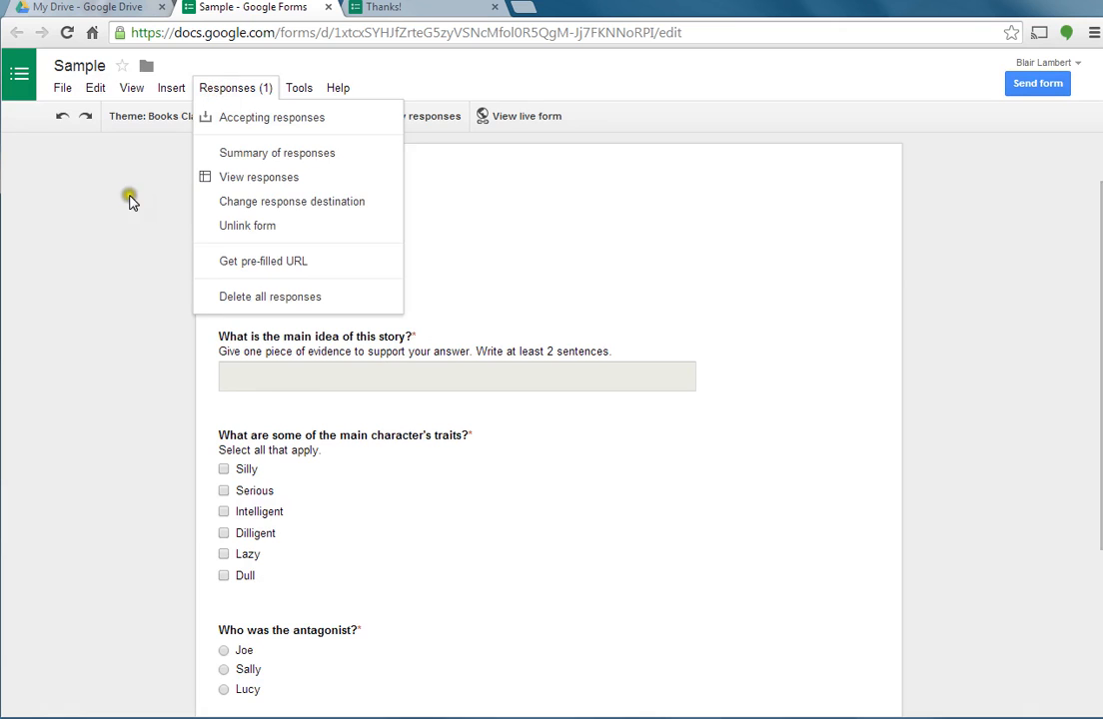
{"action": "left_click", "coordinate": [235, 88]}
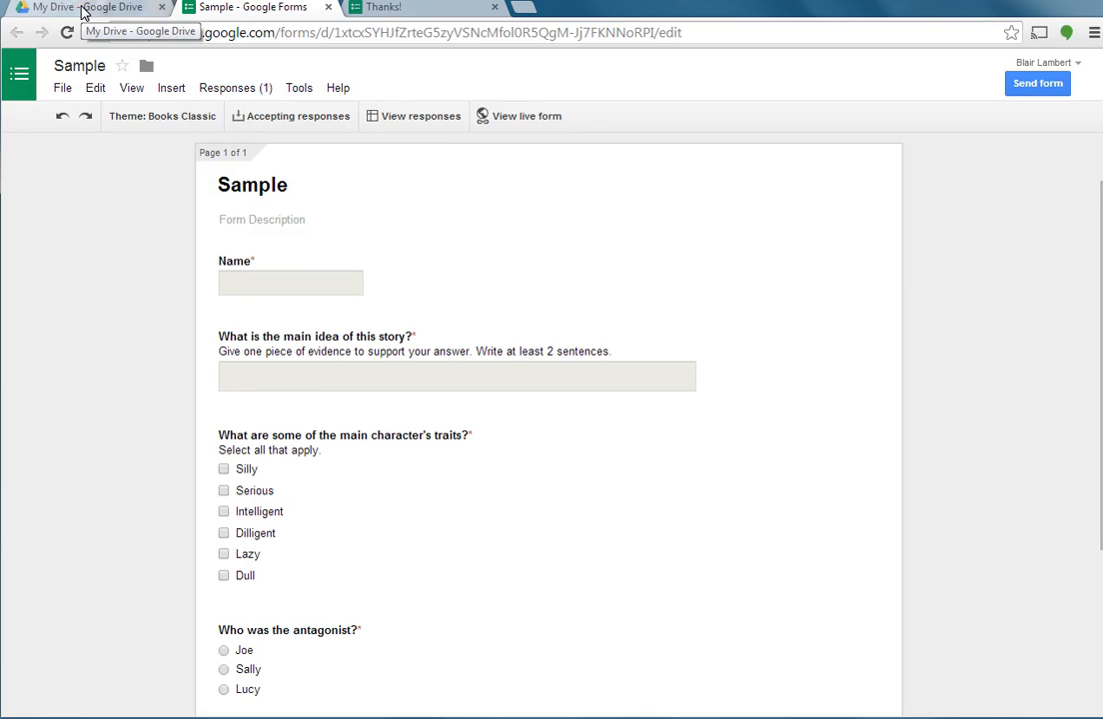
{"action": "left_click", "coordinate": [80, 8]}
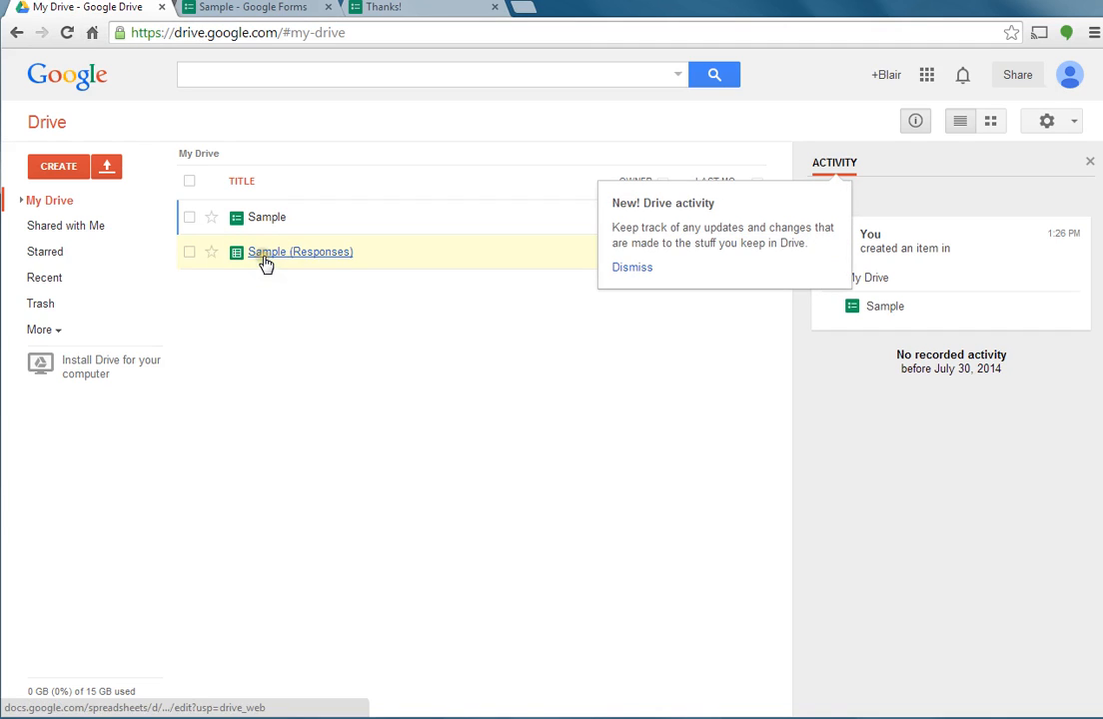
{"action": "mouse_move", "coordinate": [308, 252]}
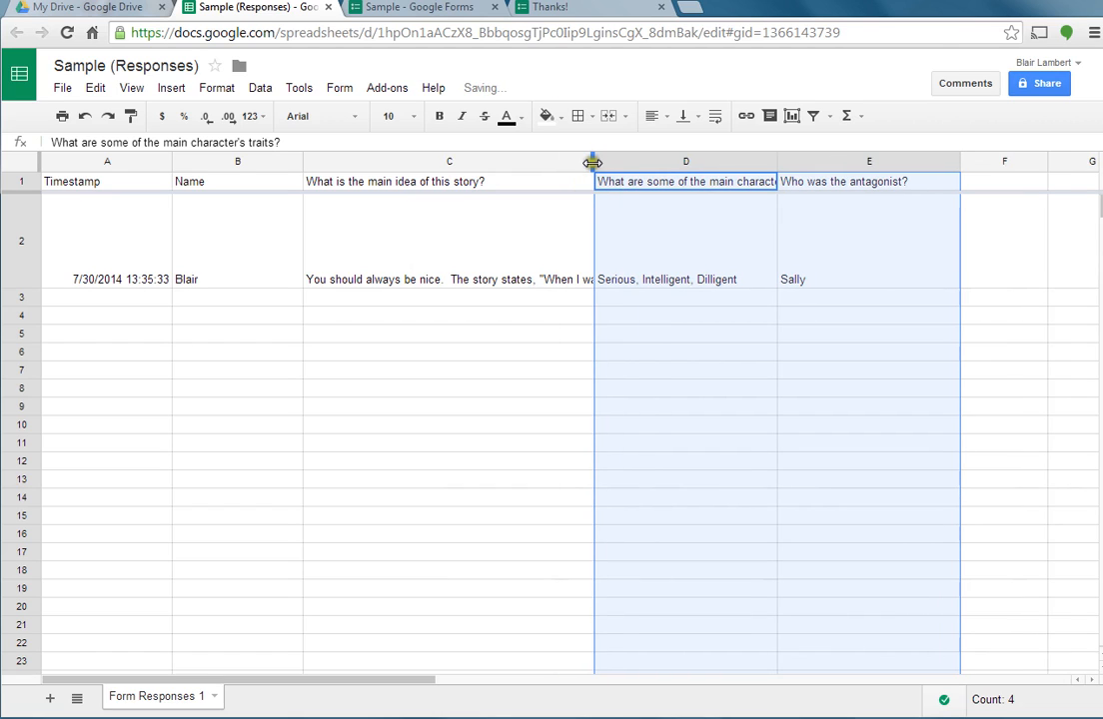
Step: Widen column C so Blair's full main-idea answer is readable
{"action": "left_click_drag", "start_coordinate": [593, 160], "coordinate": [649, 160]}
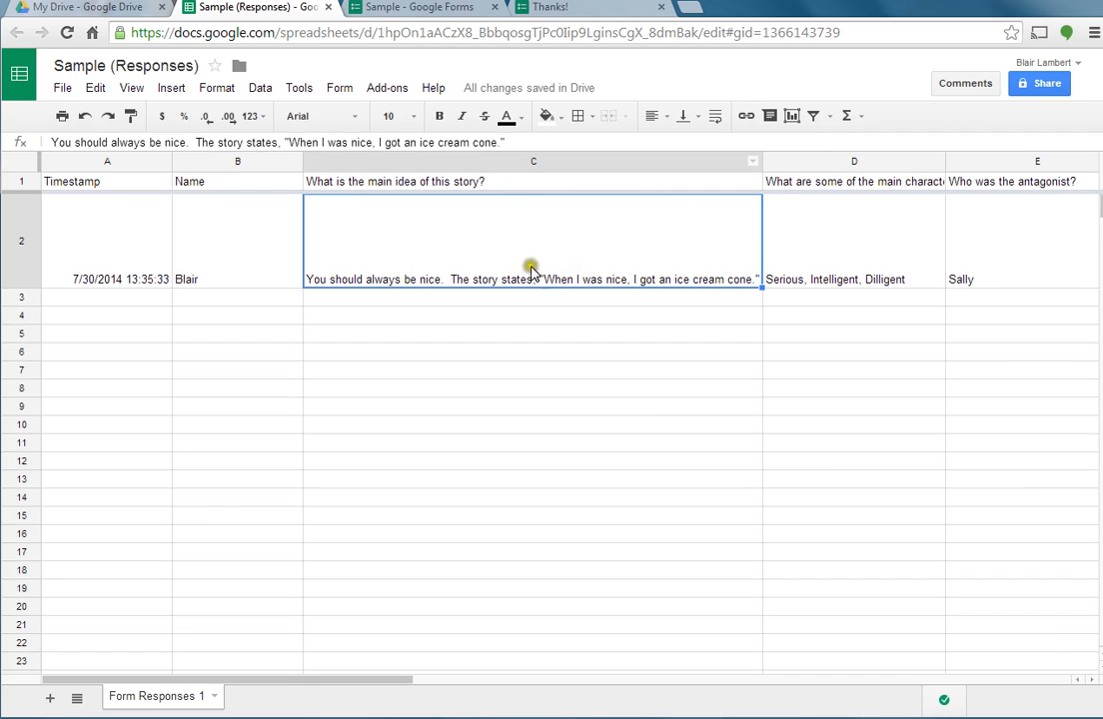
{"action": "mouse_move", "coordinate": [520, 210]}
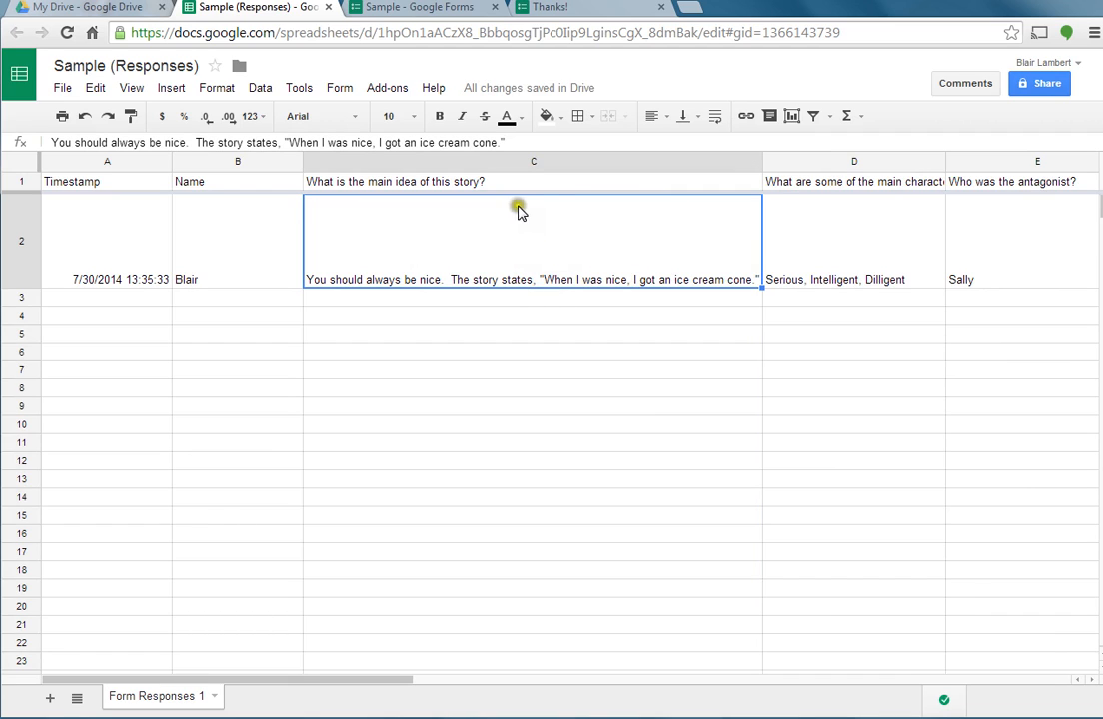
{"action": "mouse_move", "coordinate": [480, 264]}
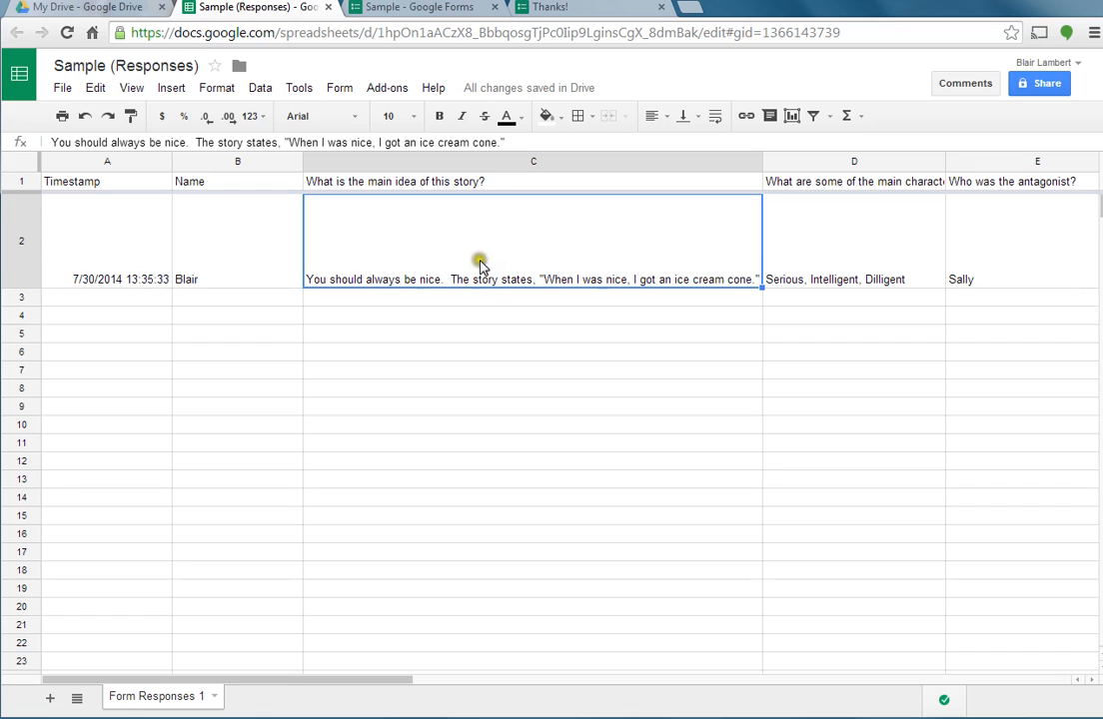
{"action": "mouse_move", "coordinate": [812, 299]}
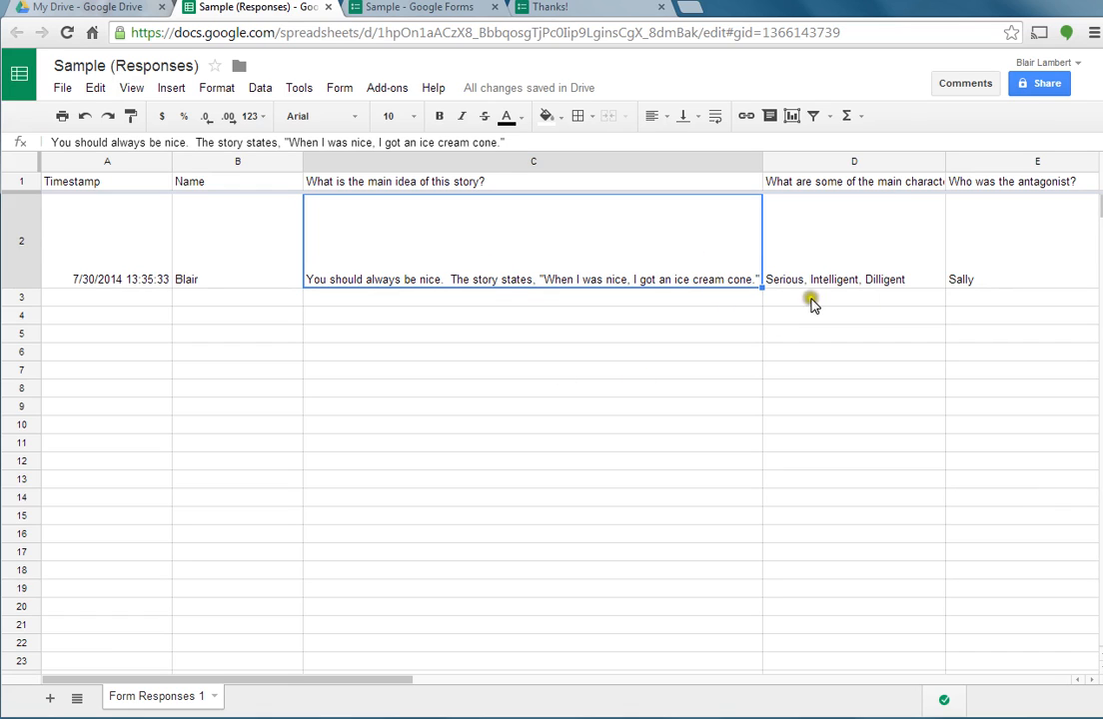
{"action": "mouse_move", "coordinate": [849, 472]}
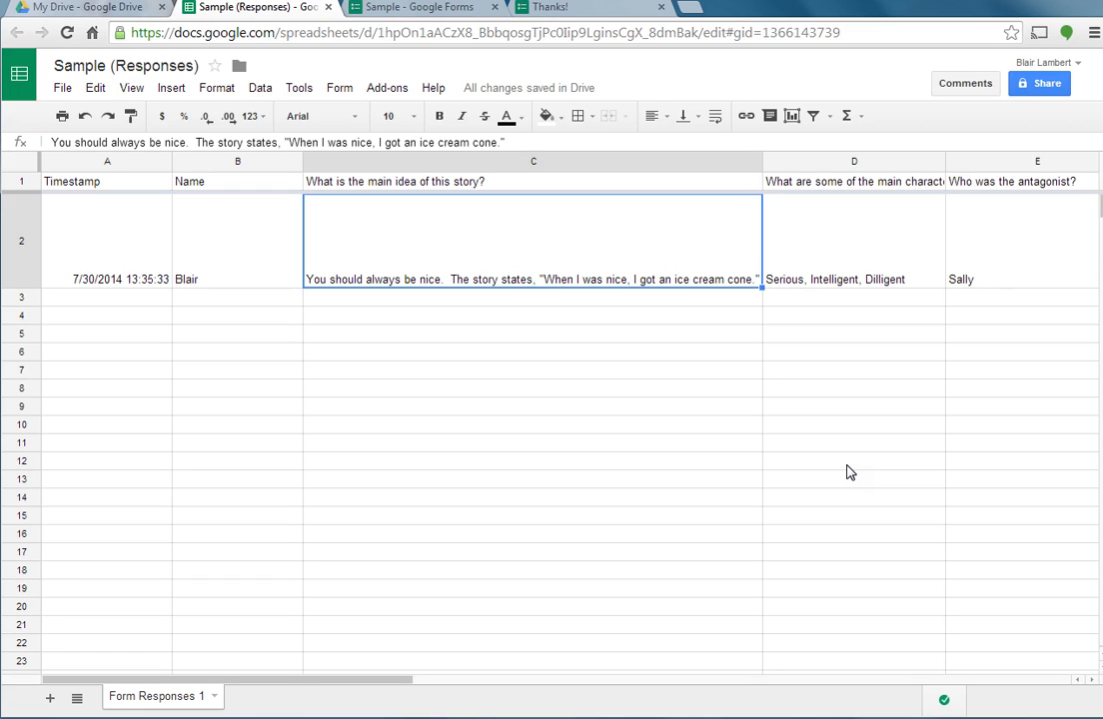
{"action": "mouse_move", "coordinate": [1039, 84]}
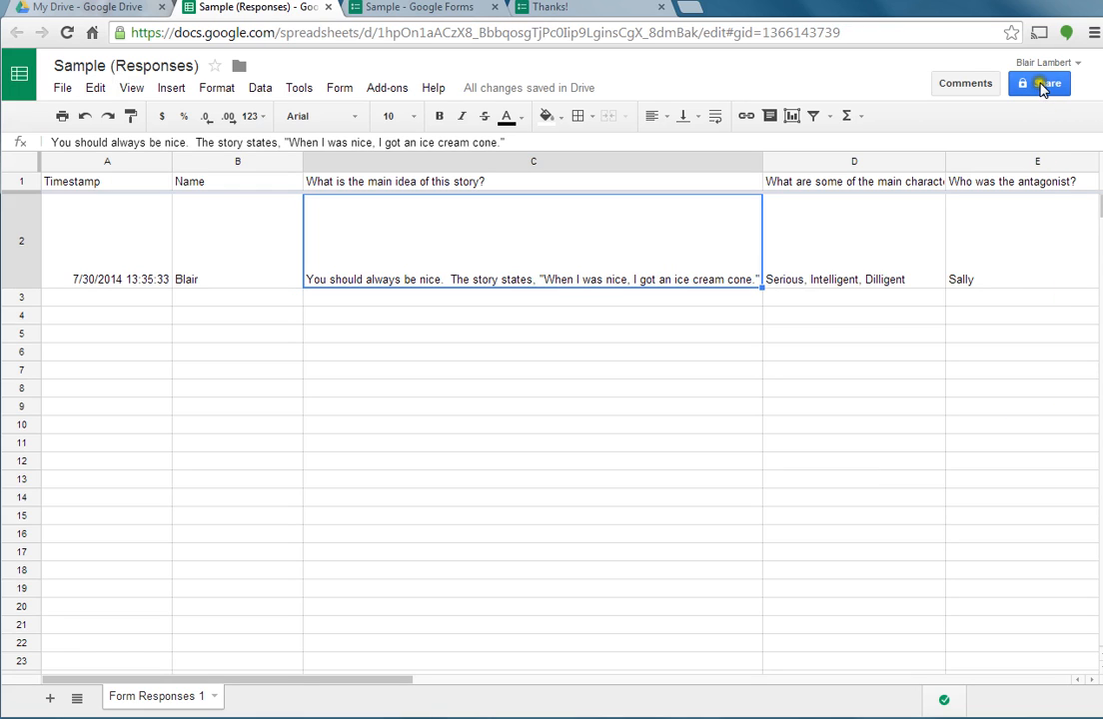
{"action": "left_click", "coordinate": [1040, 84]}
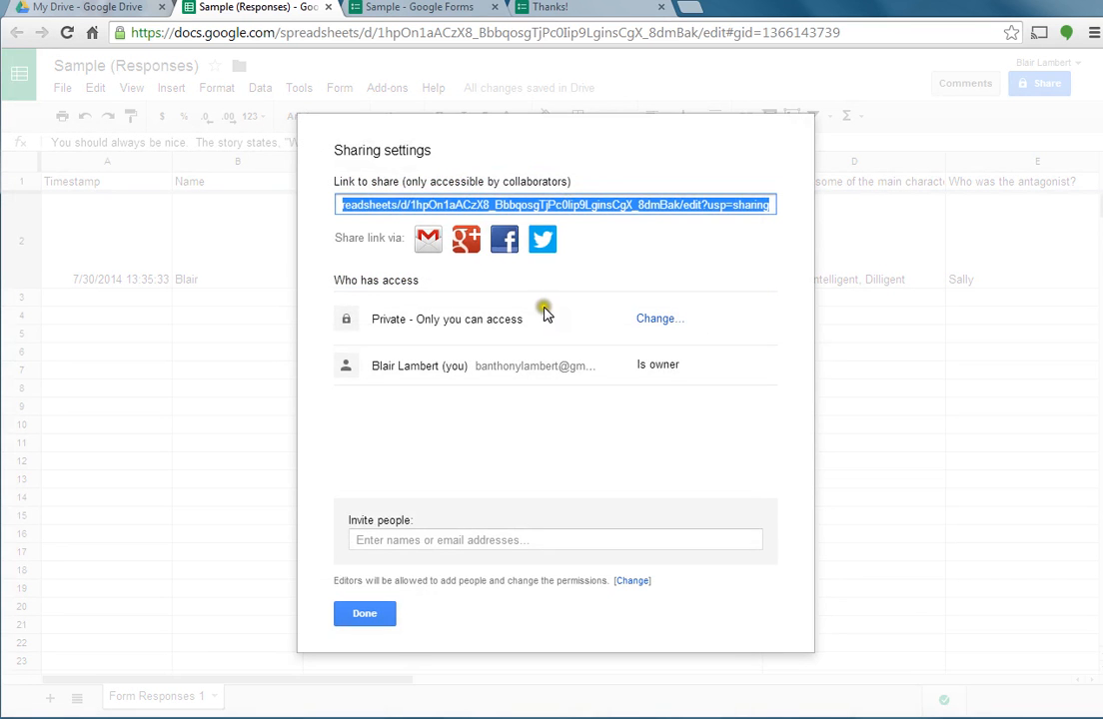
{"action": "mouse_move", "coordinate": [483, 475]}
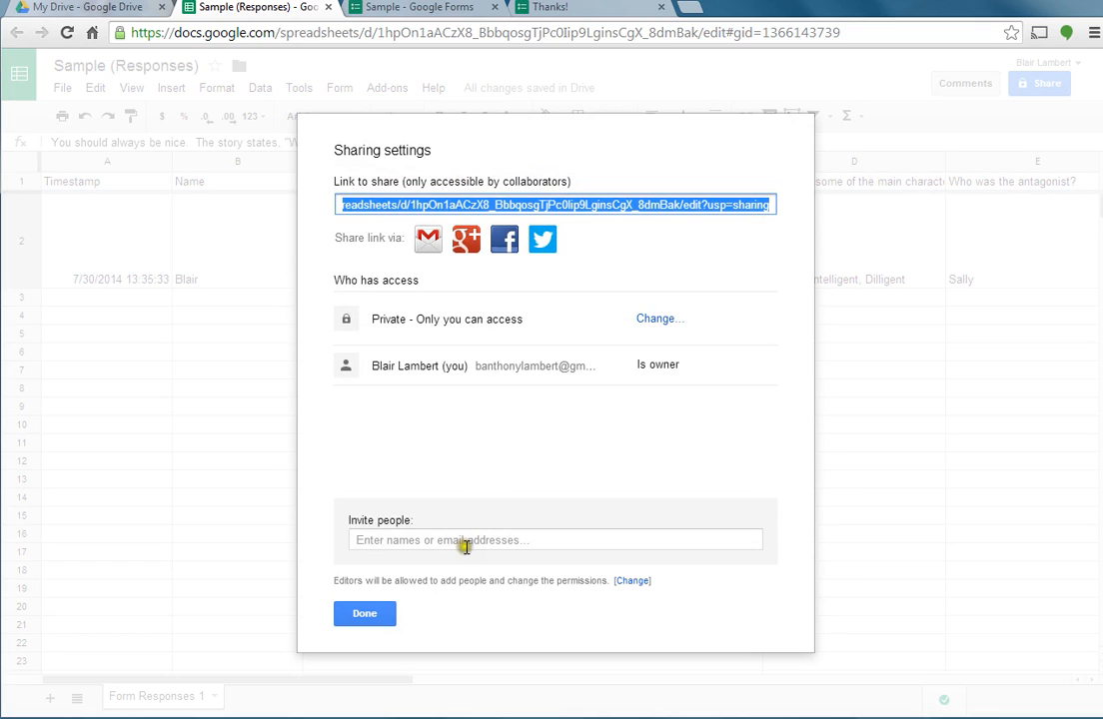
{"action": "mouse_move", "coordinate": [559, 462]}
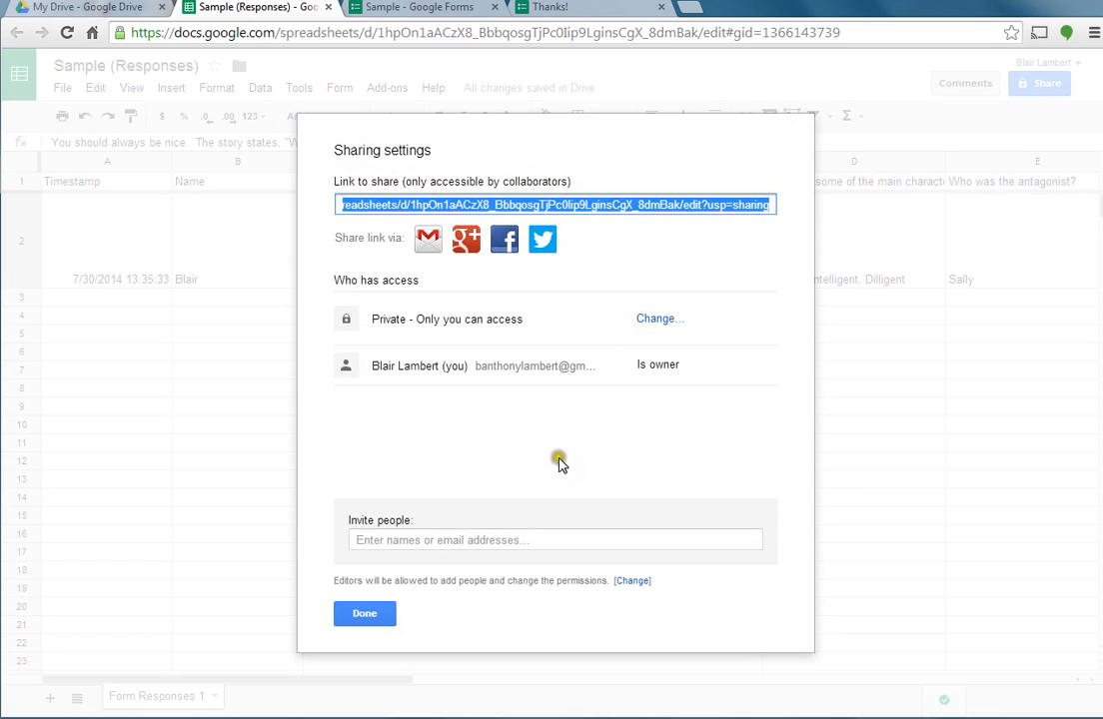
{"action": "left_click", "coordinate": [484, 539]}
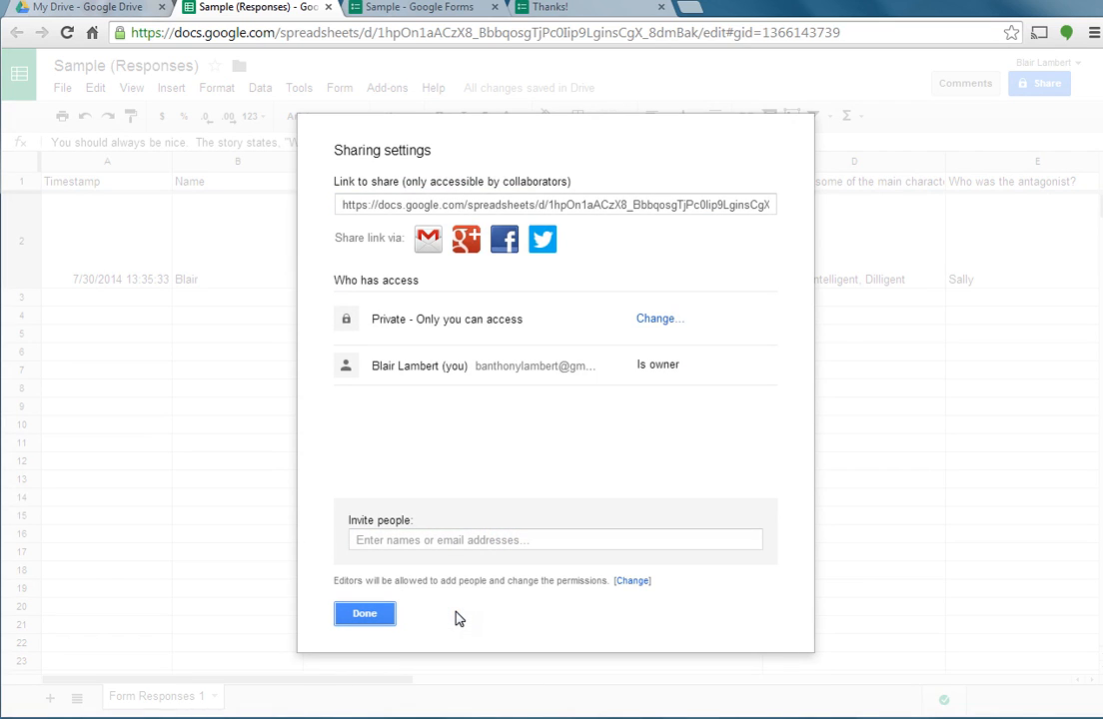
{"action": "left_click", "coordinate": [363, 614]}
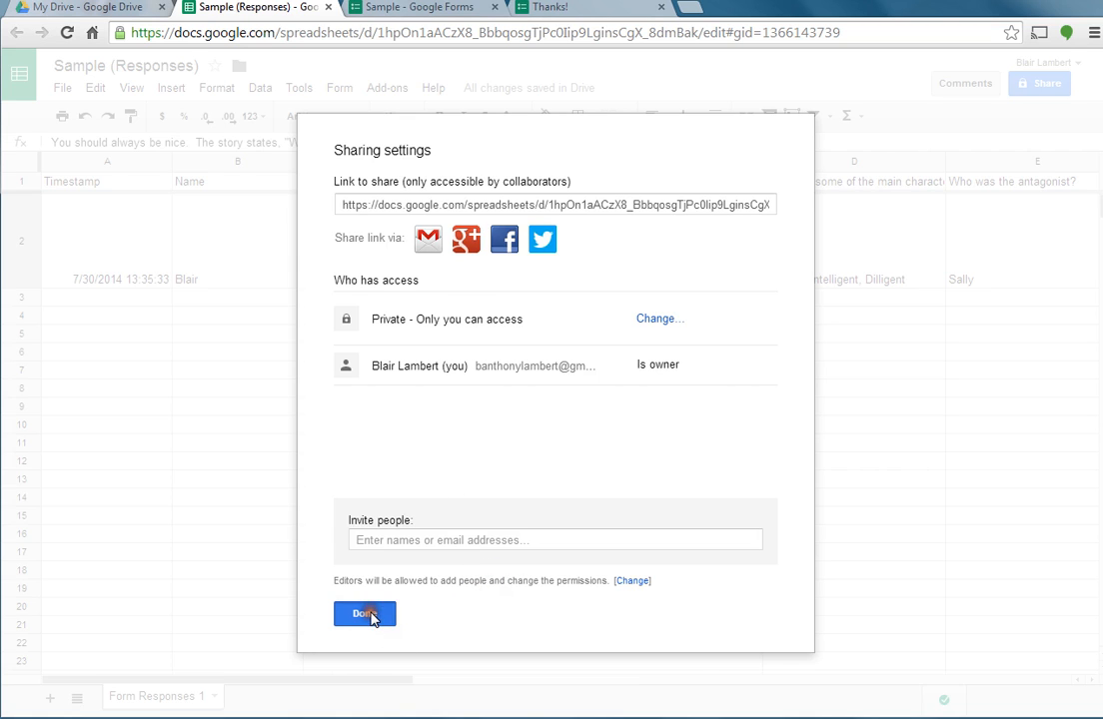
{"action": "left_click", "coordinate": [363, 614]}
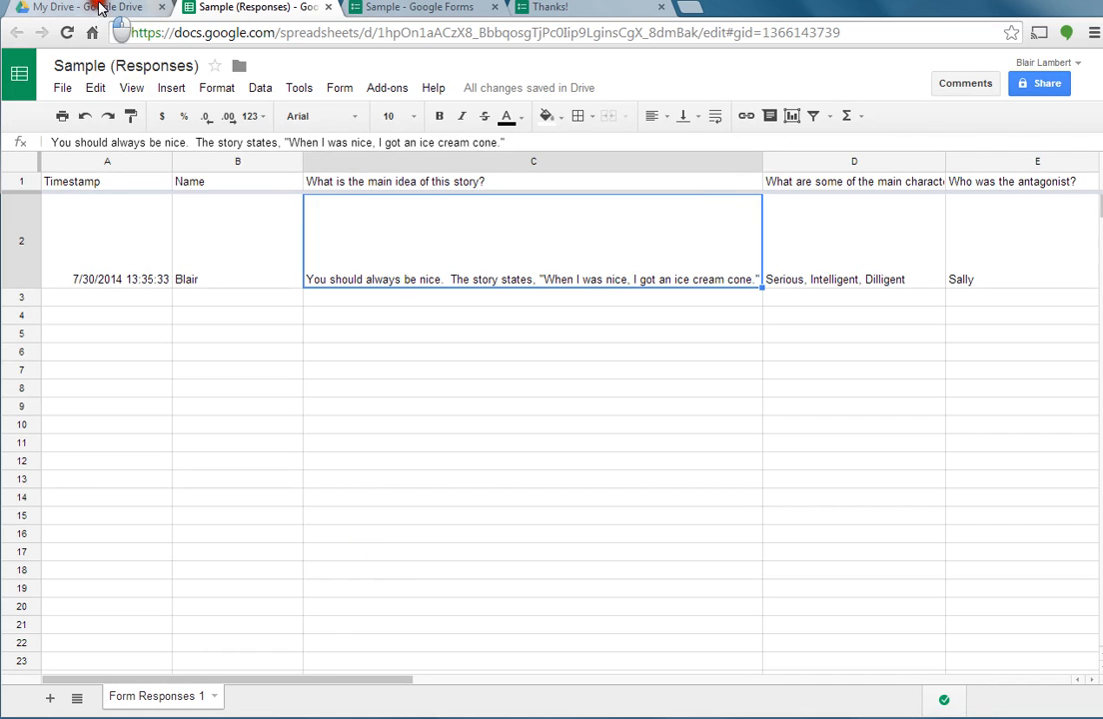
Step: Switch back to the My Drive tab listing the Sample form and Sample (Responses) spreadsheet
{"action": "left_click", "coordinate": [80, 8]}
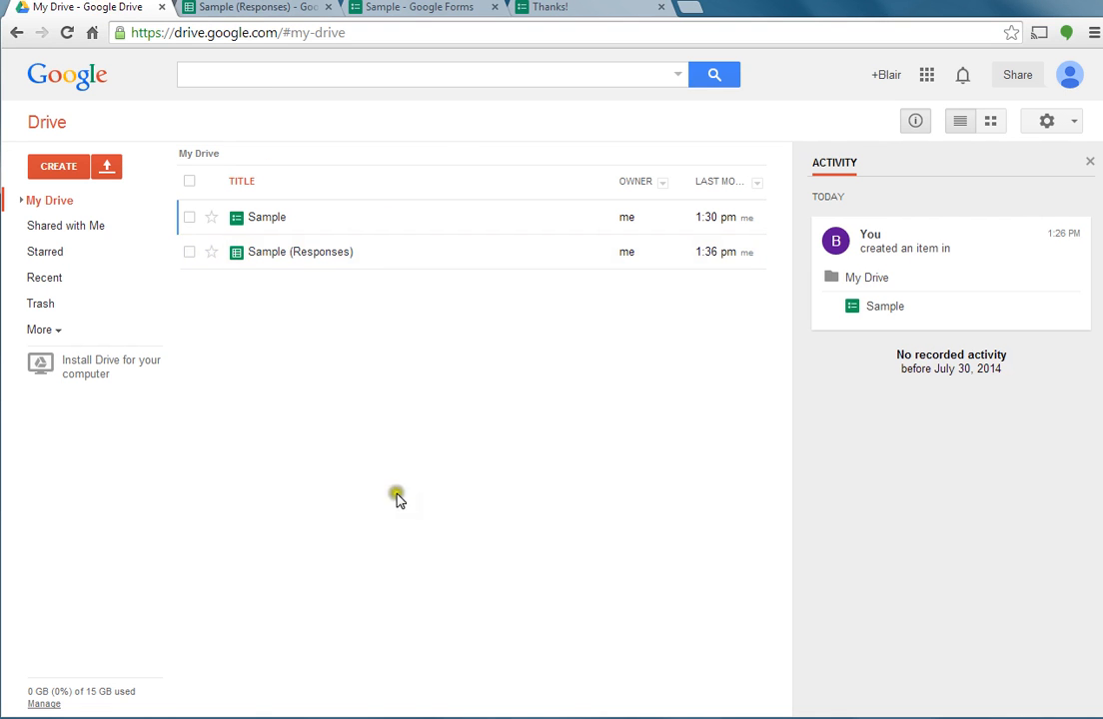
{"action": "mouse_move", "coordinate": [460, 436]}
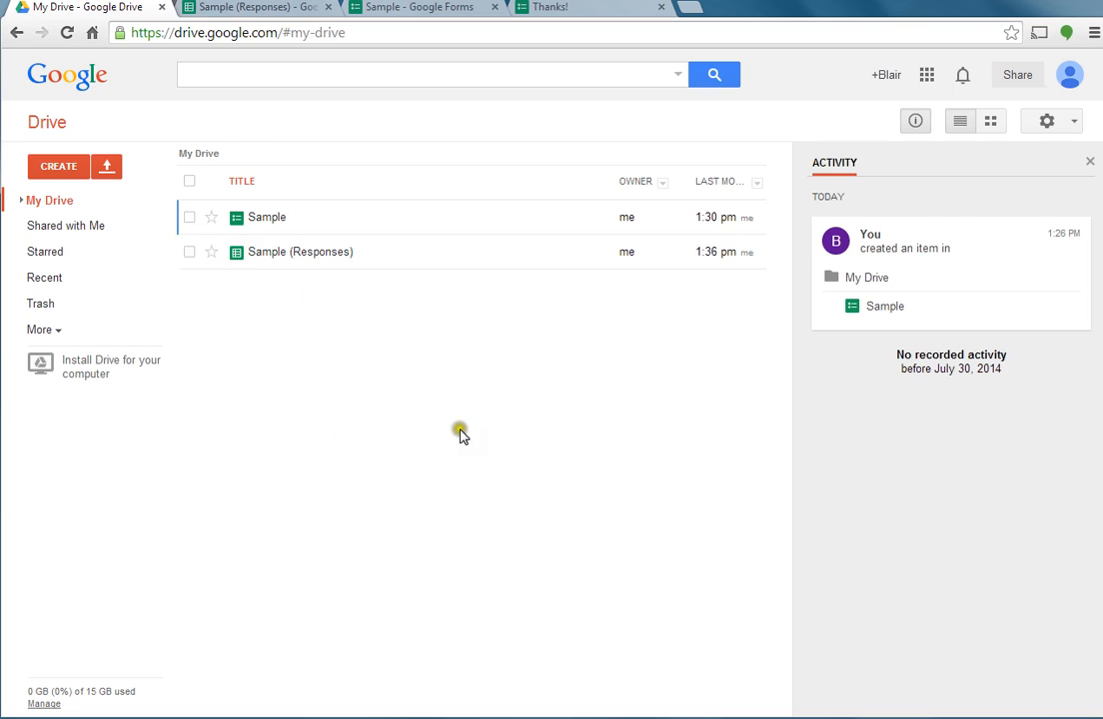
{"action": "mouse_move", "coordinate": [386, 463]}
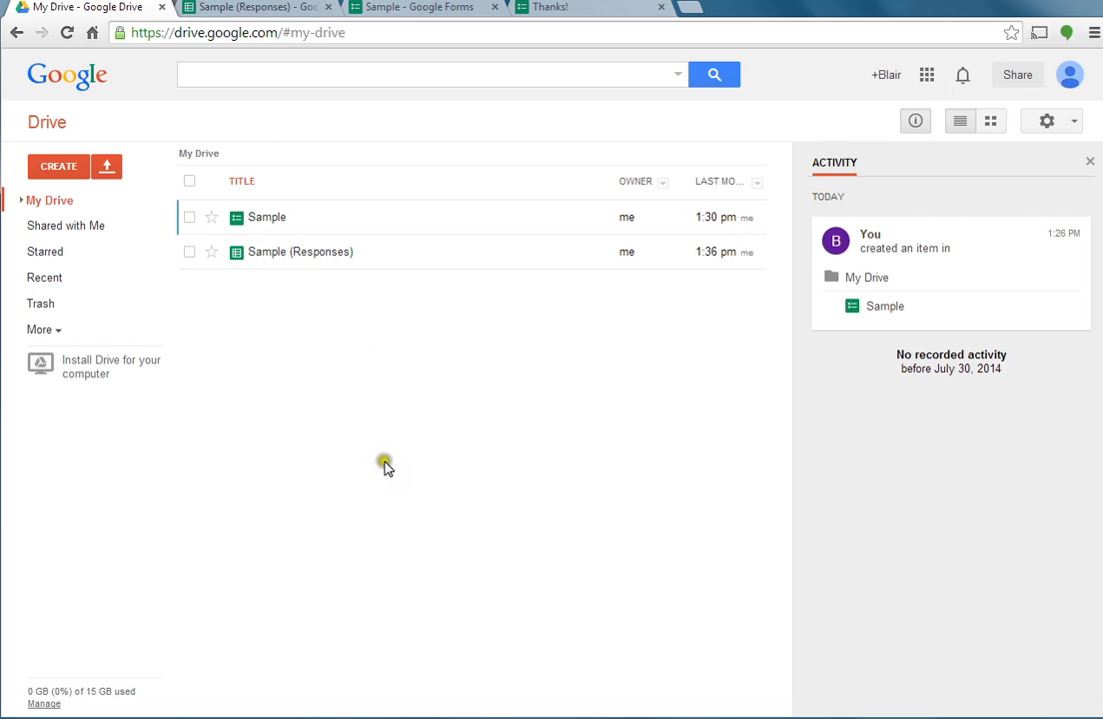
{"action": "mouse_move", "coordinate": [392, 414]}
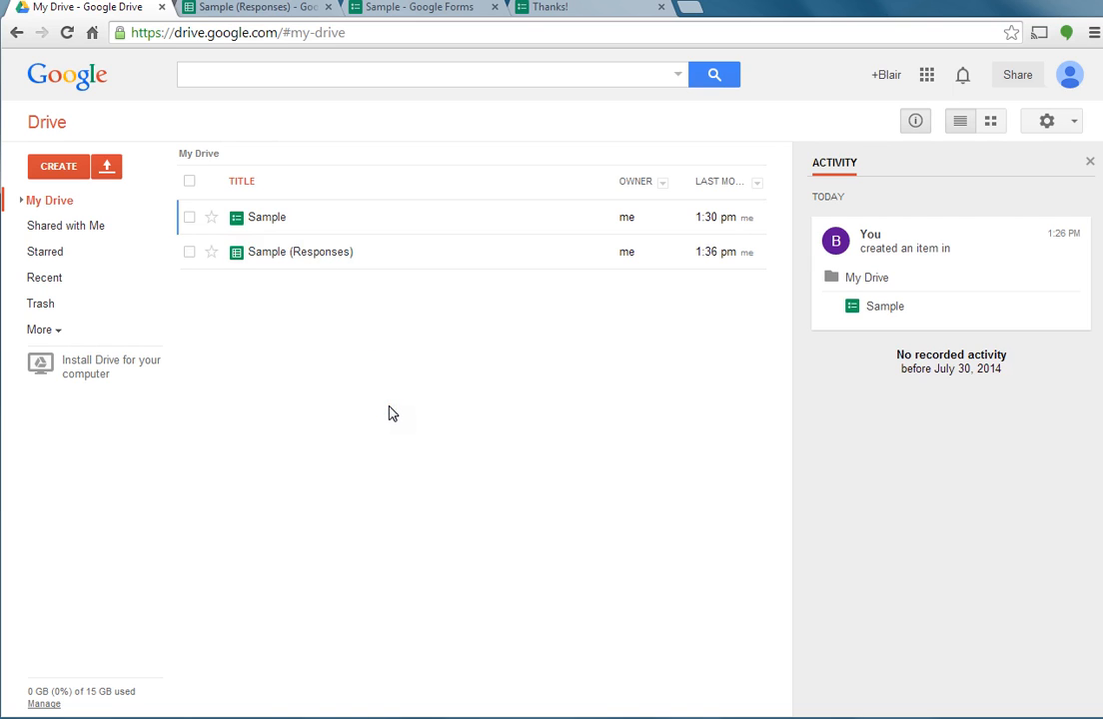